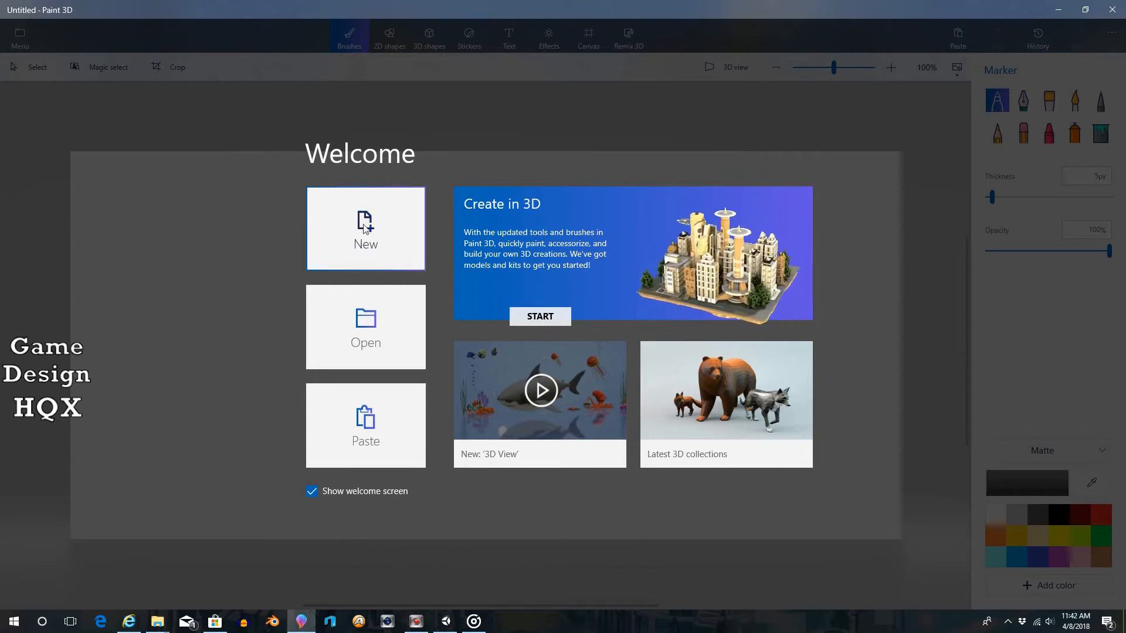
Start a new blank canvas and bring up the 3D shapes tools
left_click(364, 229)
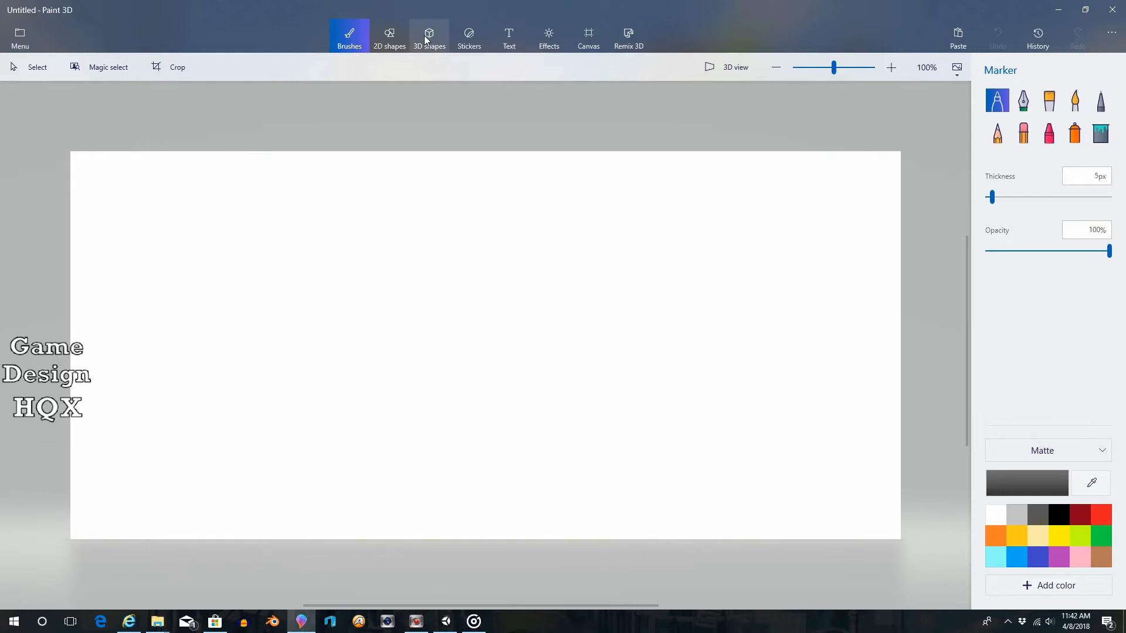
left_click(429, 36)
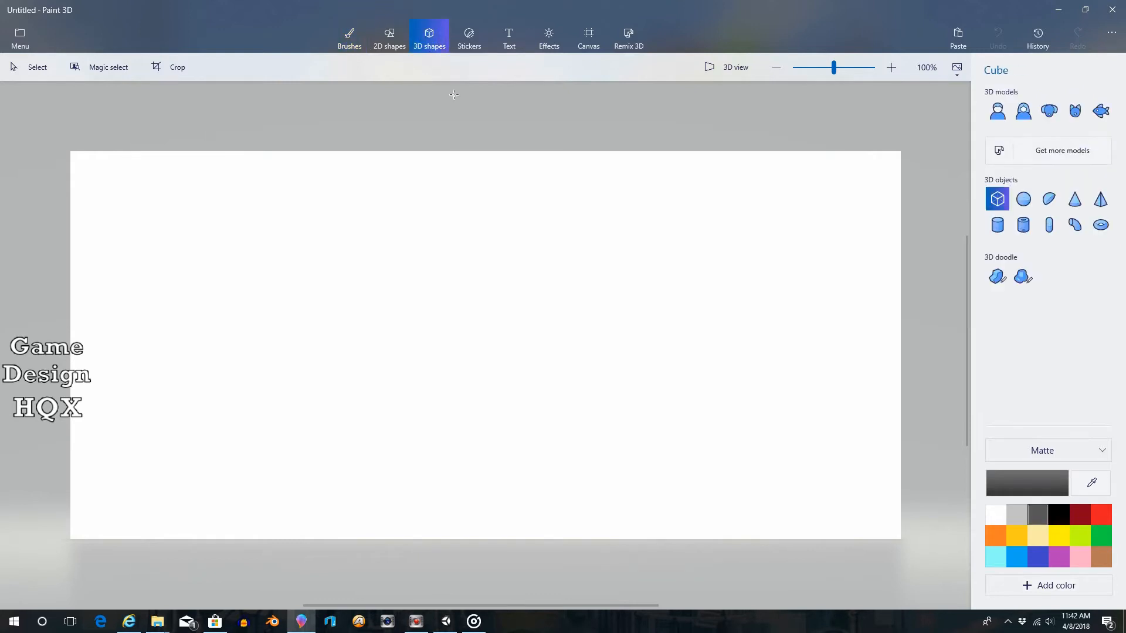
mouse_move(1006, 266)
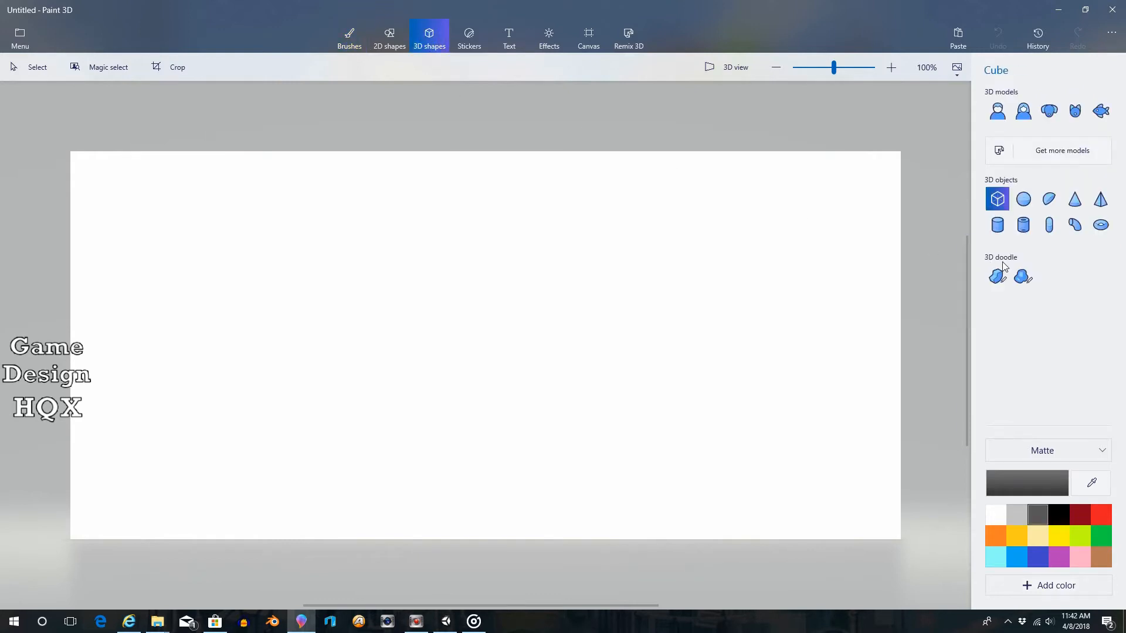
mouse_move(997, 276)
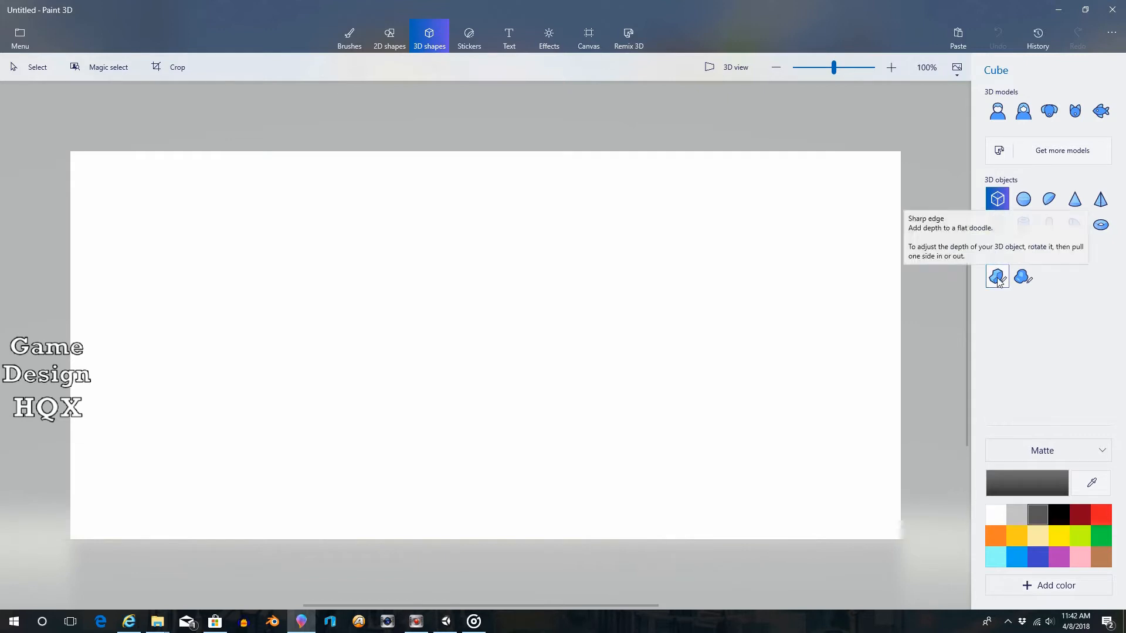
Draw a long pointed blade with a notched handle end using the Sharp edge 3D doodle
left_click(997, 277)
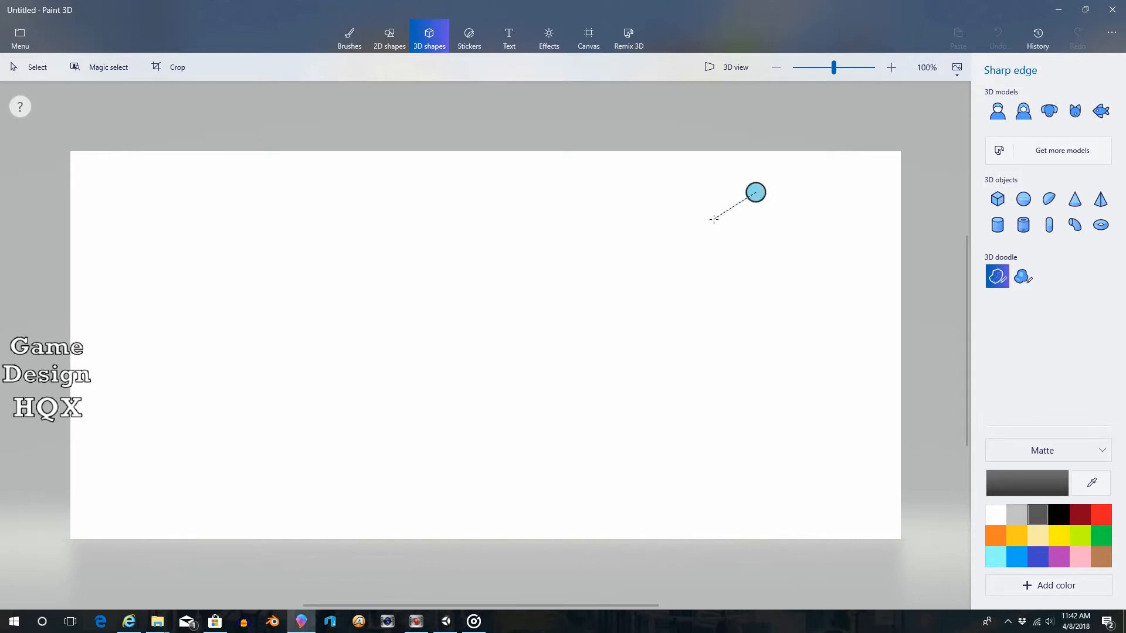
left_click_drag(714, 219, 422, 355)
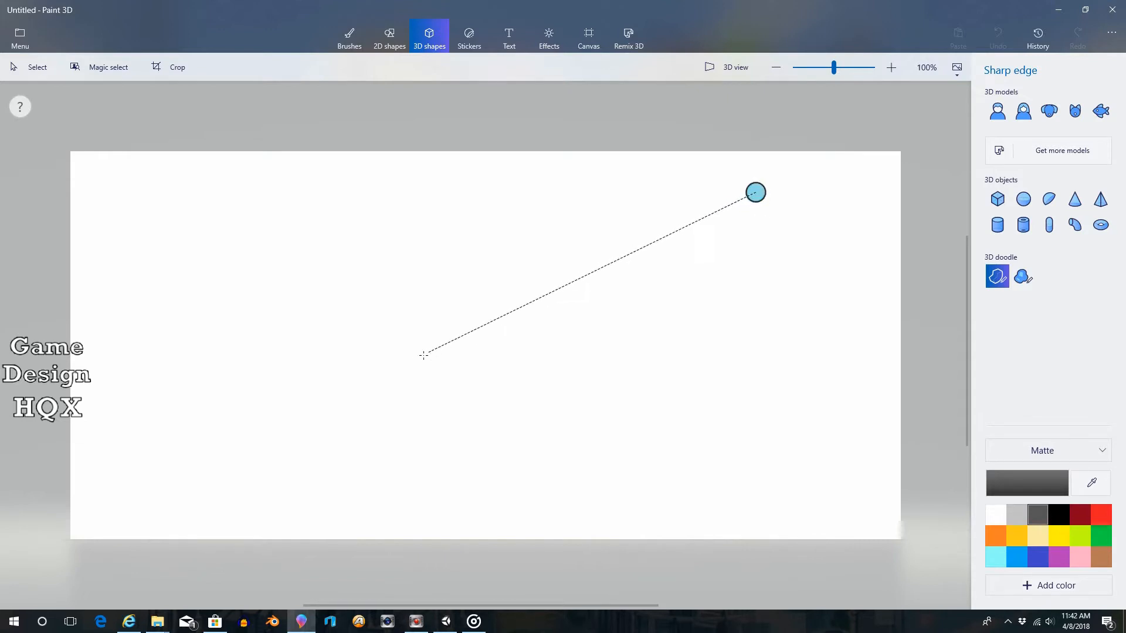
left_click_drag(423, 354, 545, 300)
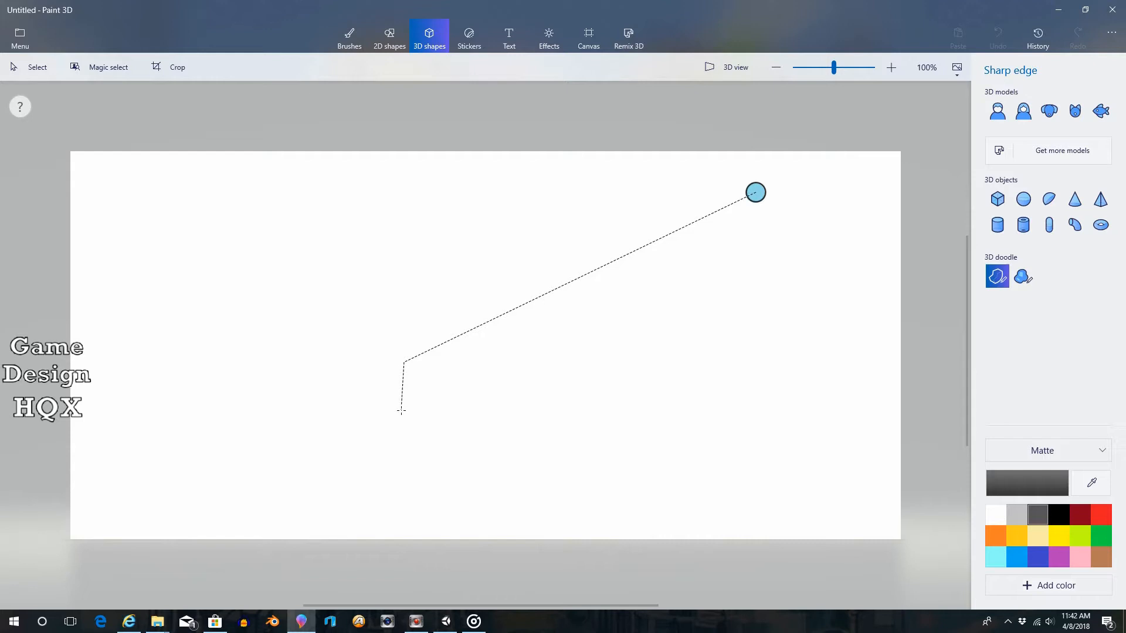
left_click_drag(403, 411, 366, 445)
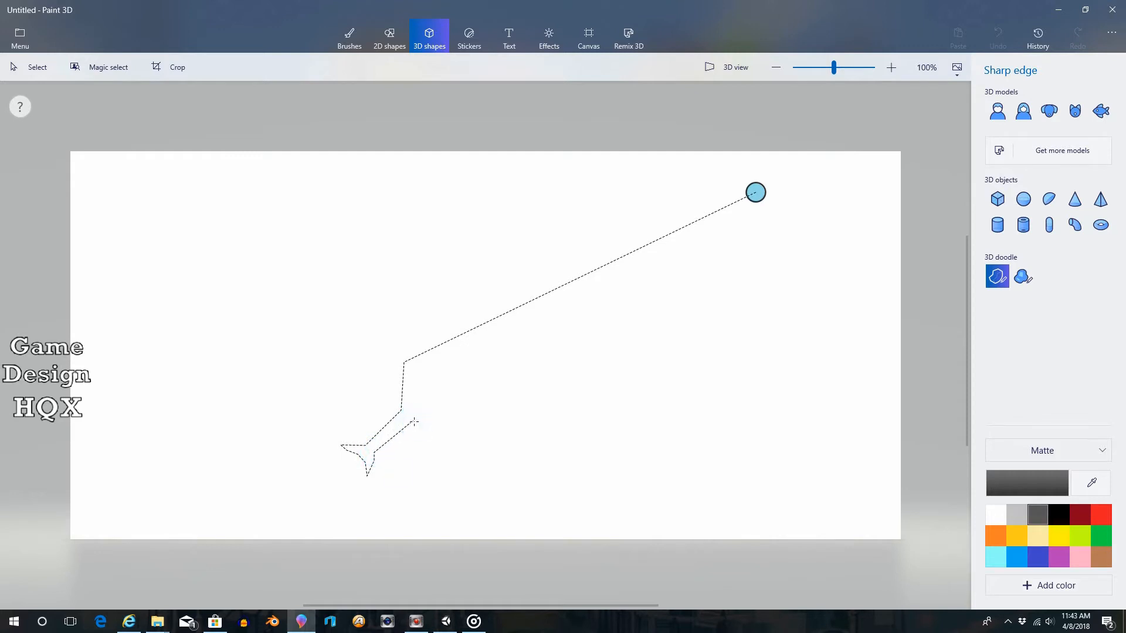
left_click_drag(415, 423, 755, 192)
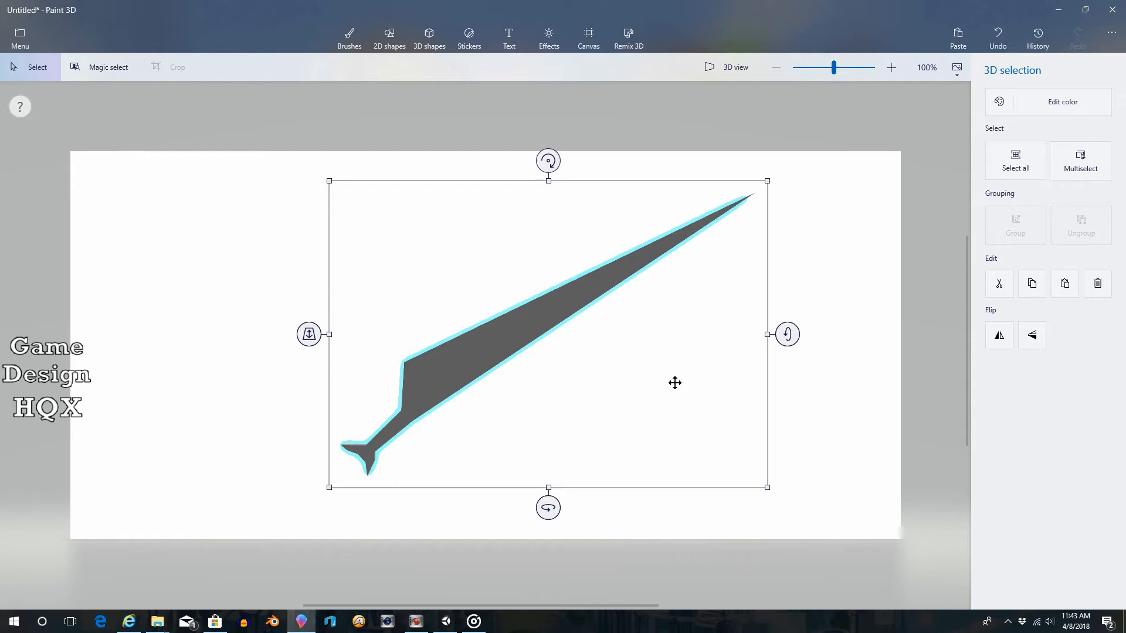
mouse_move(1029, 121)
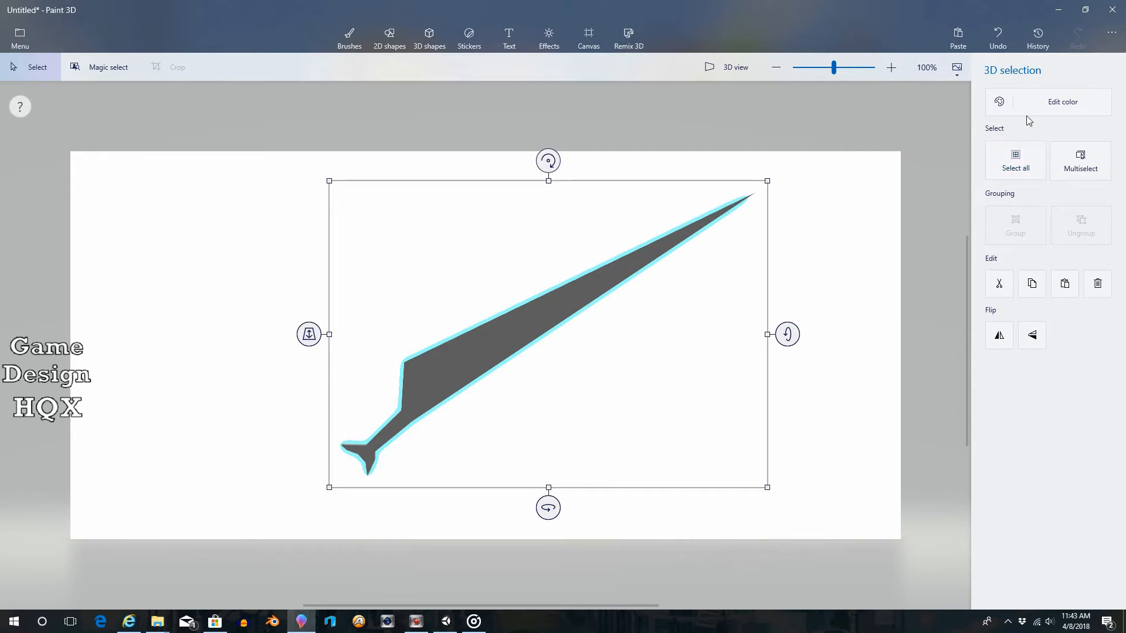
Recolour the blade from dark grey to light grey with a matte finish
left_click(1063, 101)
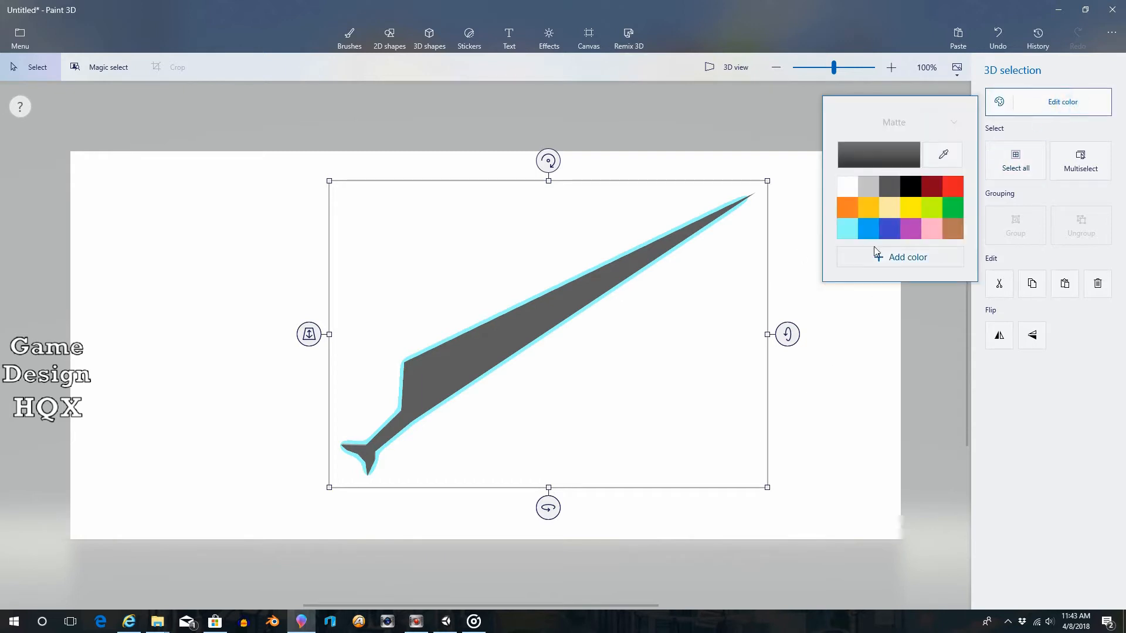
left_click(847, 186)
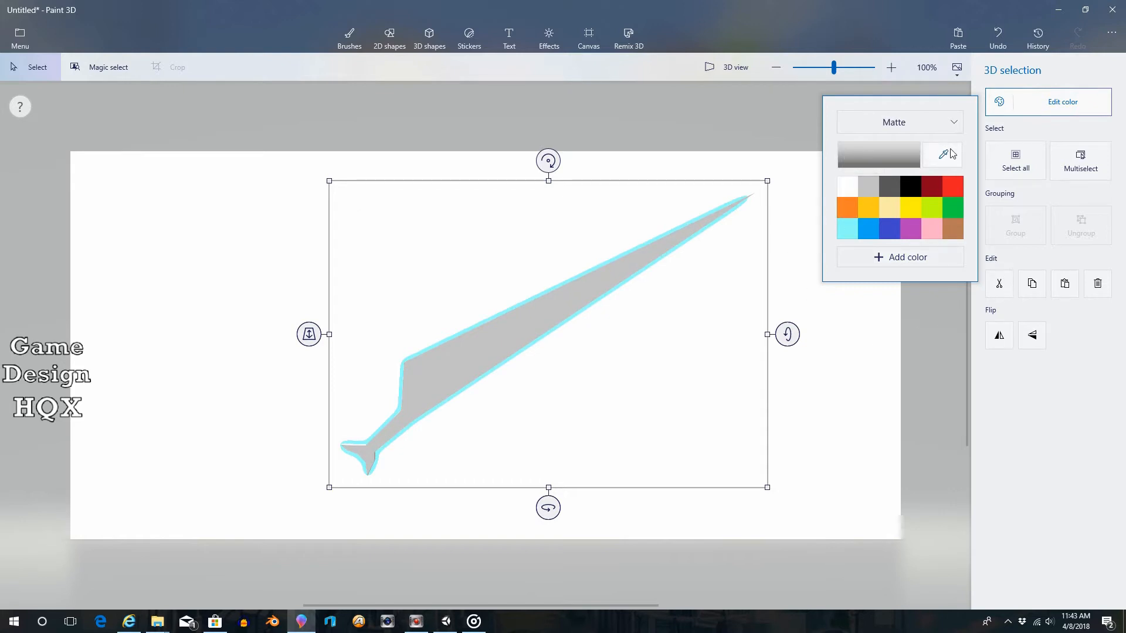
left_click(900, 121)
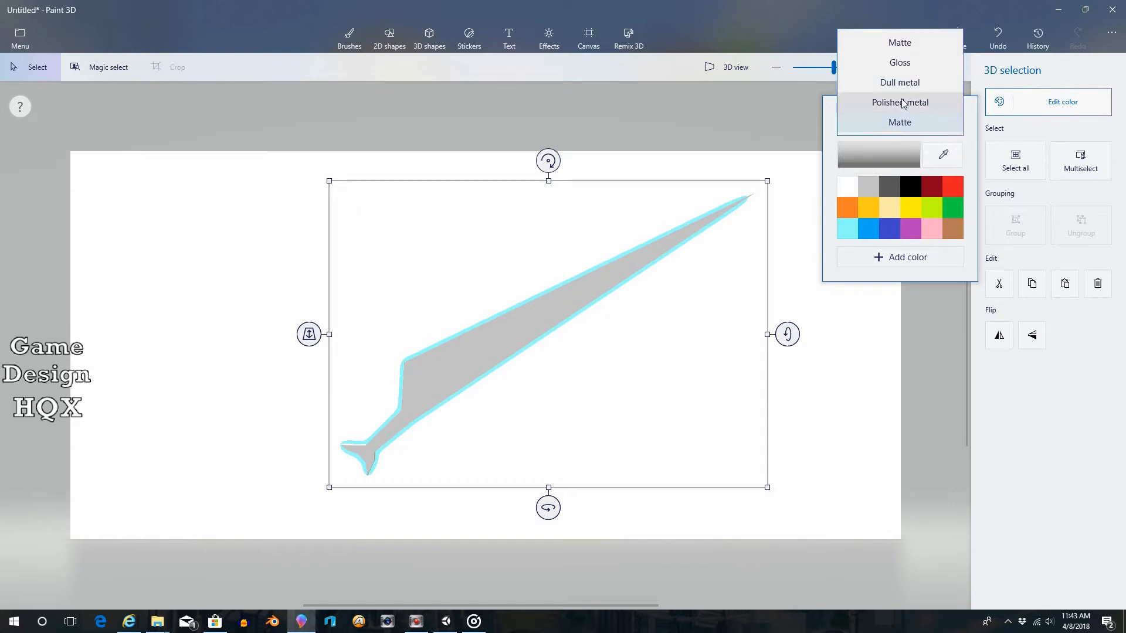
mouse_move(932, 119)
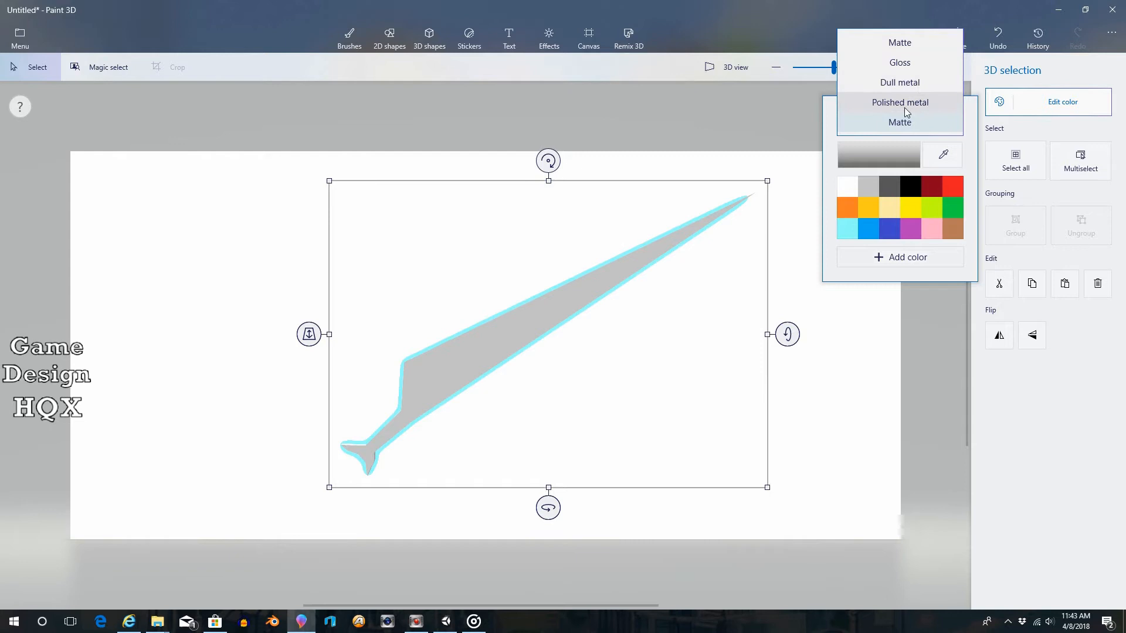
mouse_move(921, 83)
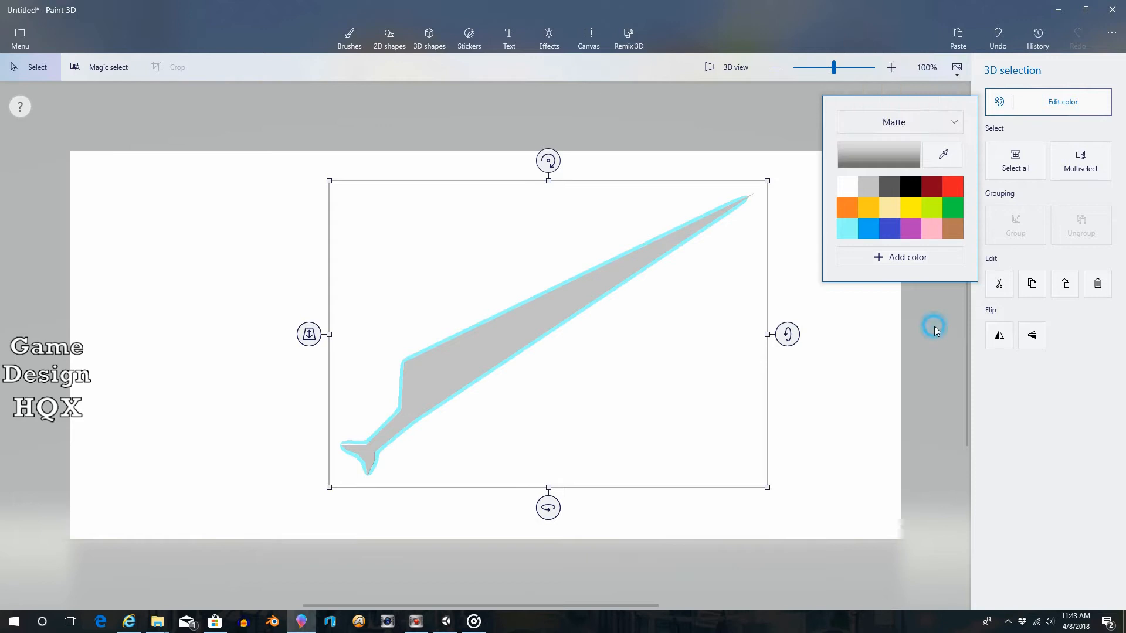
left_click(934, 327)
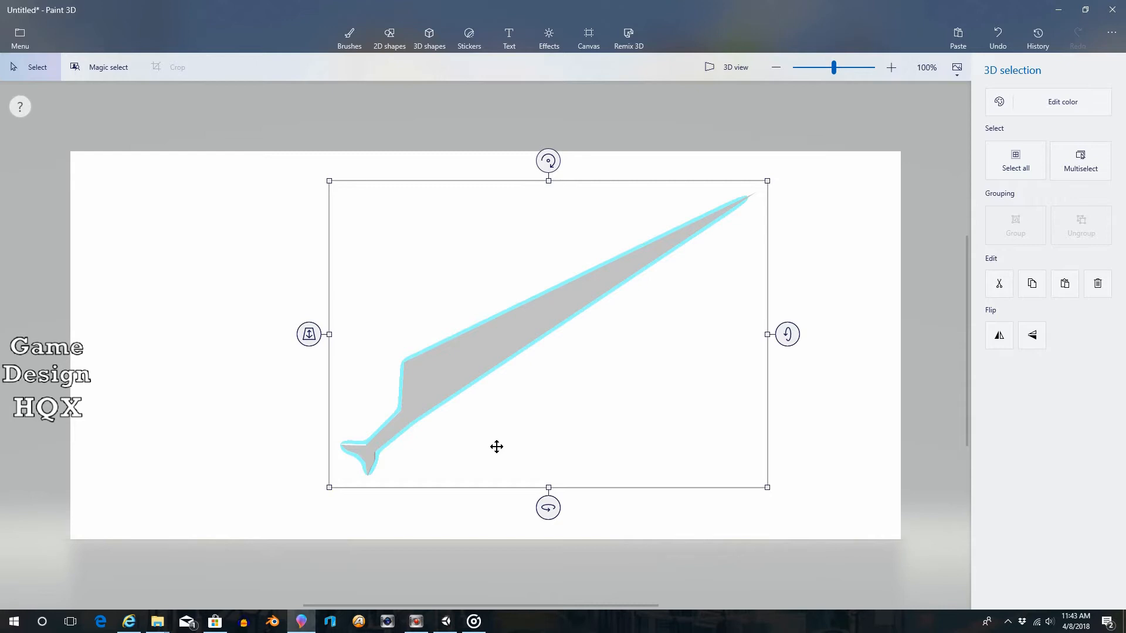
mouse_move(540, 21)
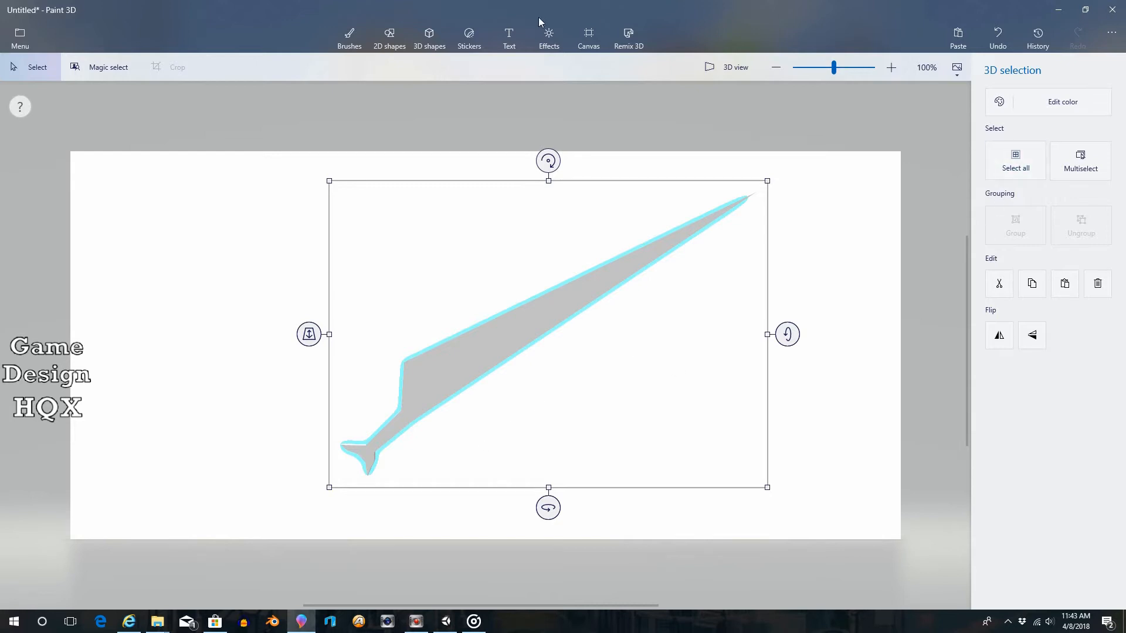
Switch to the Text tool in 3D text mode and browse the font list
left_click(509, 36)
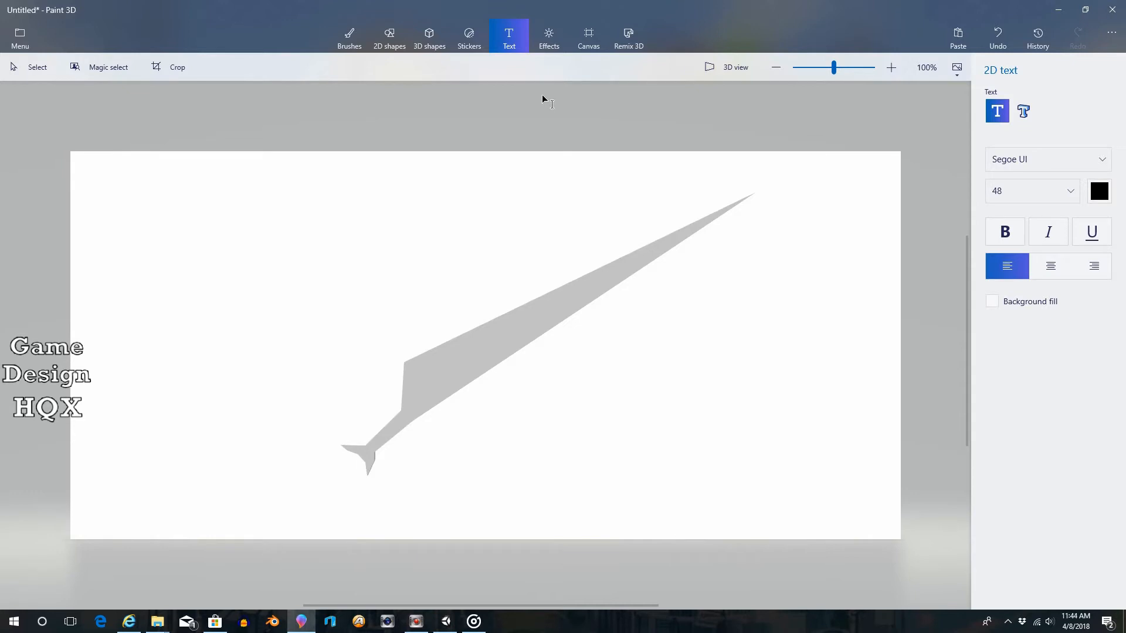
left_click(429, 37)
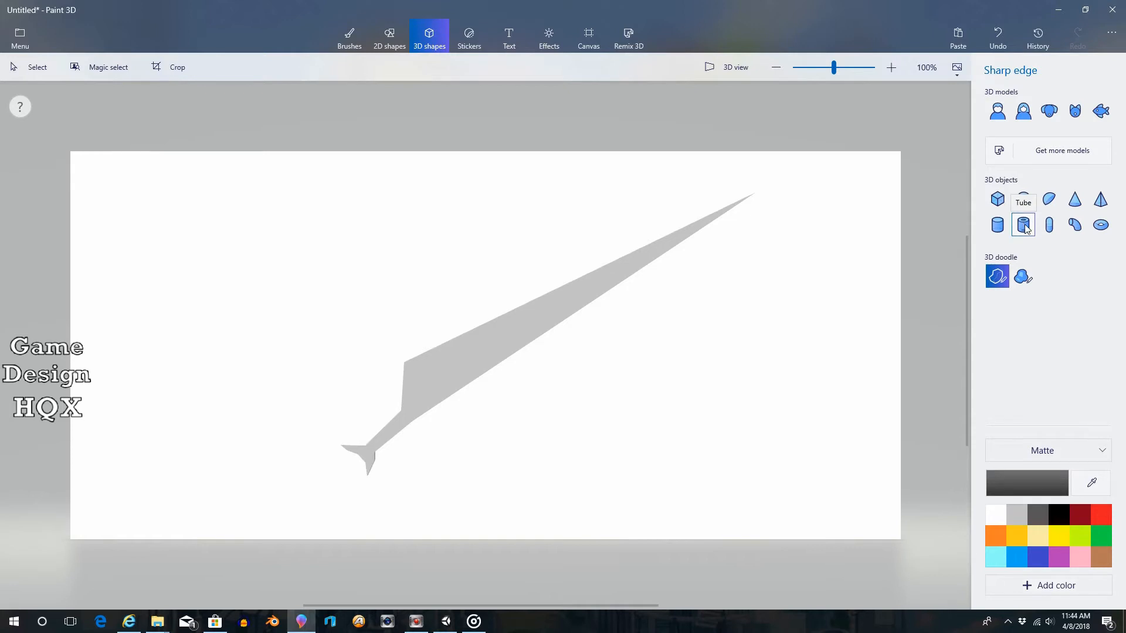
mouse_move(1023, 225)
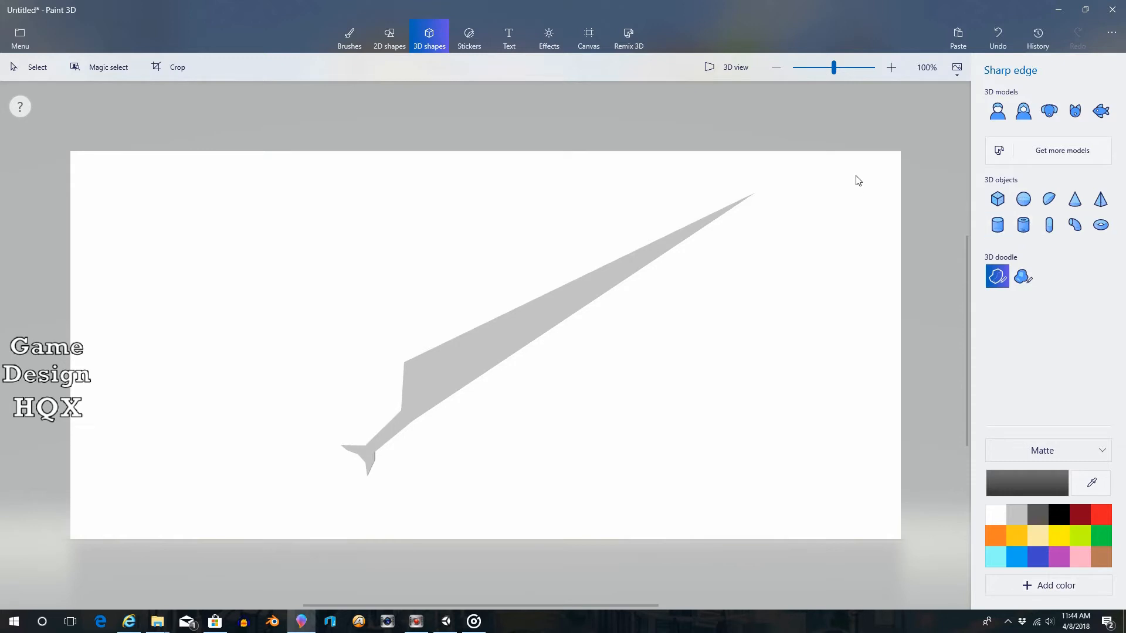
left_click(509, 38)
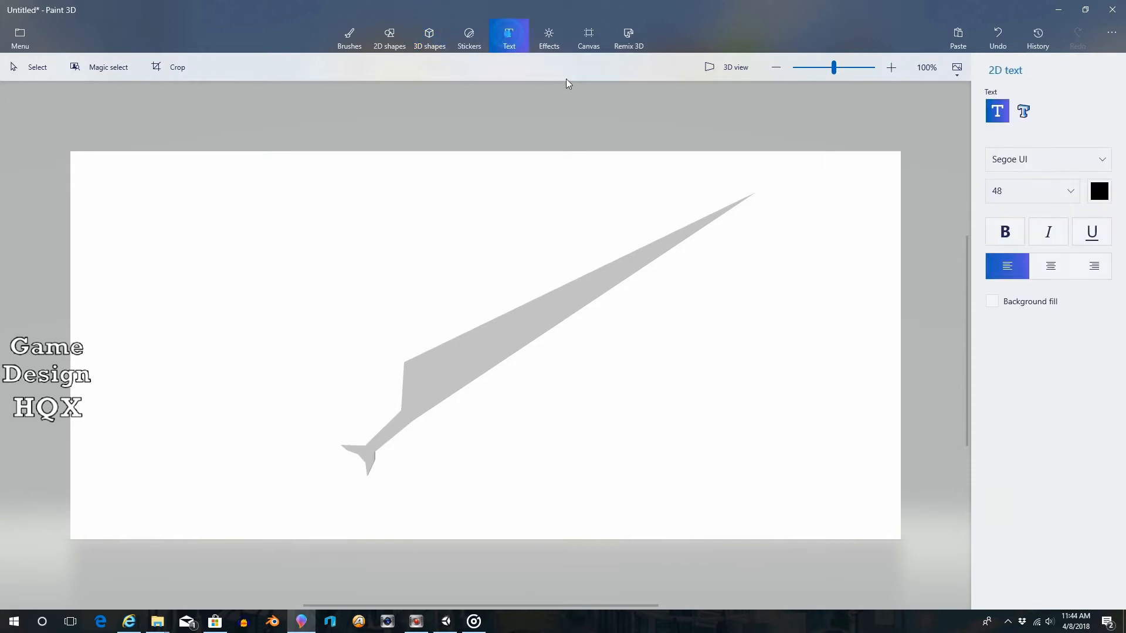
left_click(1023, 110)
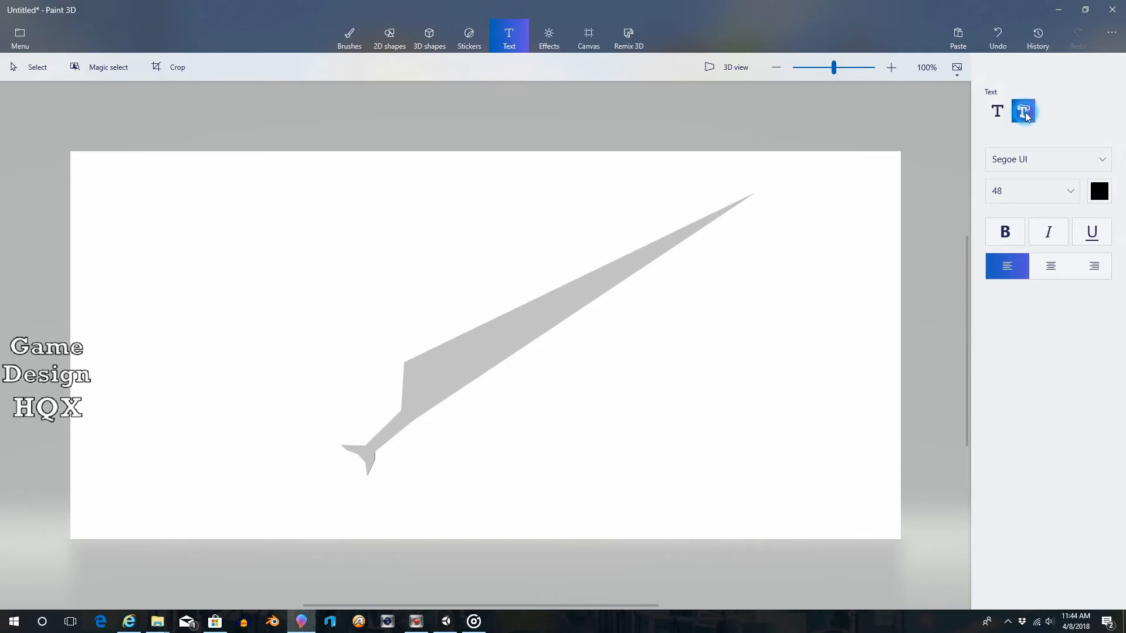
left_click(1047, 159)
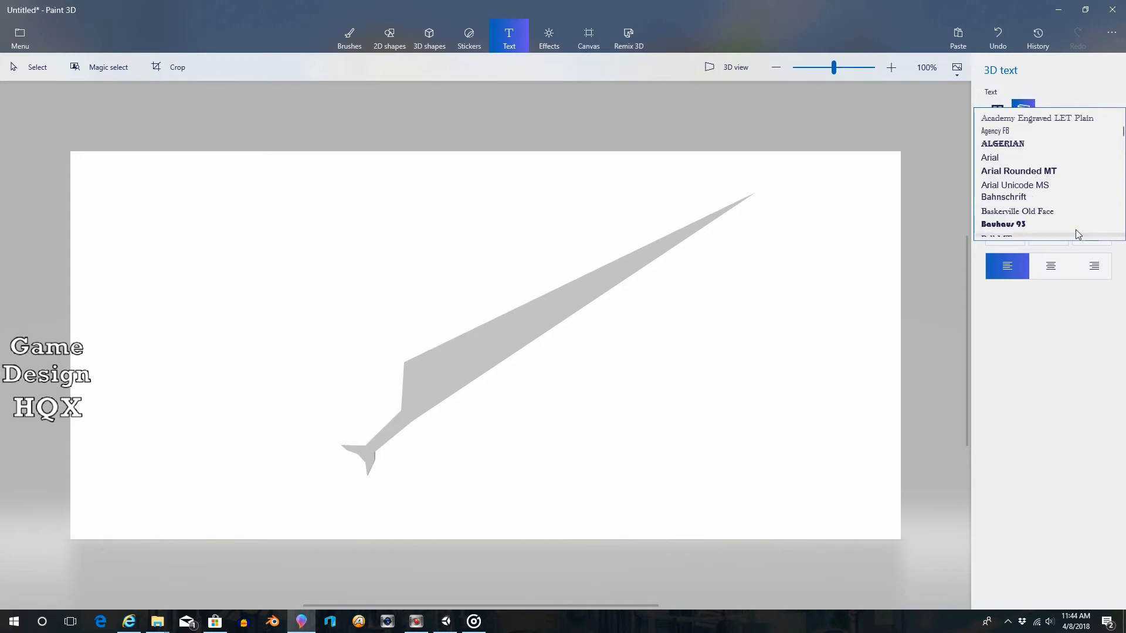
mouse_move(1045, 193)
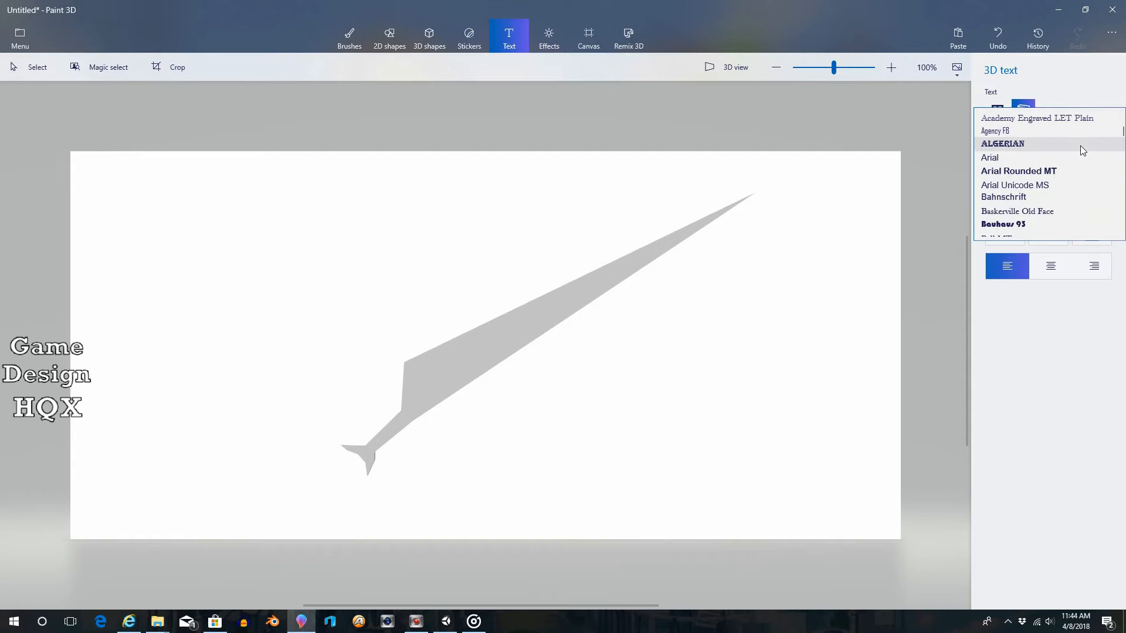
scroll("down", 3)
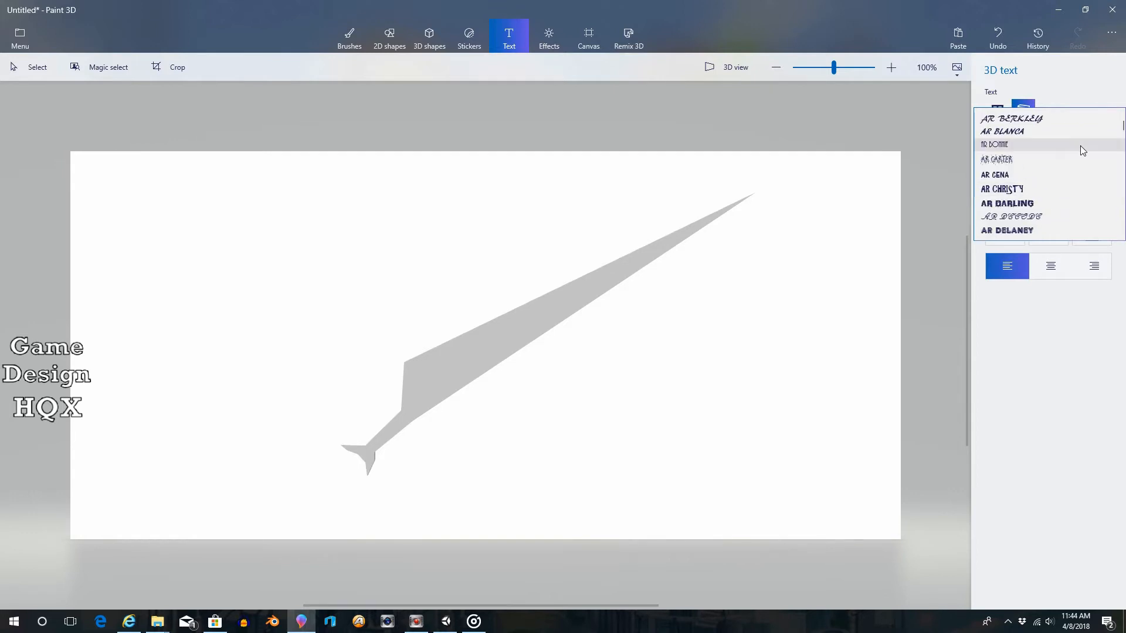
Place a 3D letter O in the AR Bonnie font beside the blade
left_click(993, 144)
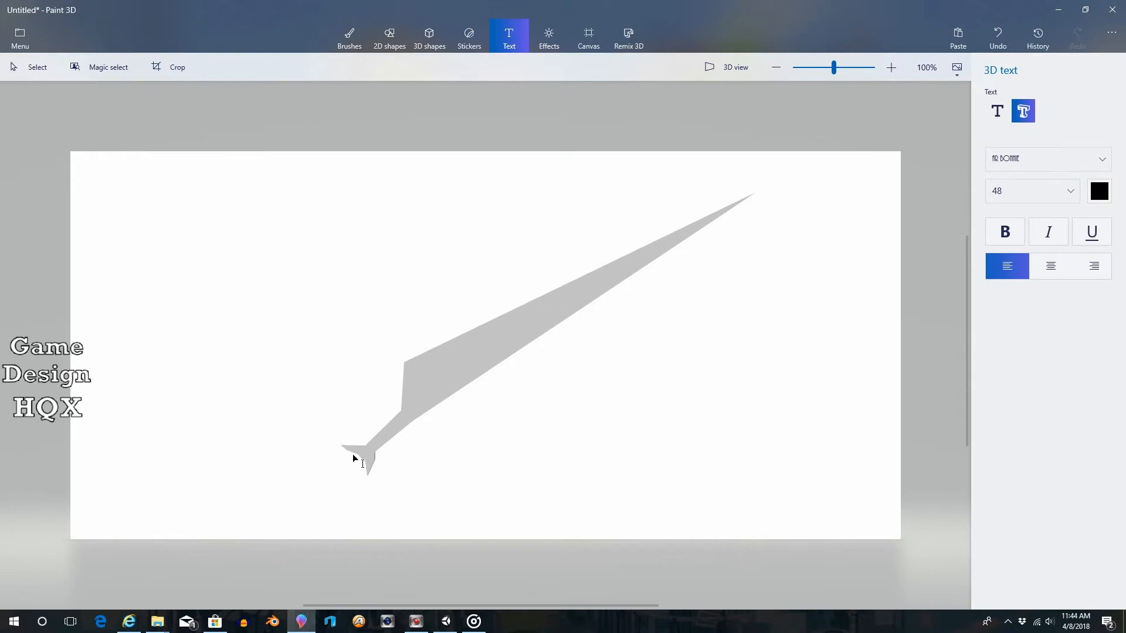
mouse_move(1049, 159)
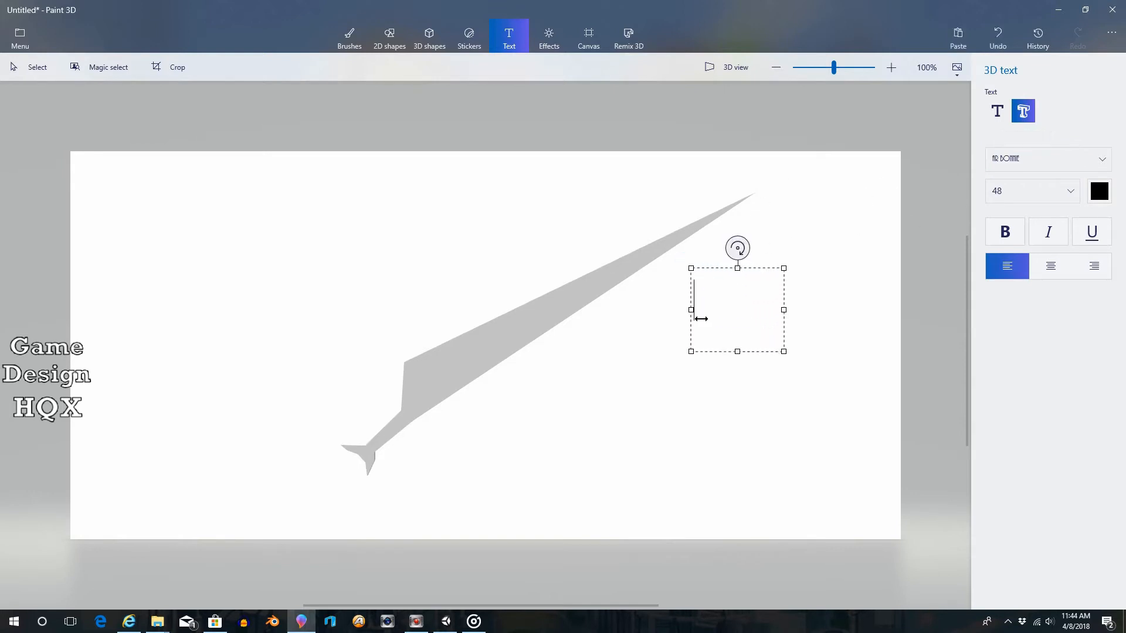
type("O")
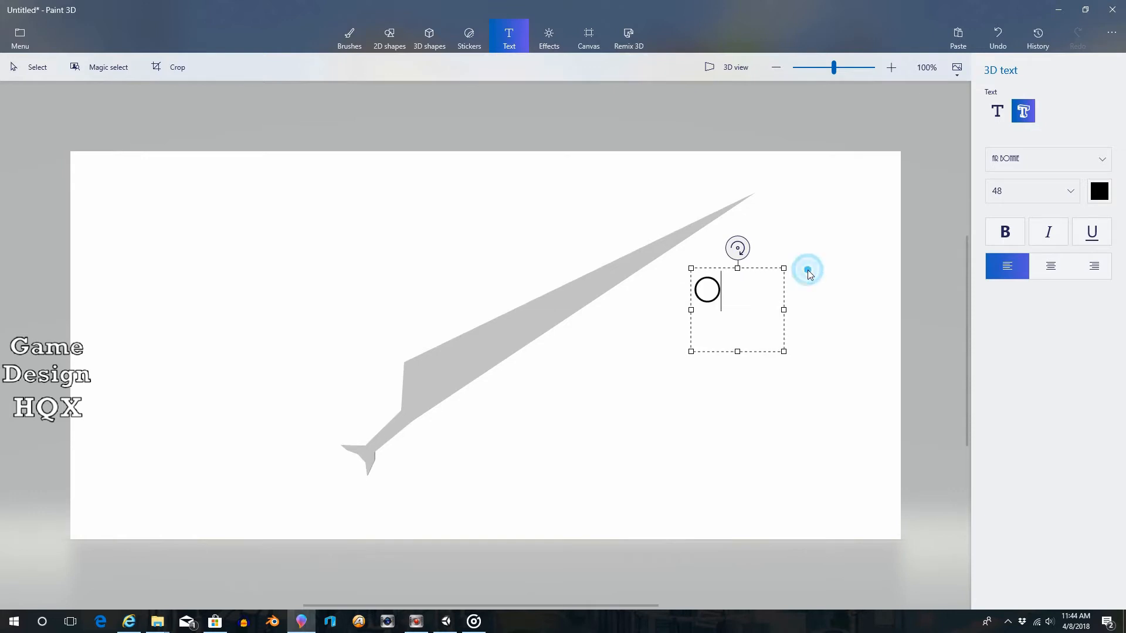
left_click(808, 271)
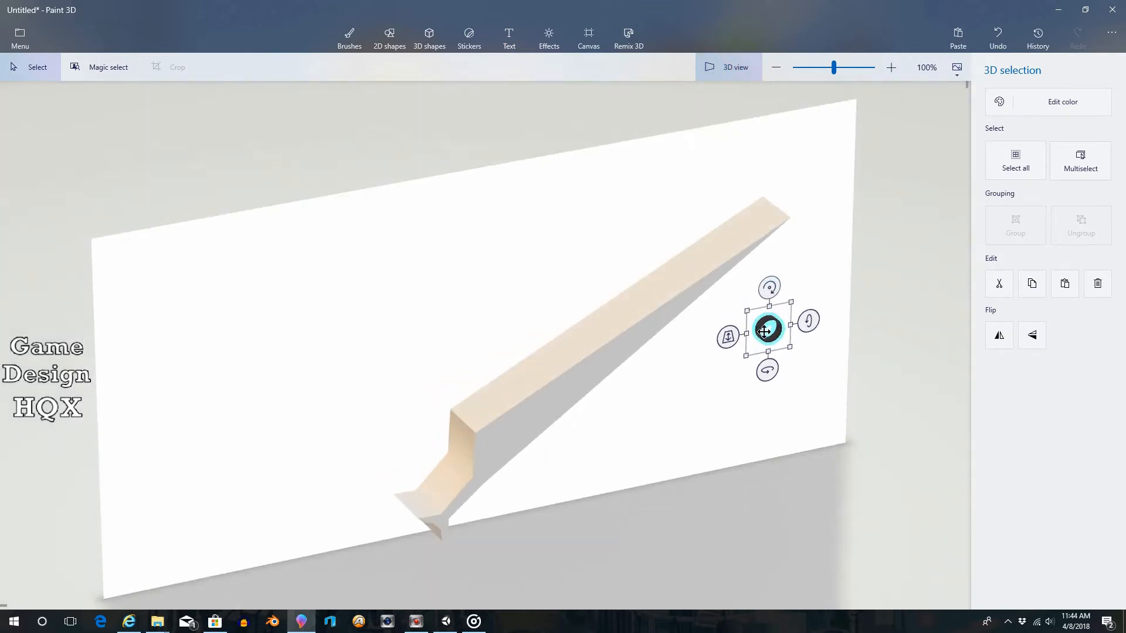
mouse_move(822, 403)
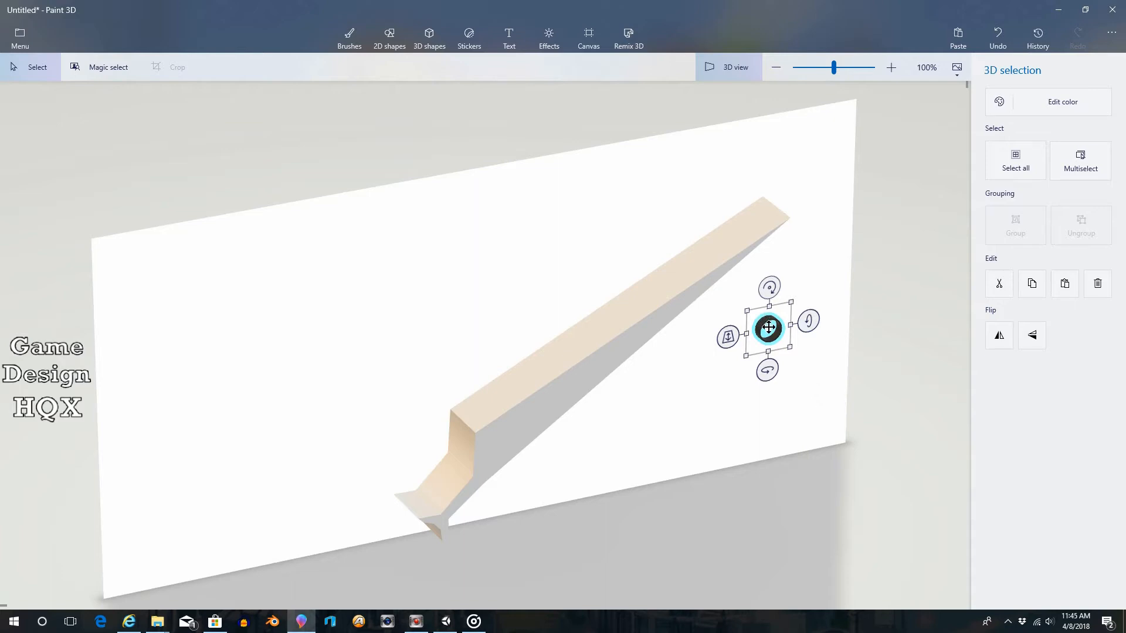
mouse_move(724, 103)
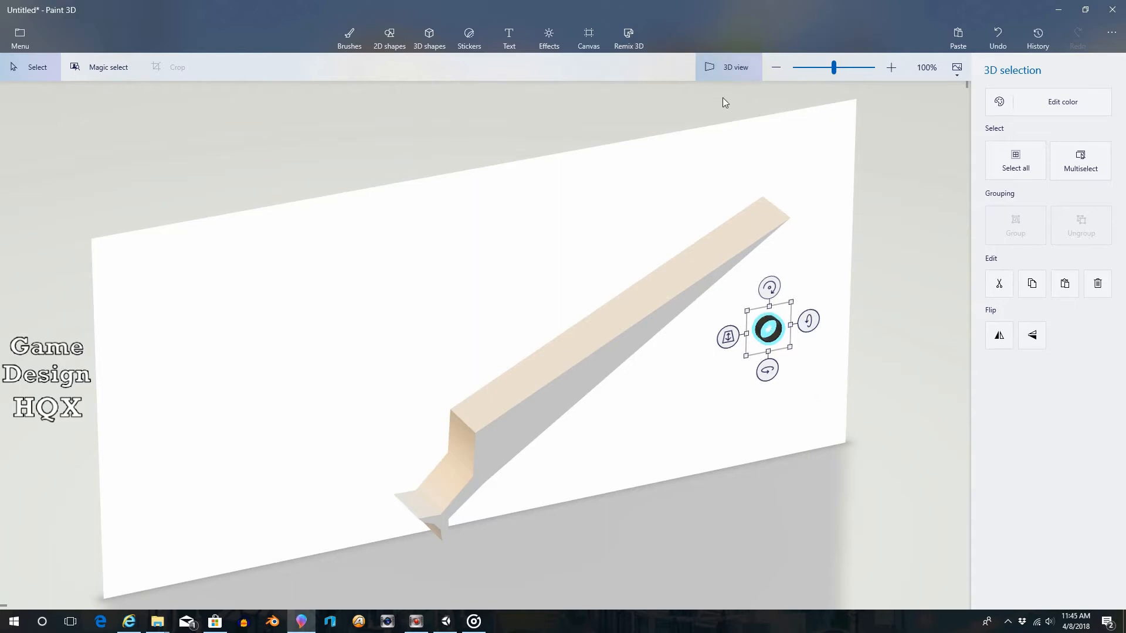
Move the O ring toward the blade's handle end in the front view
left_click(727, 67)
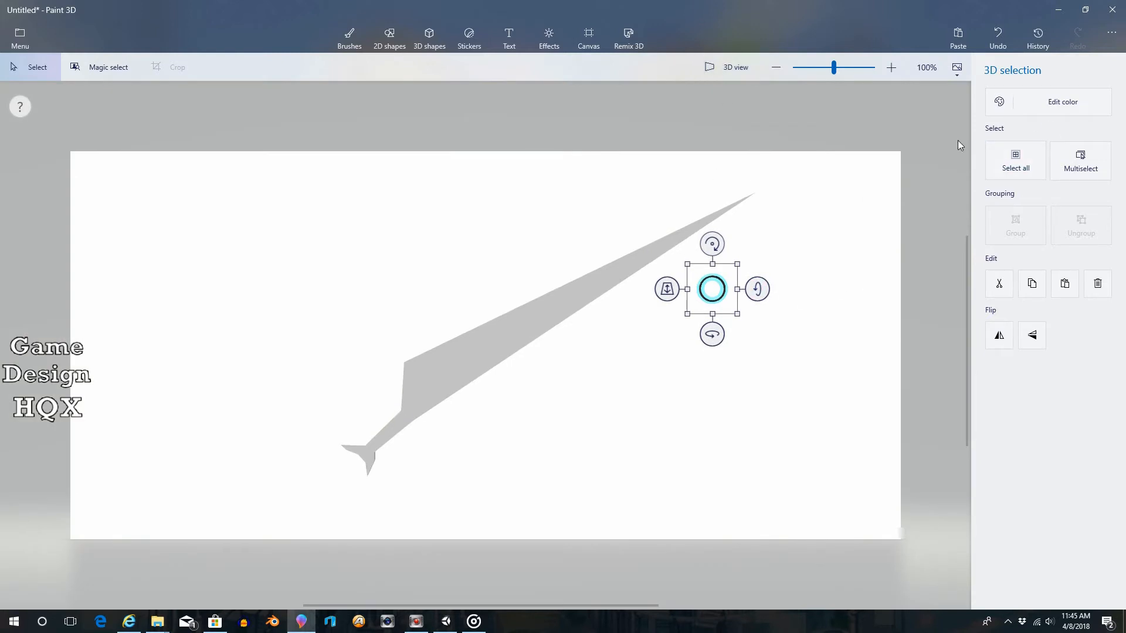
mouse_move(719, 289)
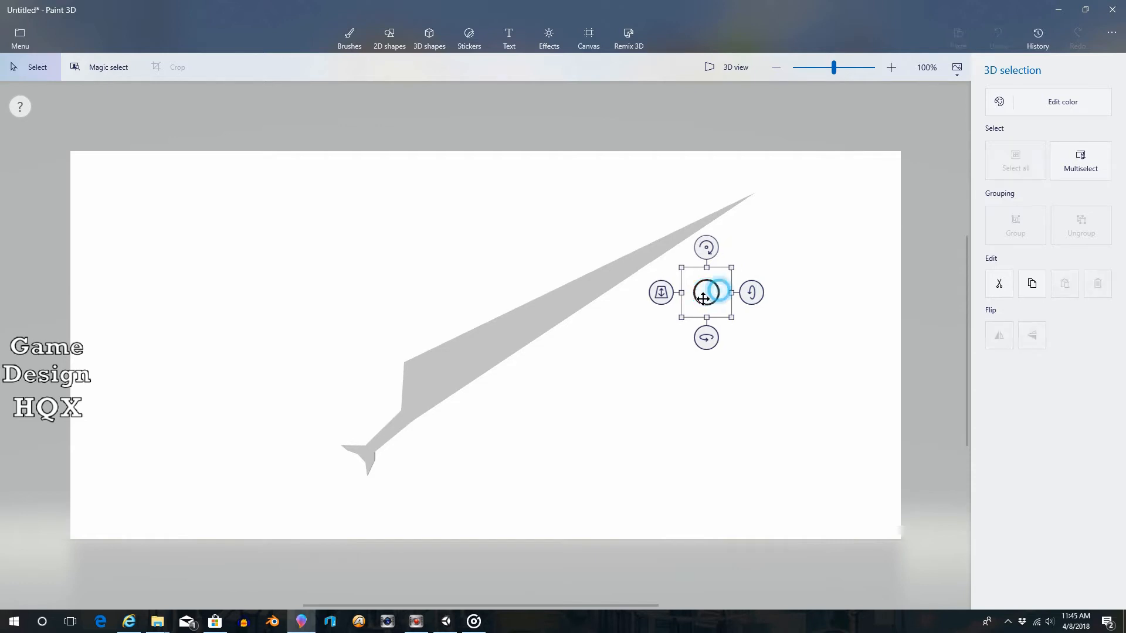
left_click_drag(706, 298, 341, 474)
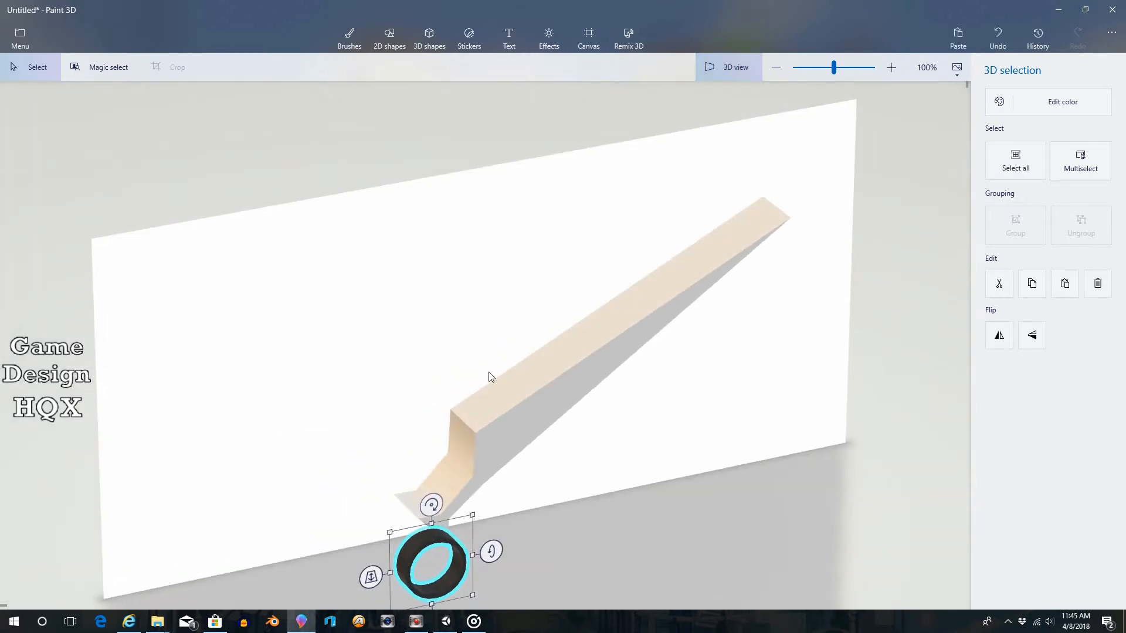
mouse_move(621, 194)
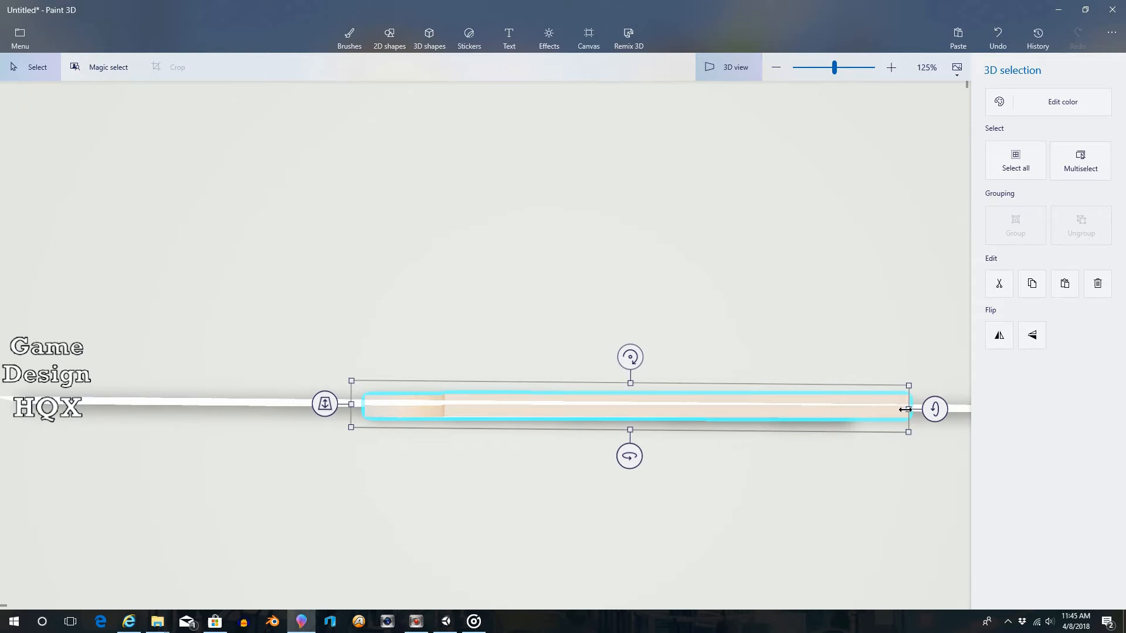
mouse_move(625, 407)
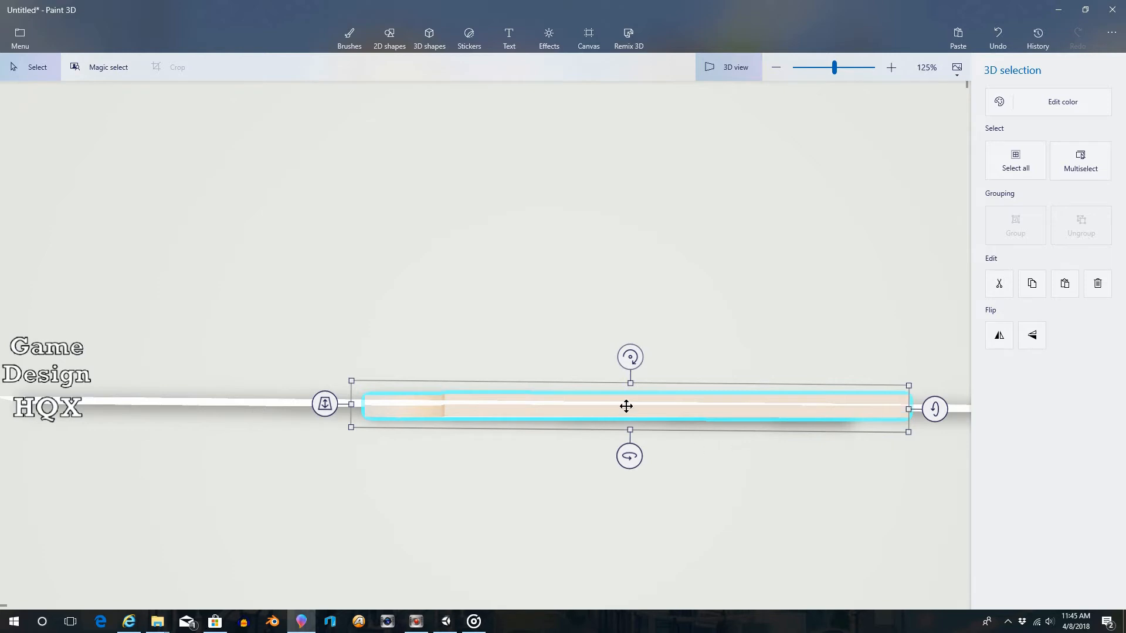
left_click(892, 68)
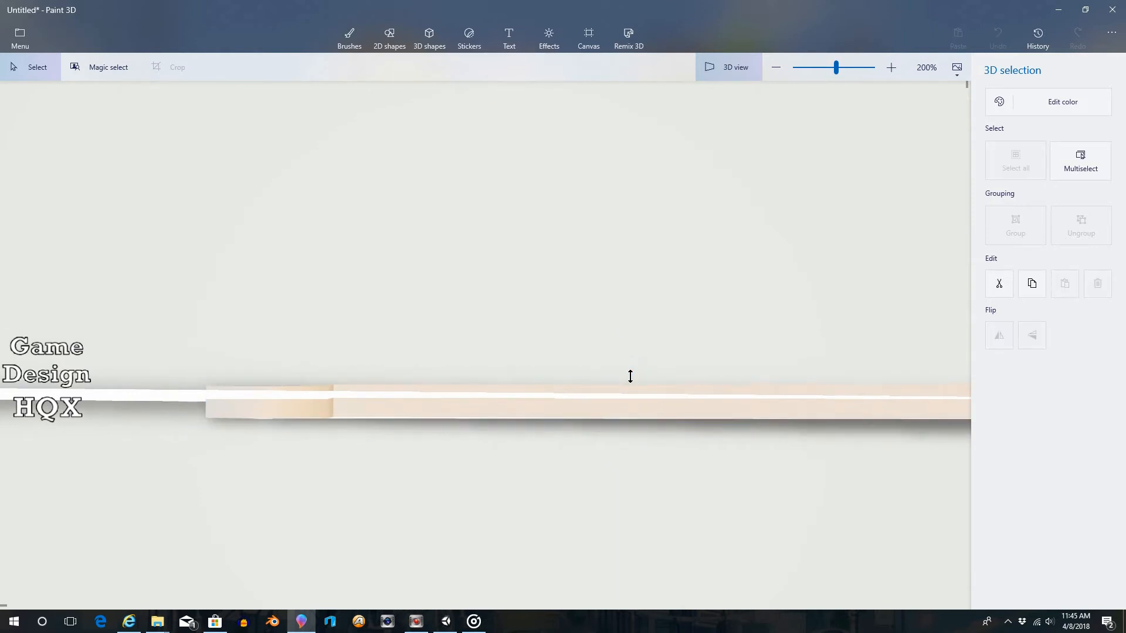
left_click(633, 392)
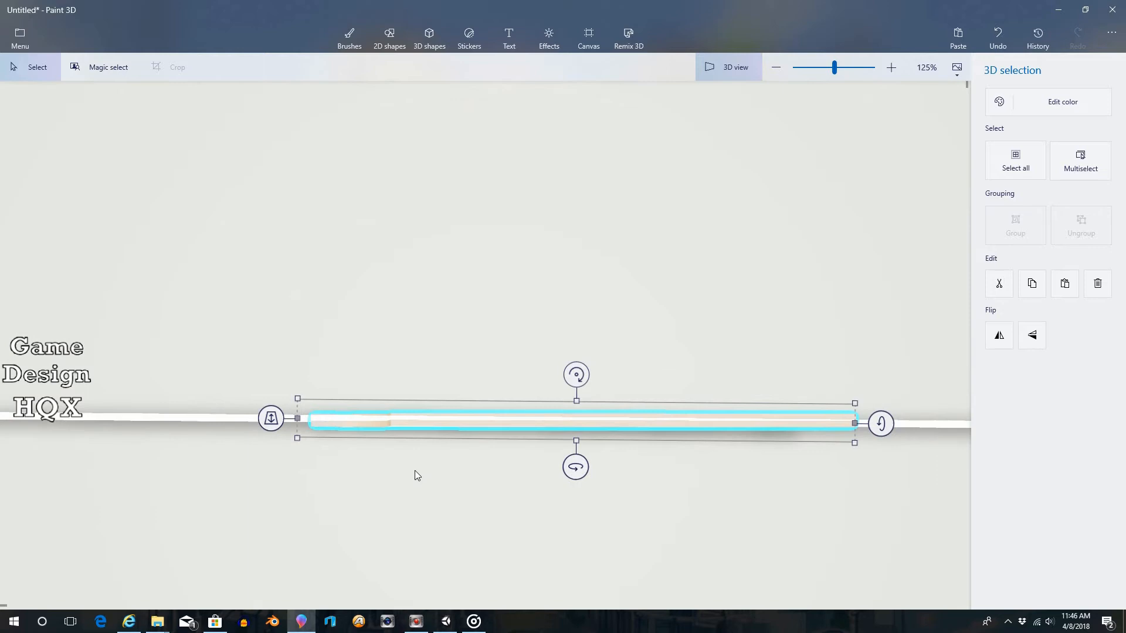
mouse_move(406, 483)
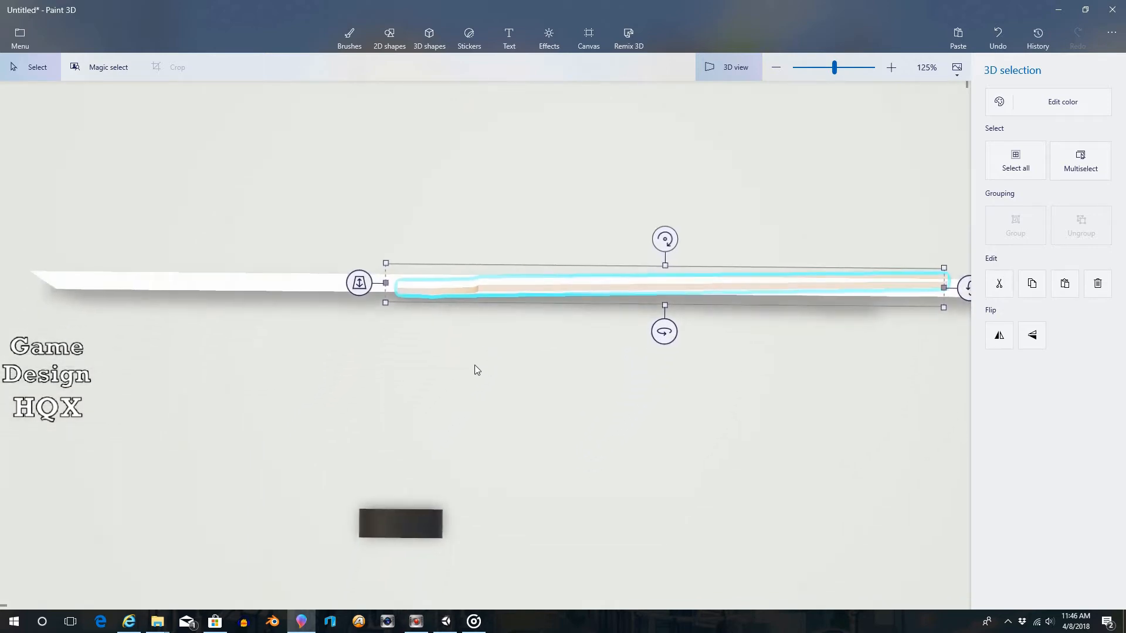
Align the ring in depth with the blade at the handle end
left_click(400, 523)
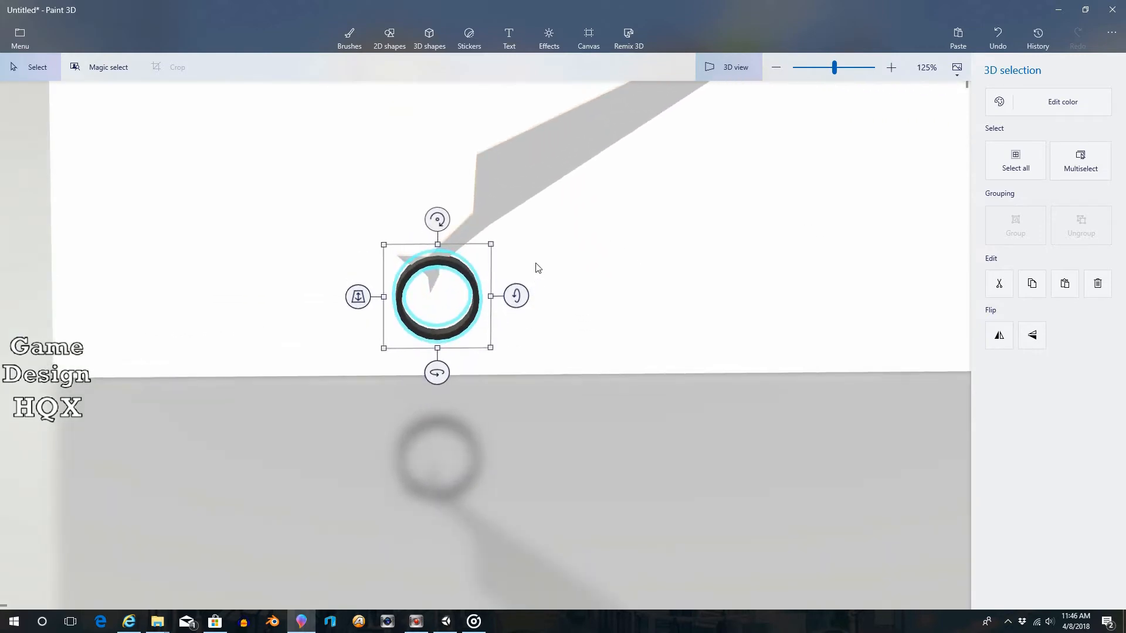
mouse_move(583, 245)
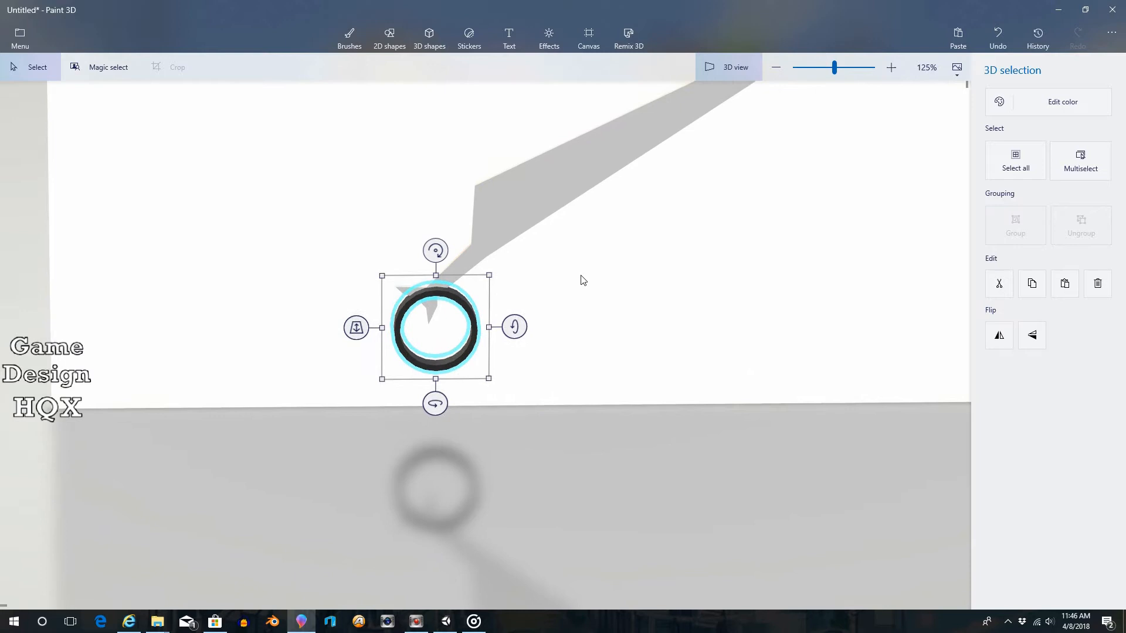
left_click_drag(434, 327, 456, 437)
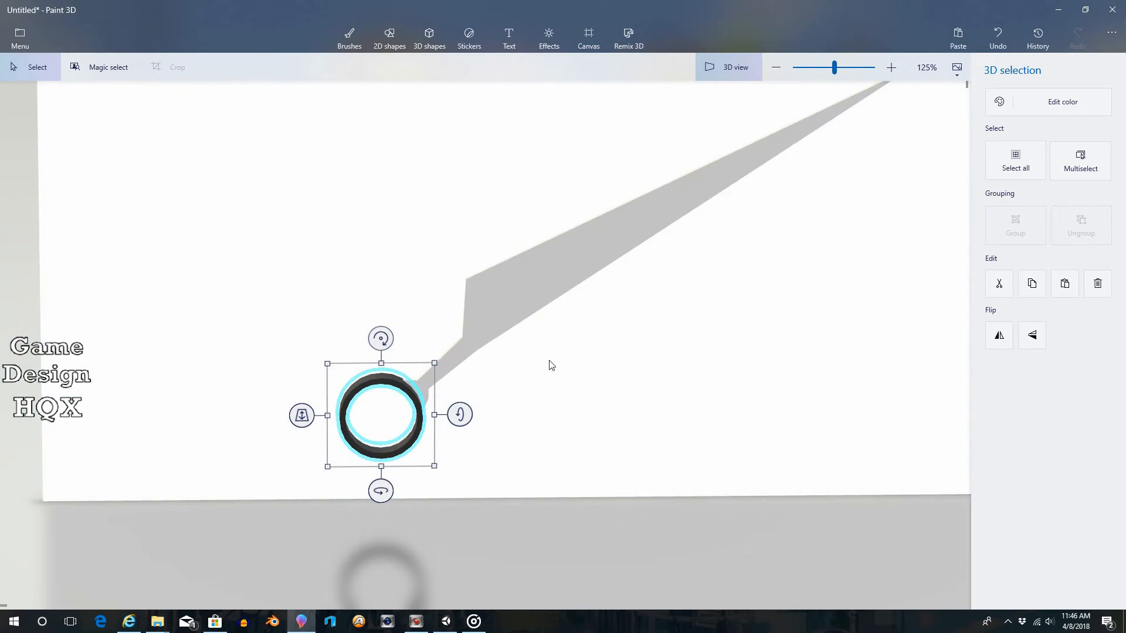
left_click(1062, 101)
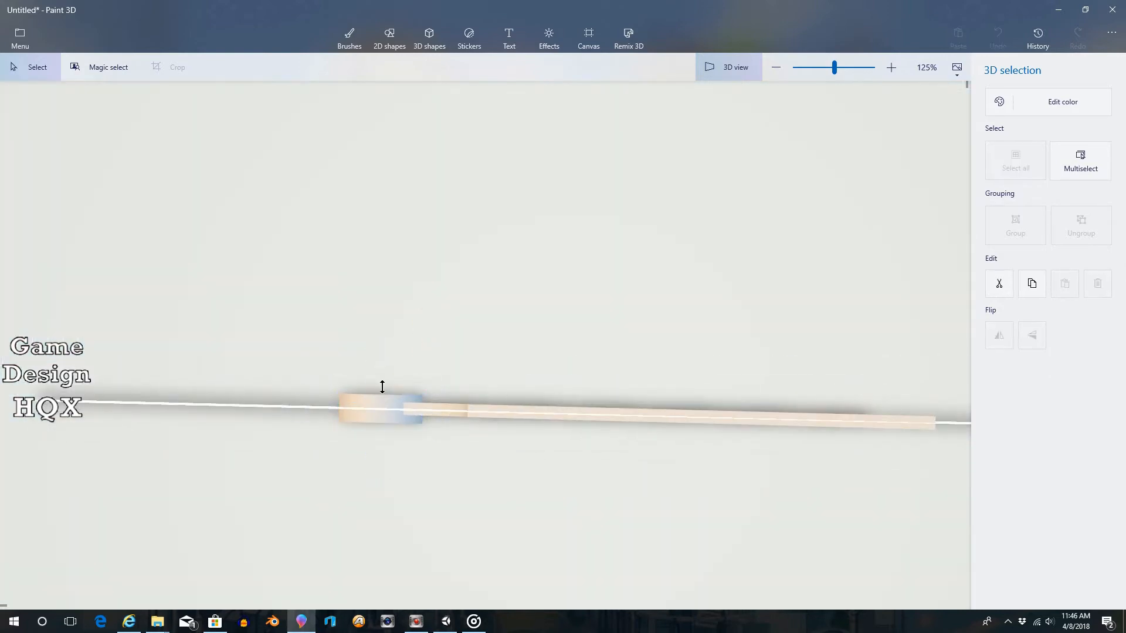
Return to the flat front view showing the ring at the blade's base
left_click(380, 410)
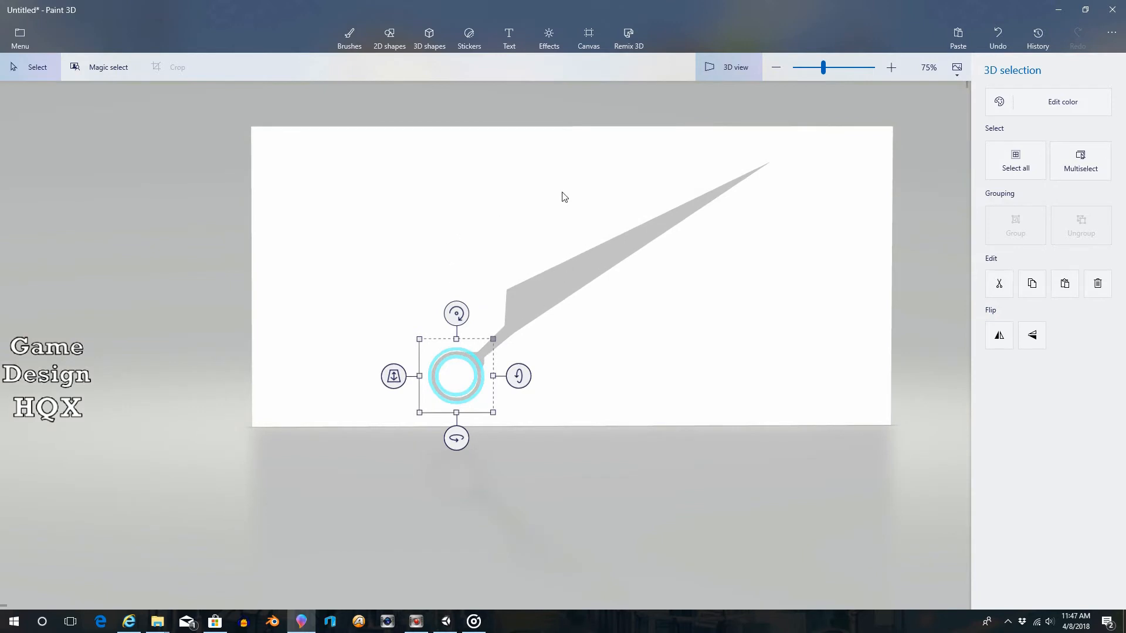
mouse_move(542, 177)
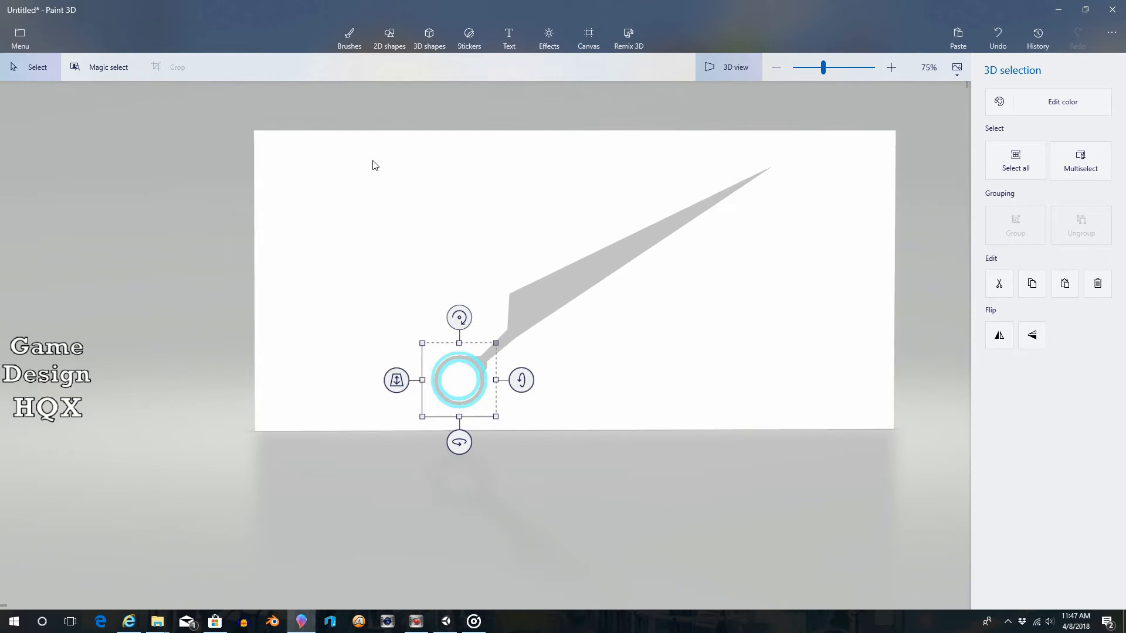
Duplicate the blade-and-ring half, rotate it and cross it over the original to form scissors
left_click_drag(373, 166, 412, 237)
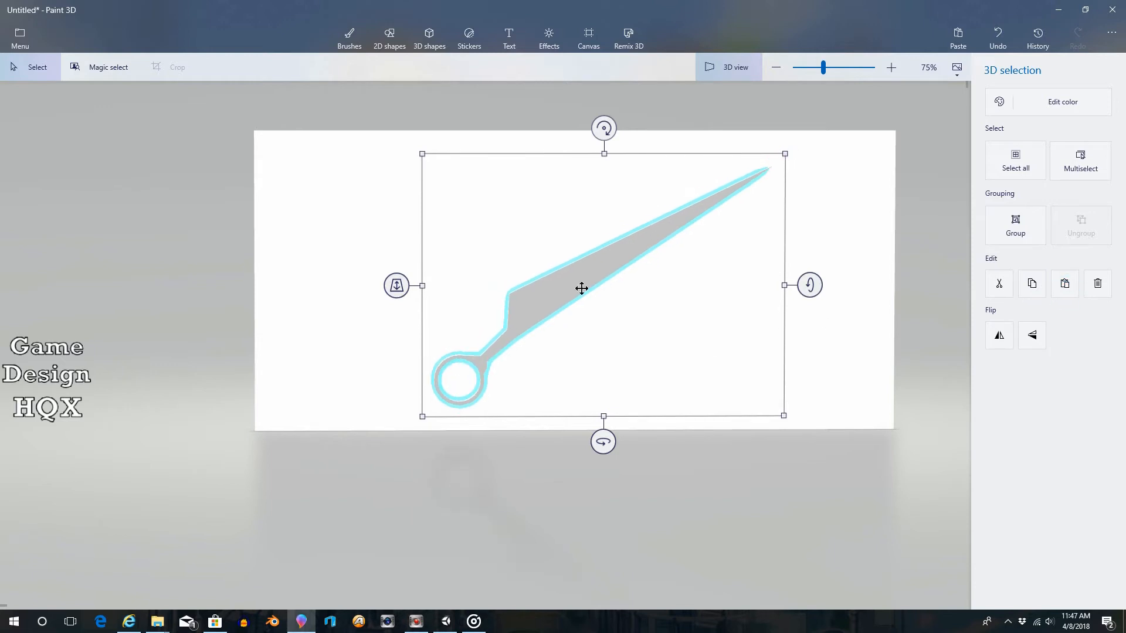
mouse_move(809, 285)
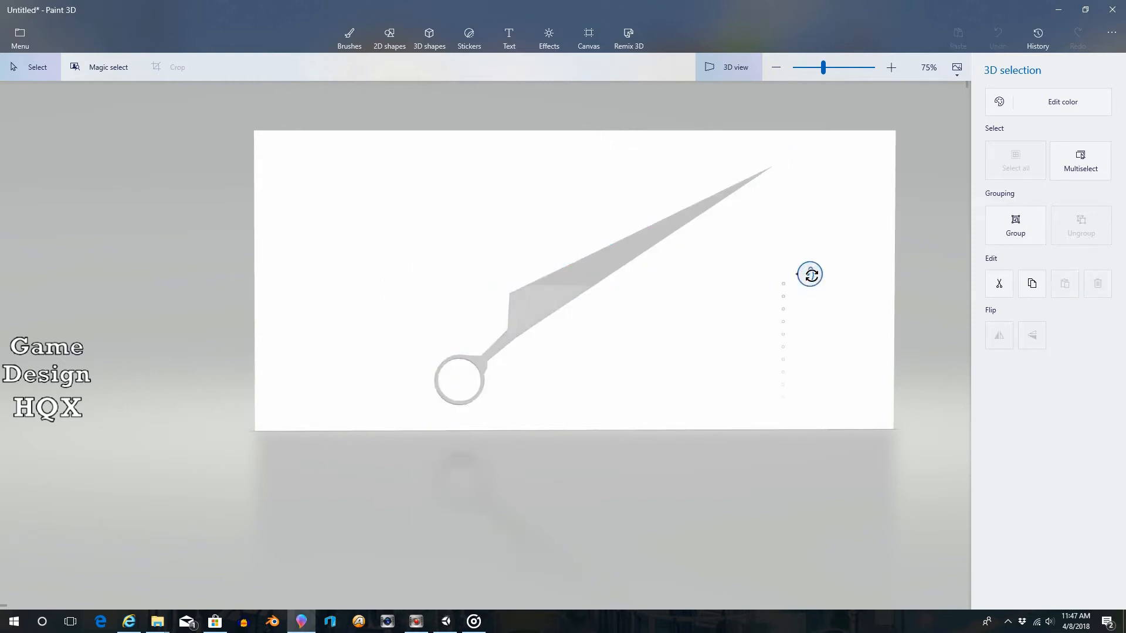
left_click_drag(811, 274, 818, 44)
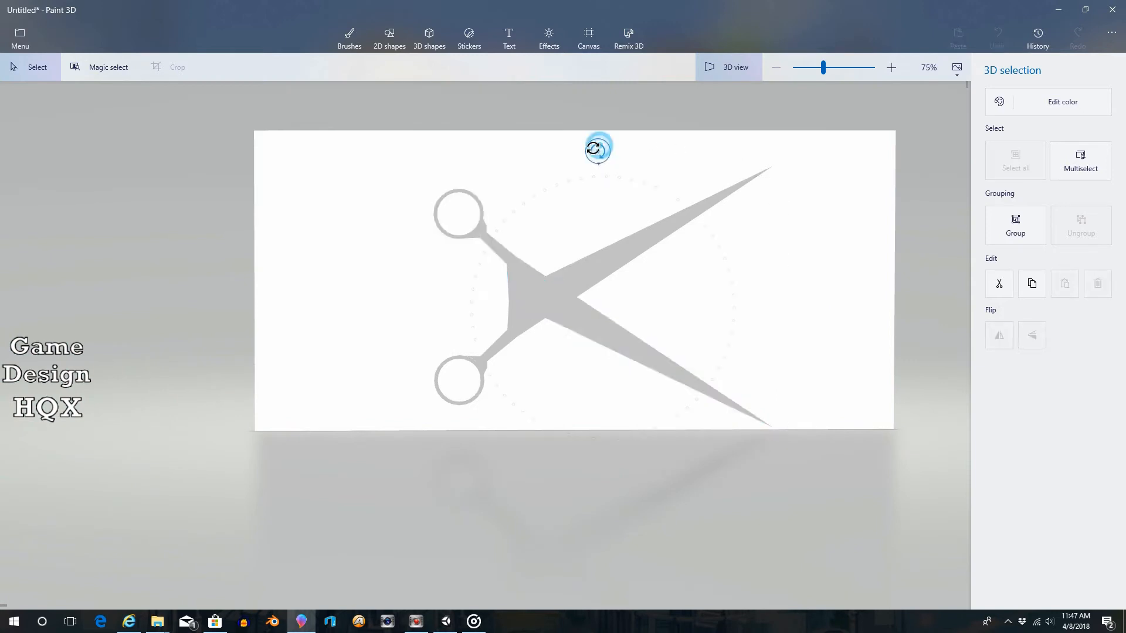
left_click_drag(597, 149, 602, 86)
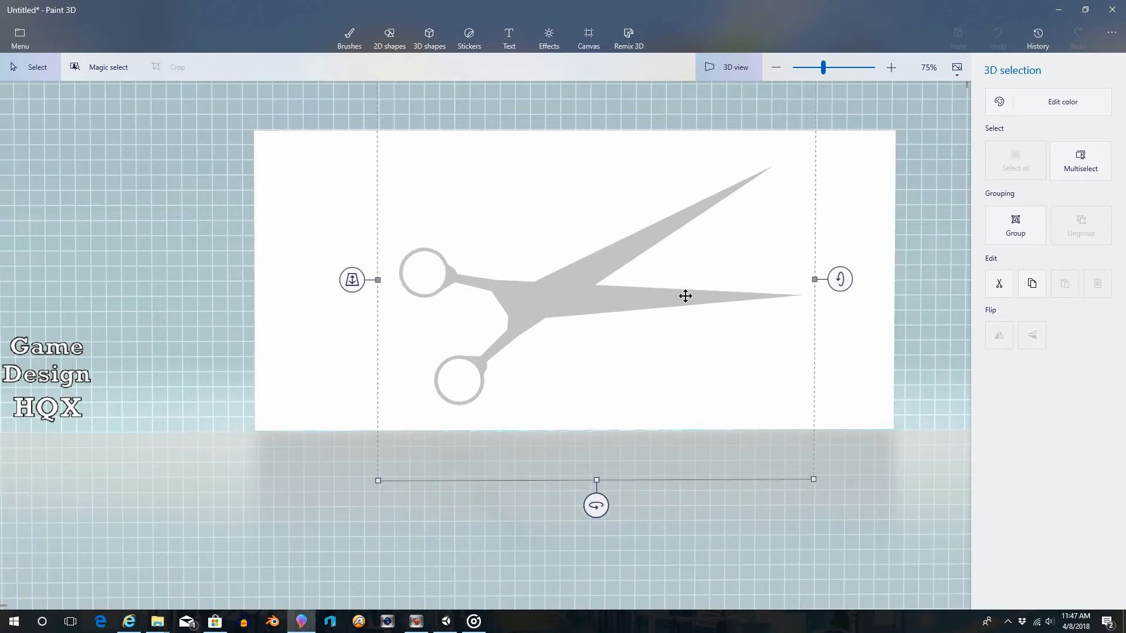
left_click_drag(686, 296, 694, 290)
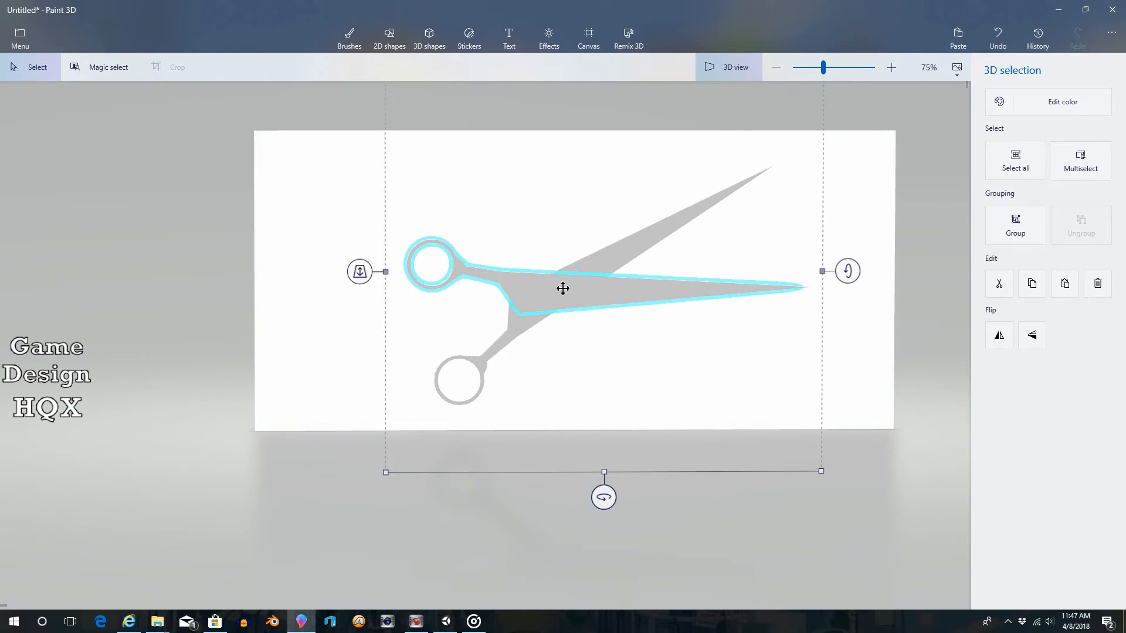
mouse_move(558, 285)
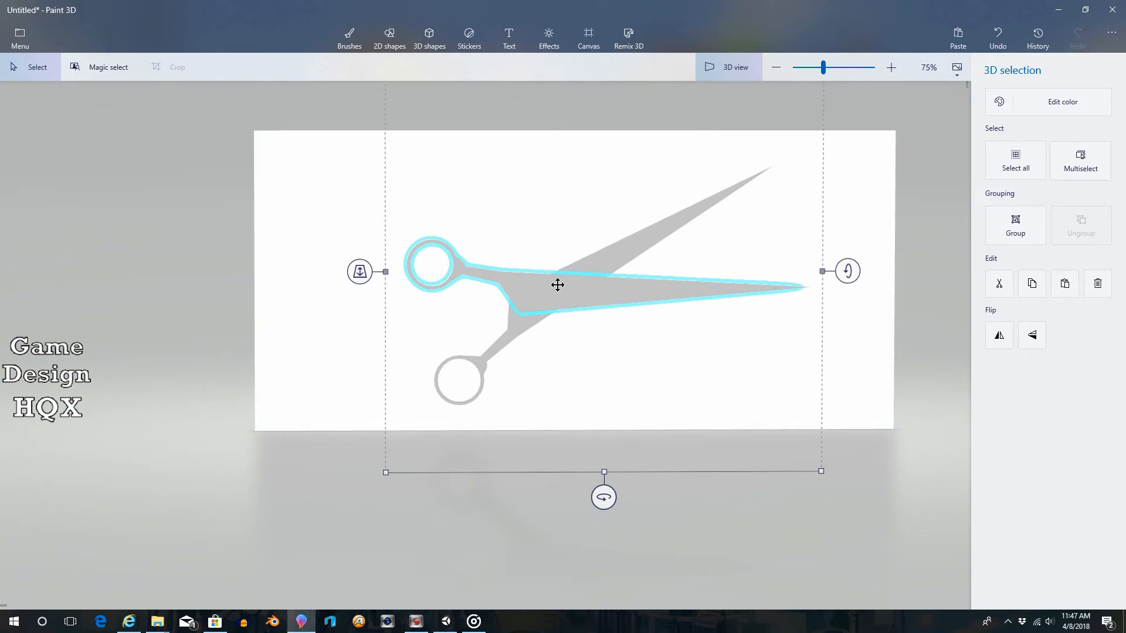
mouse_move(857, 239)
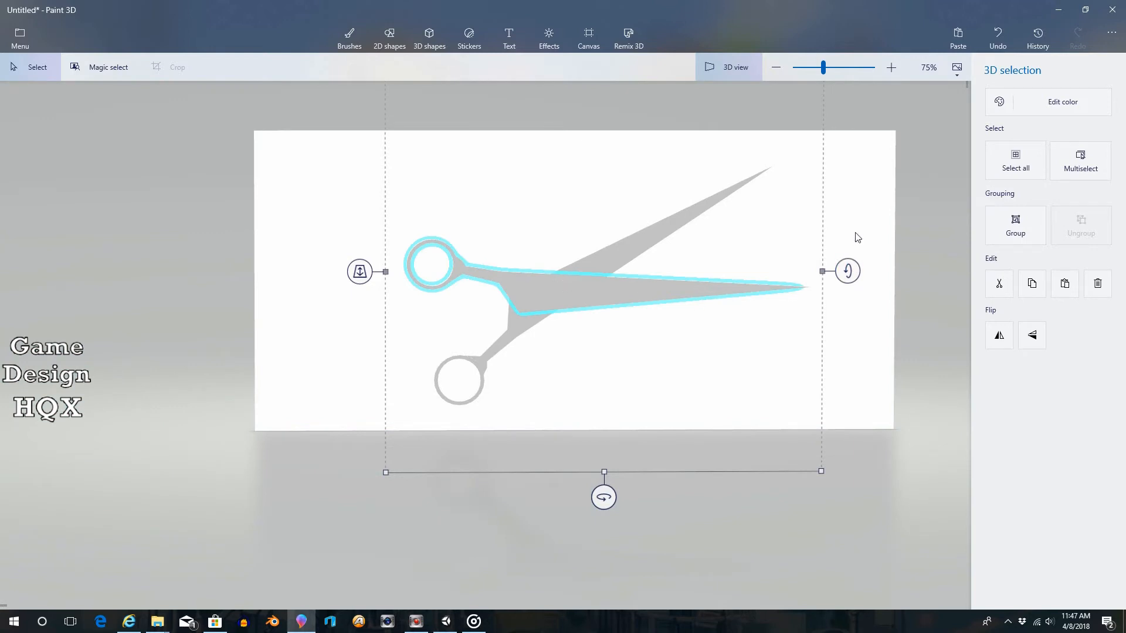
Place a small sphere on the pivot point where the two blades cross
left_click(429, 36)
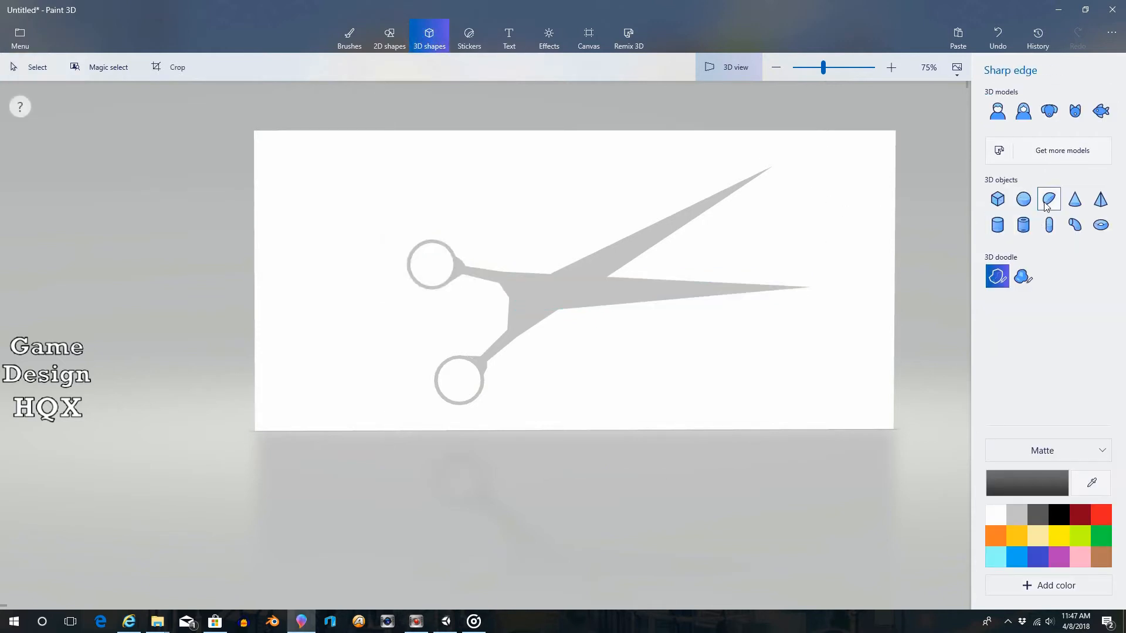
mouse_move(1023, 199)
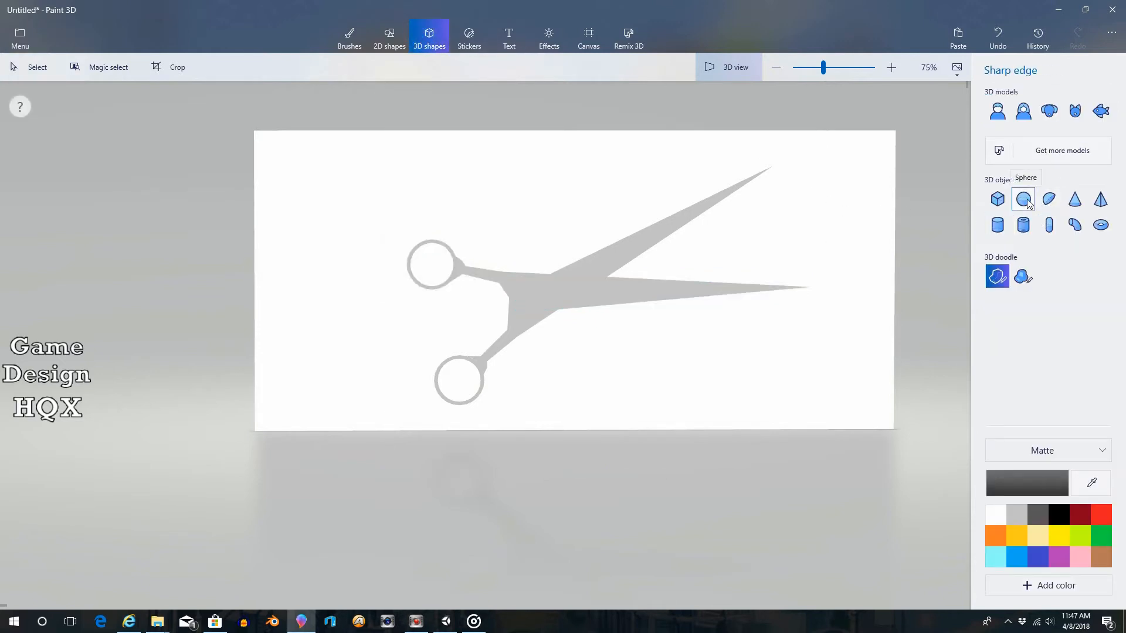
mouse_move(626, 271)
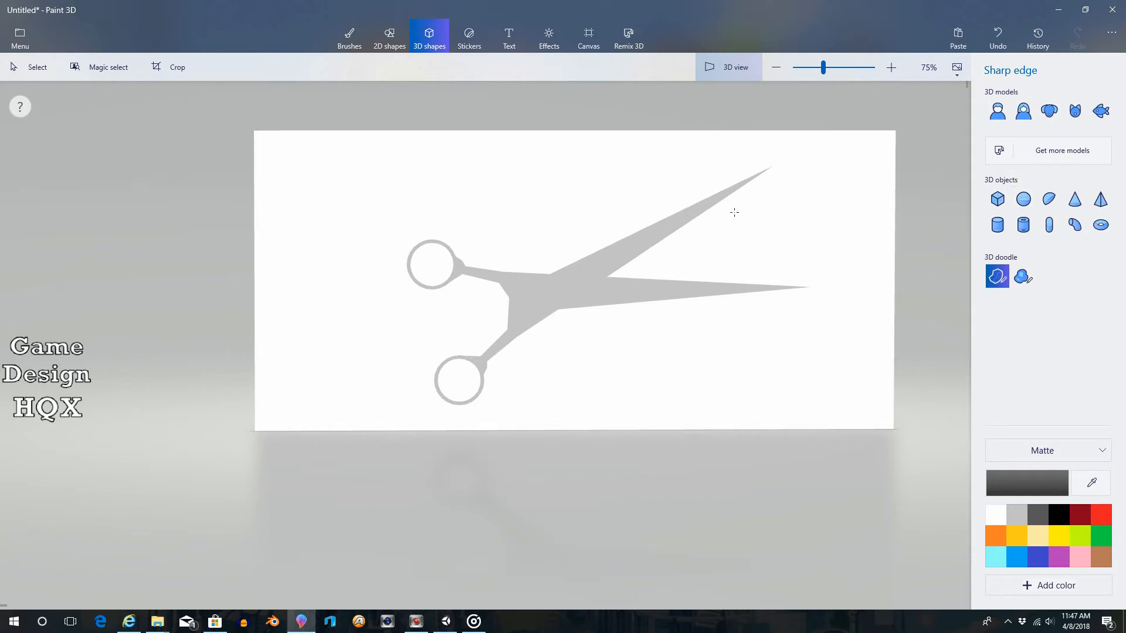
mouse_move(1049, 199)
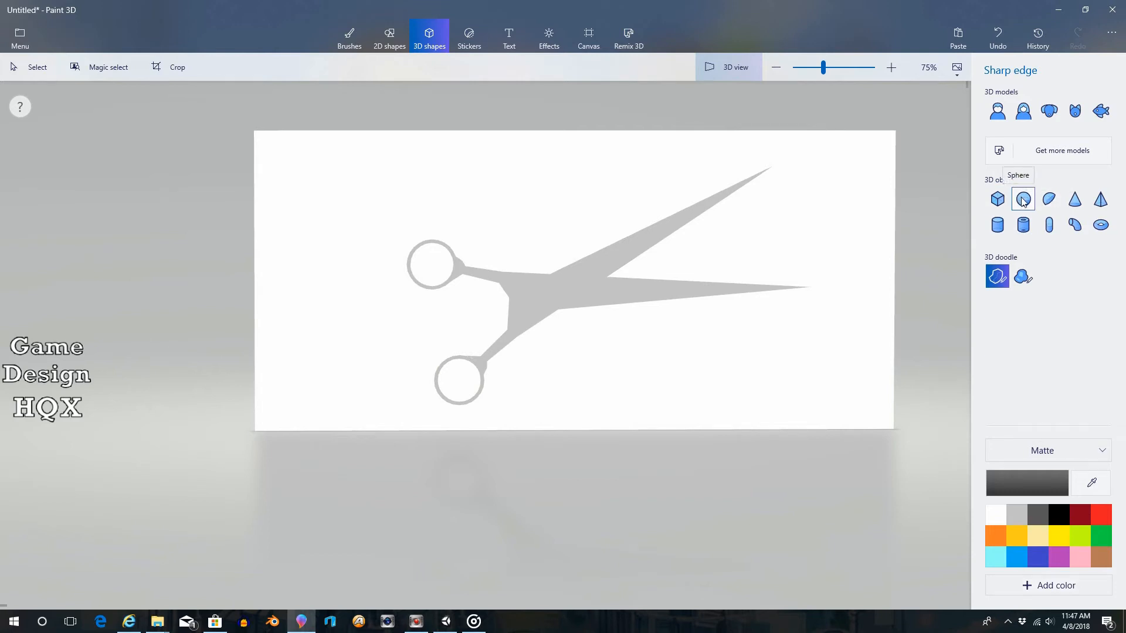
left_click(1023, 200)
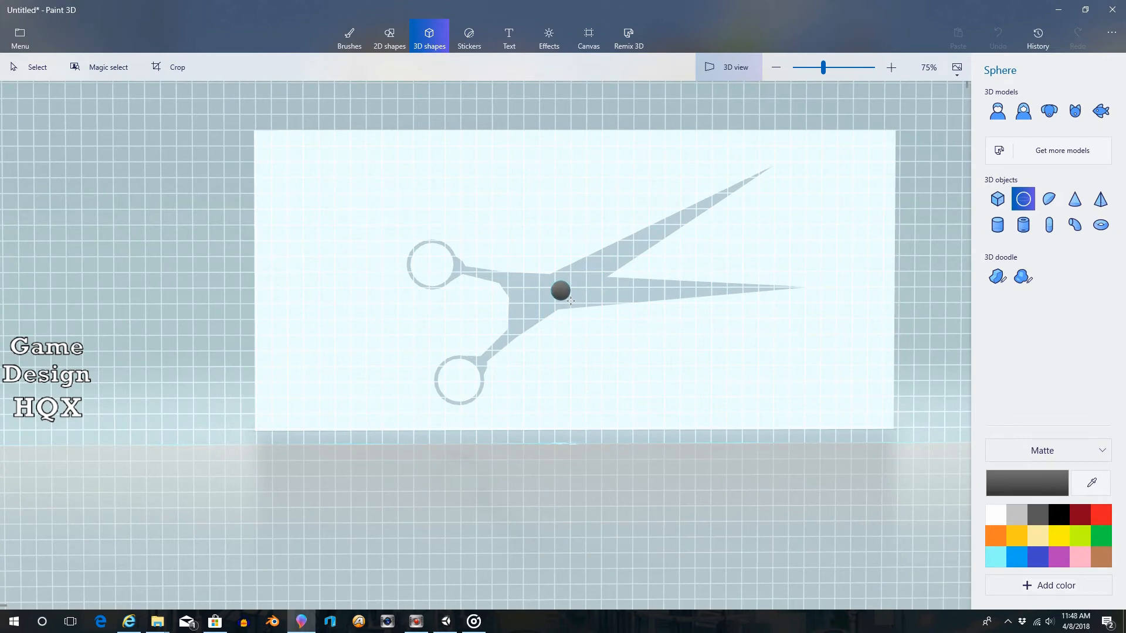
left_click(561, 289)
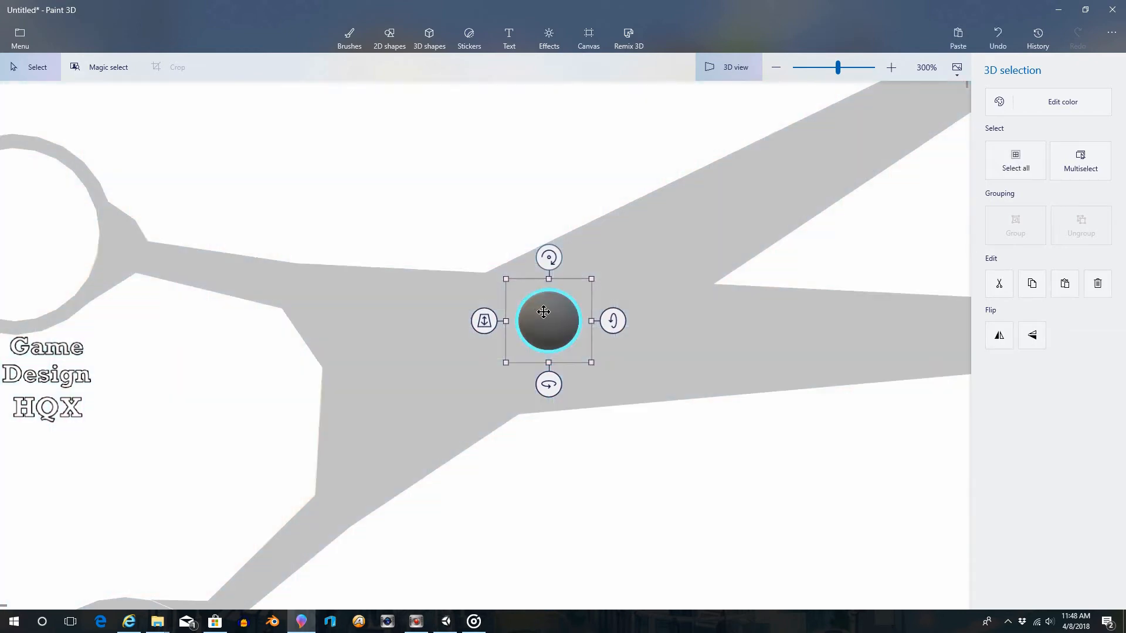
left_click_drag(548, 321, 503, 322)
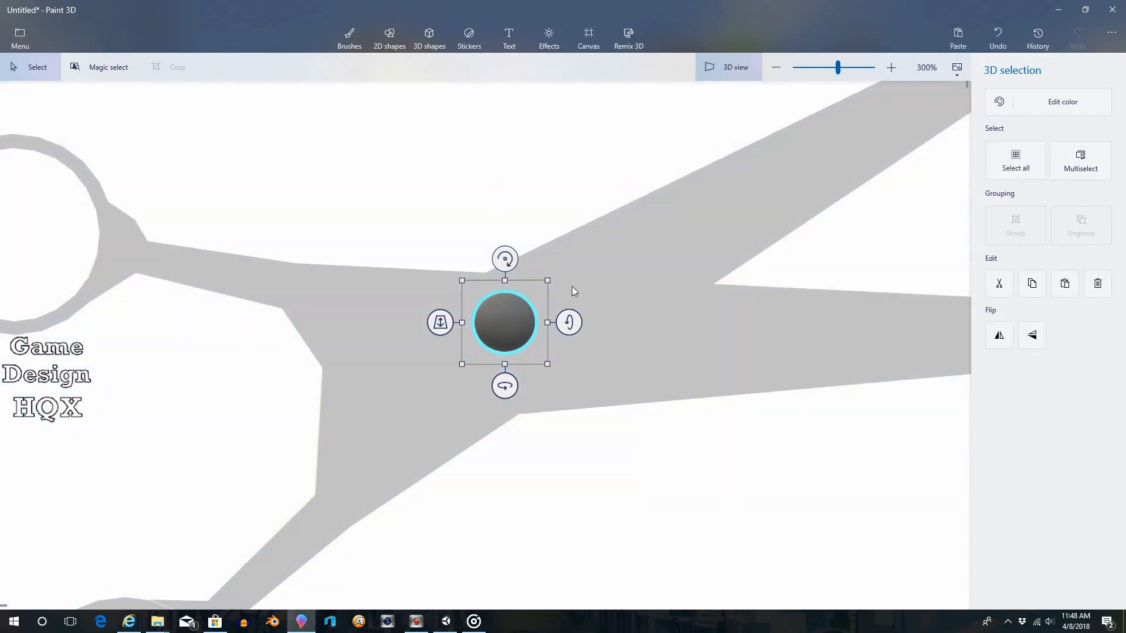
mouse_move(575, 284)
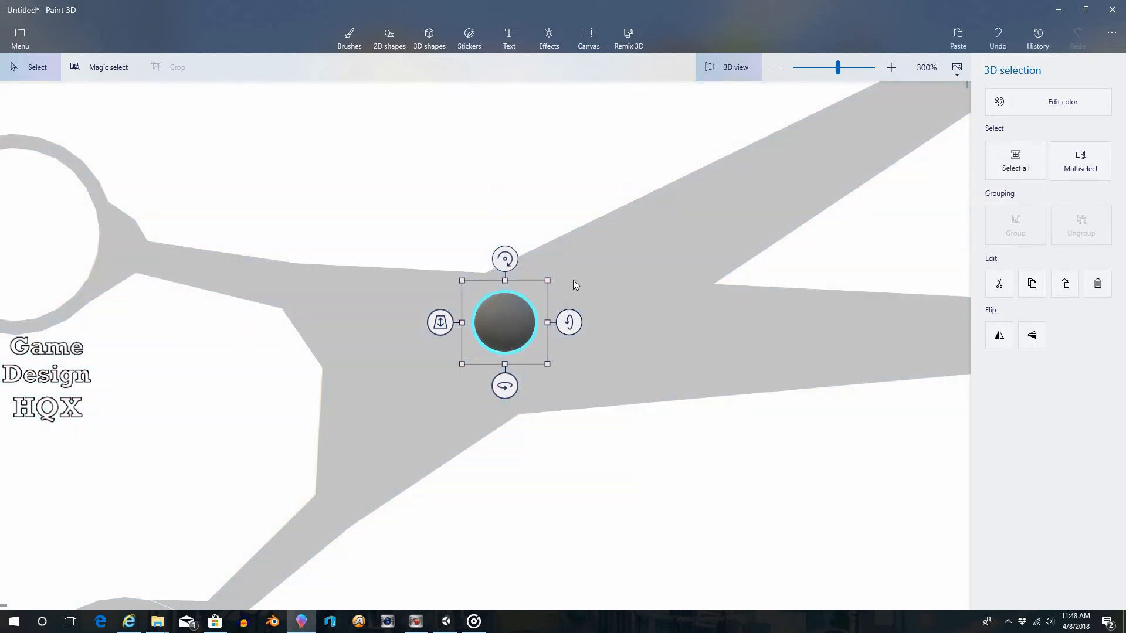
scroll("down", 3)
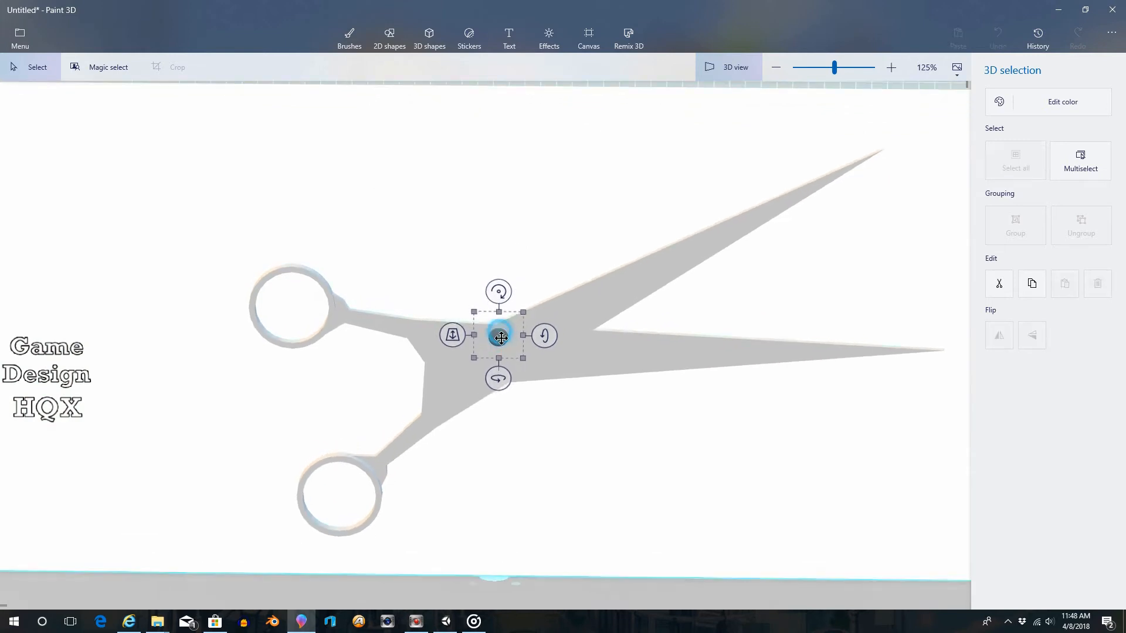
Embed the pivot sphere through the blades' thickness like a rivet
left_click_drag(500, 337, 501, 352)
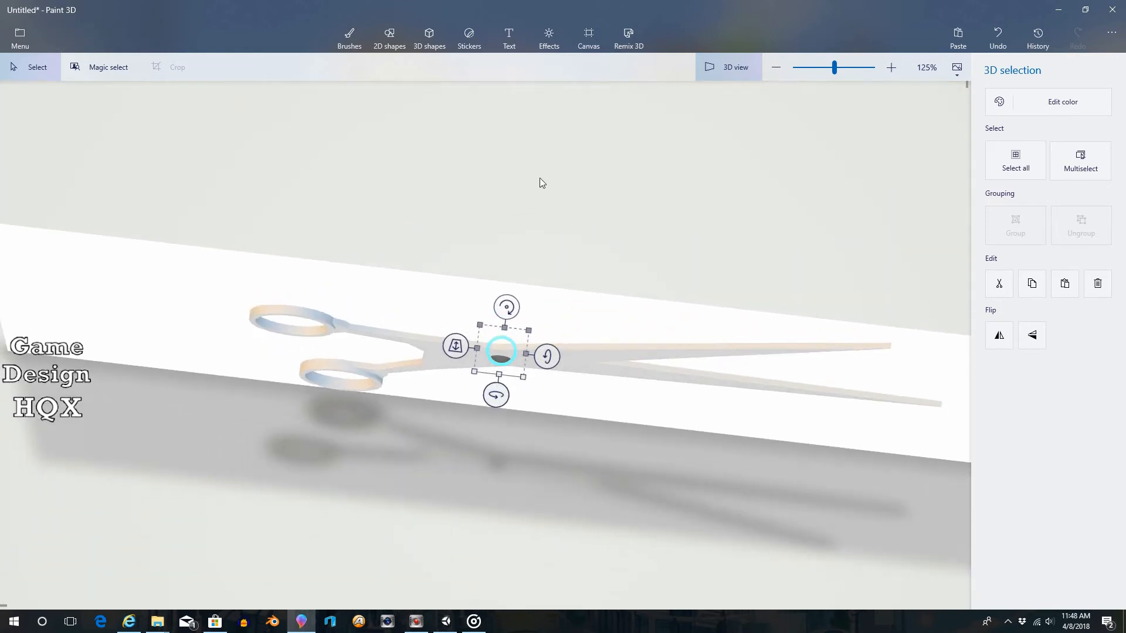
mouse_move(529, 299)
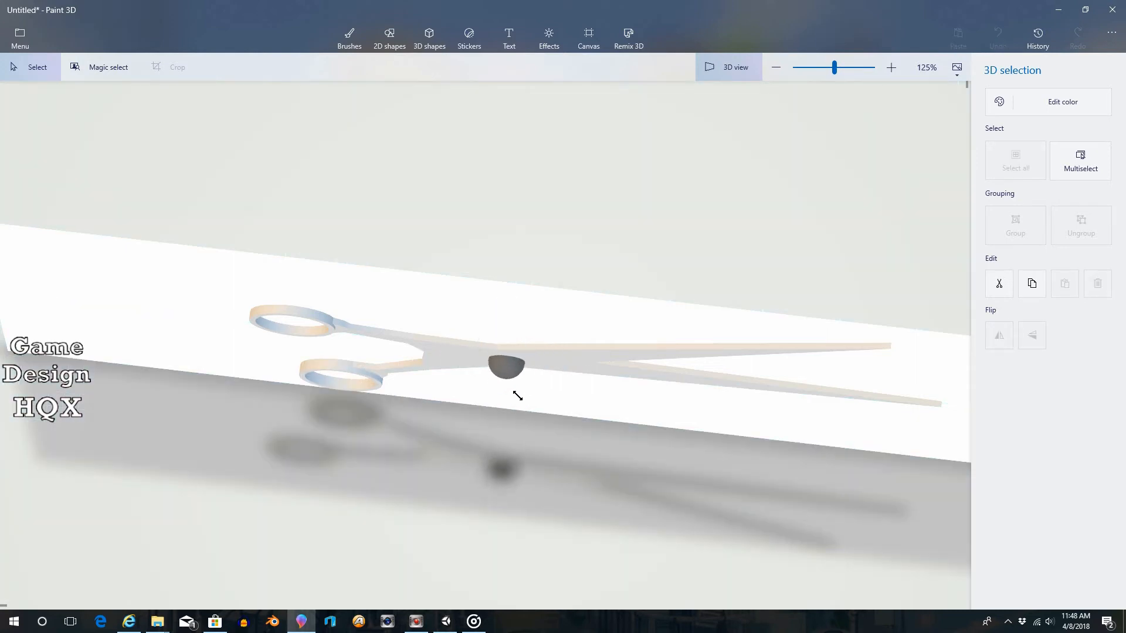
left_click(504, 368)
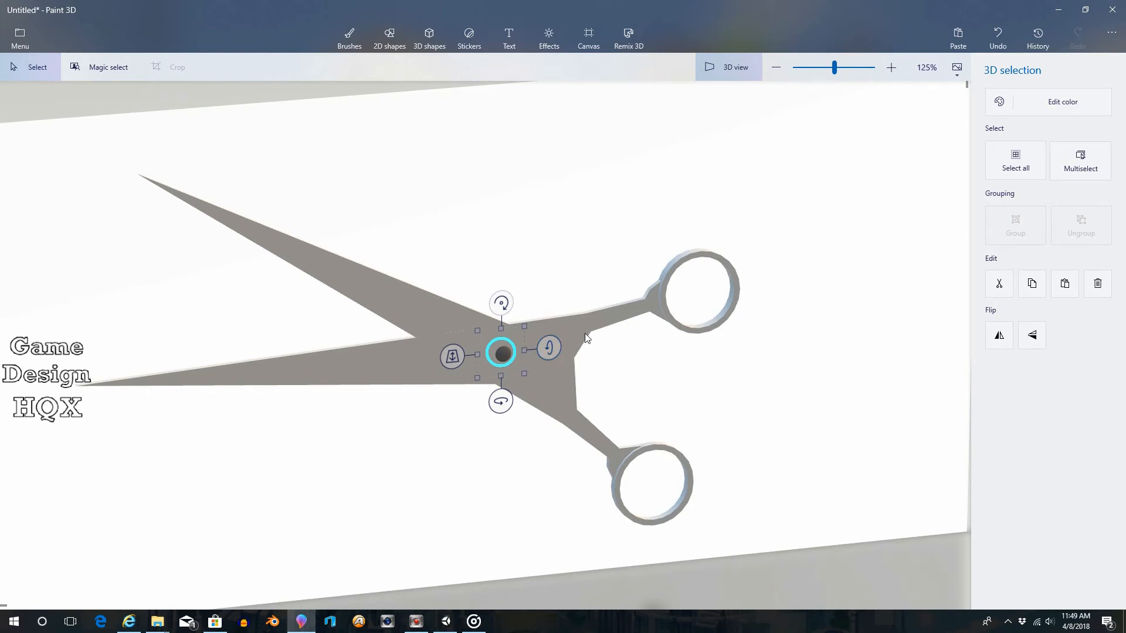
mouse_move(577, 361)
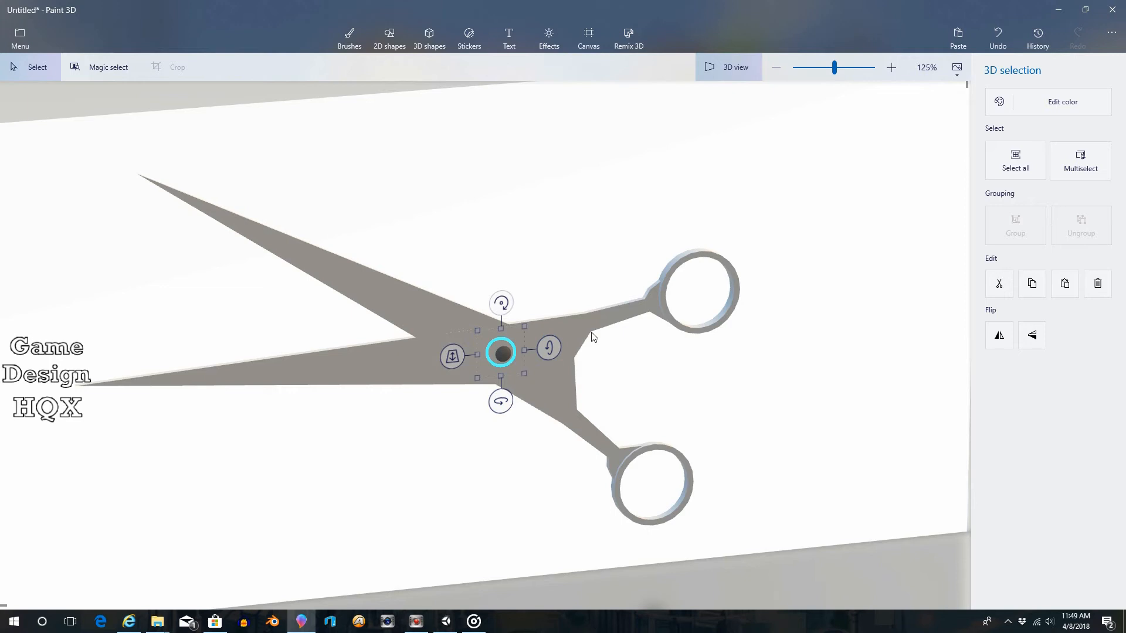
mouse_move(568, 366)
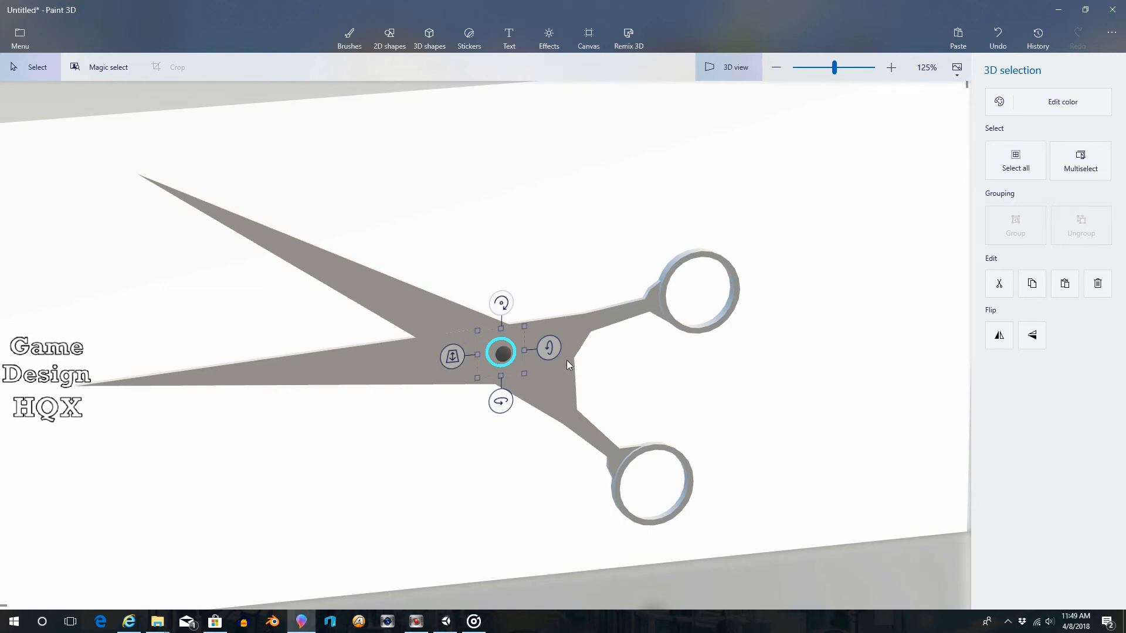
mouse_move(251, 279)
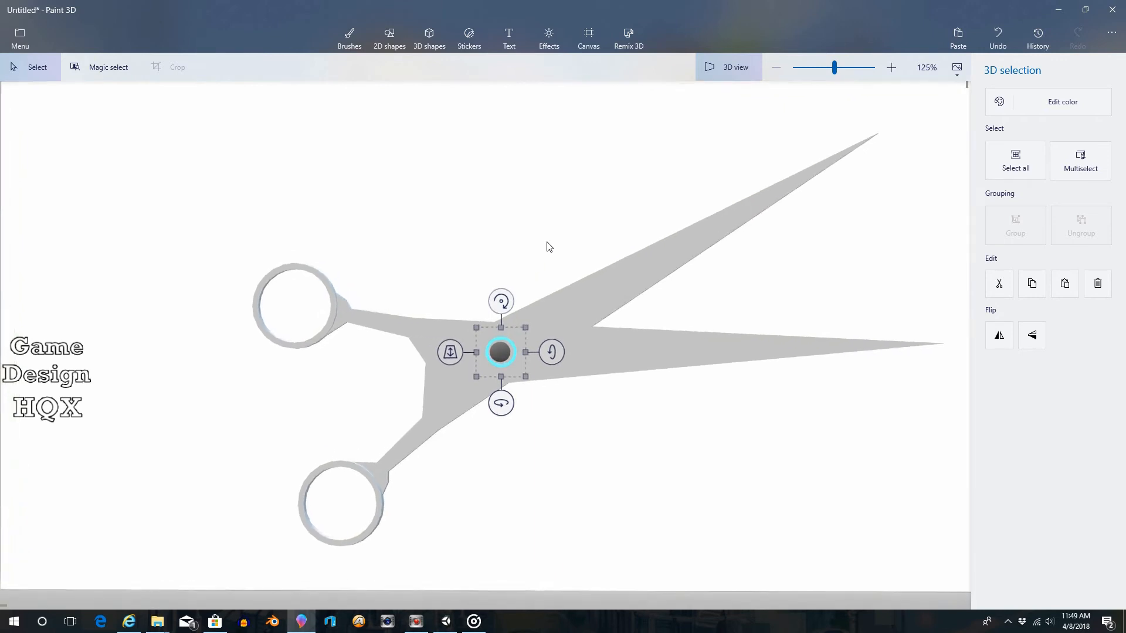
mouse_move(495, 266)
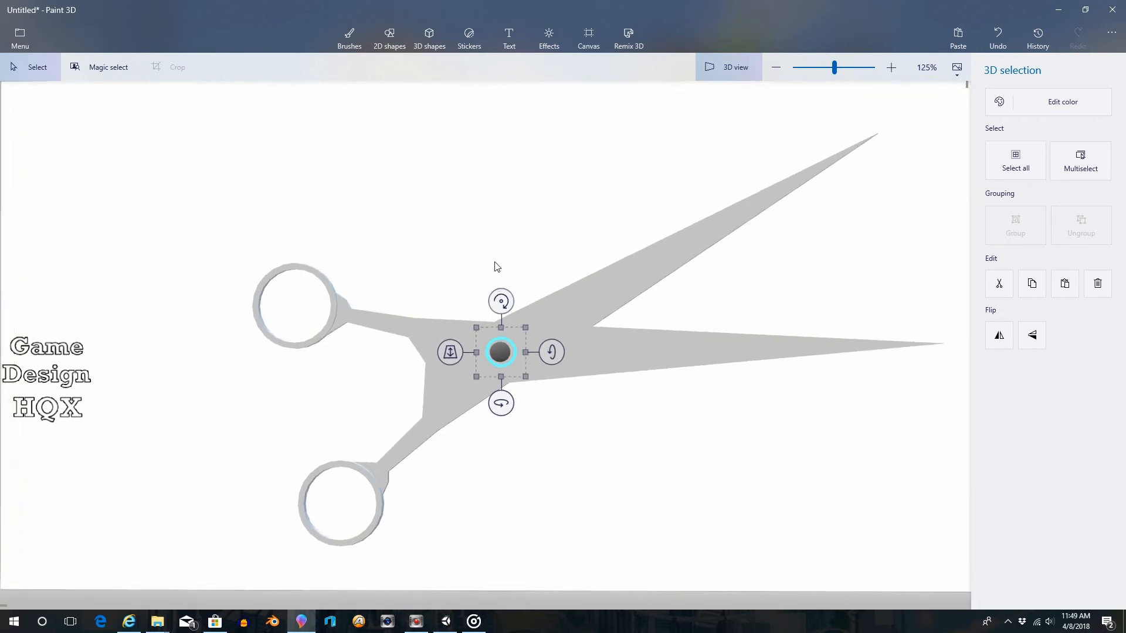
mouse_move(327, 550)
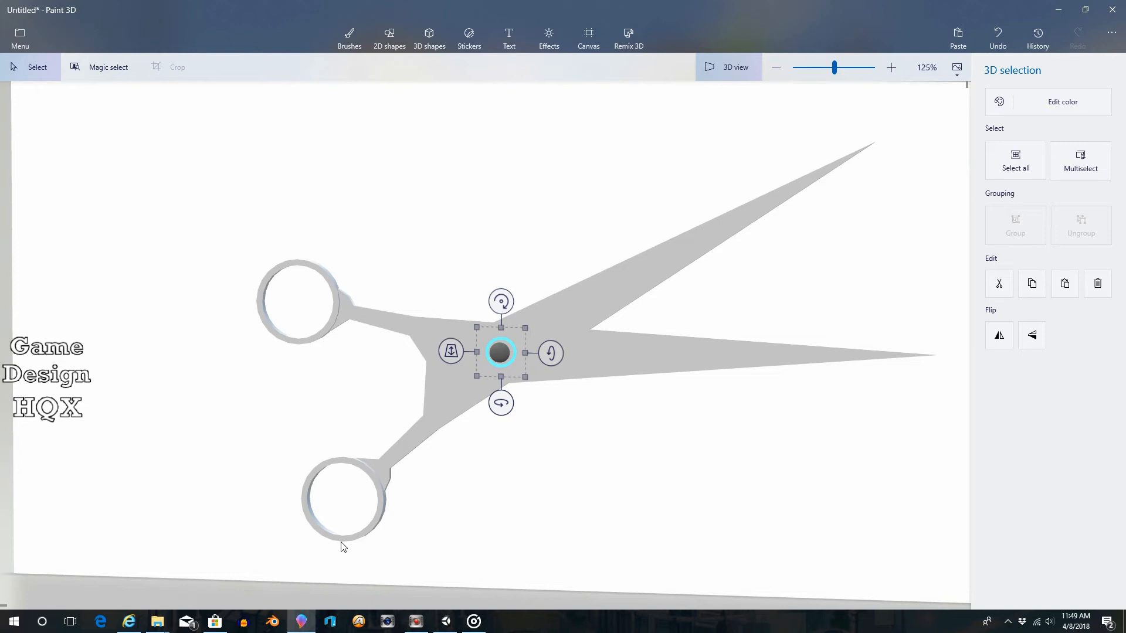
mouse_move(968, 120)
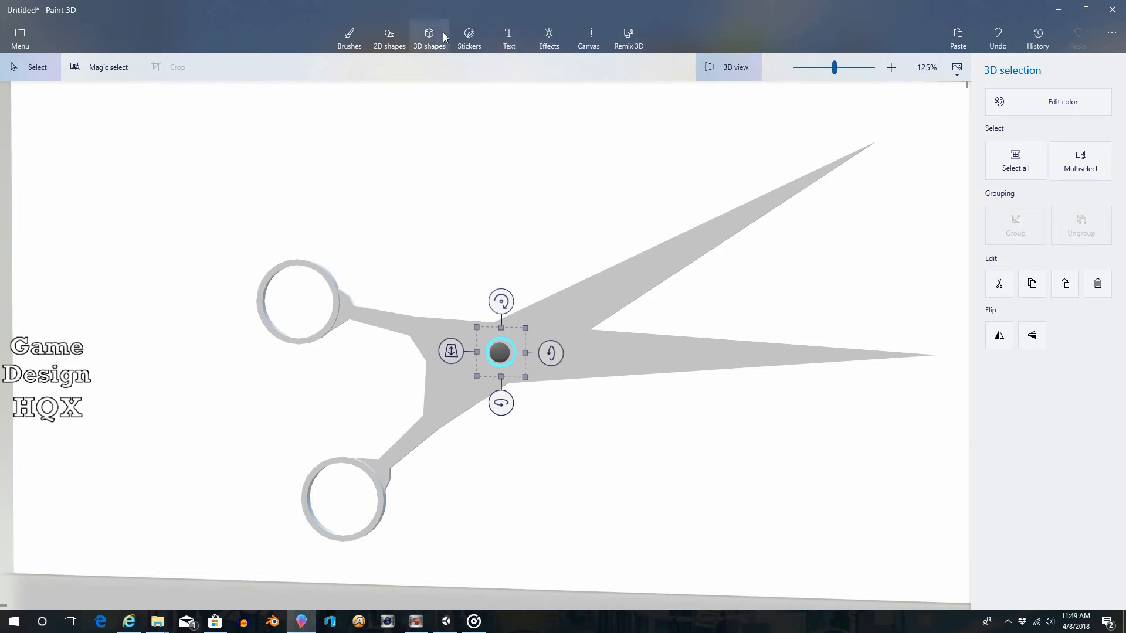
Draw a pale Sharp edge 3D doodle piece and position it beneath the lower finger ring
left_click(429, 38)
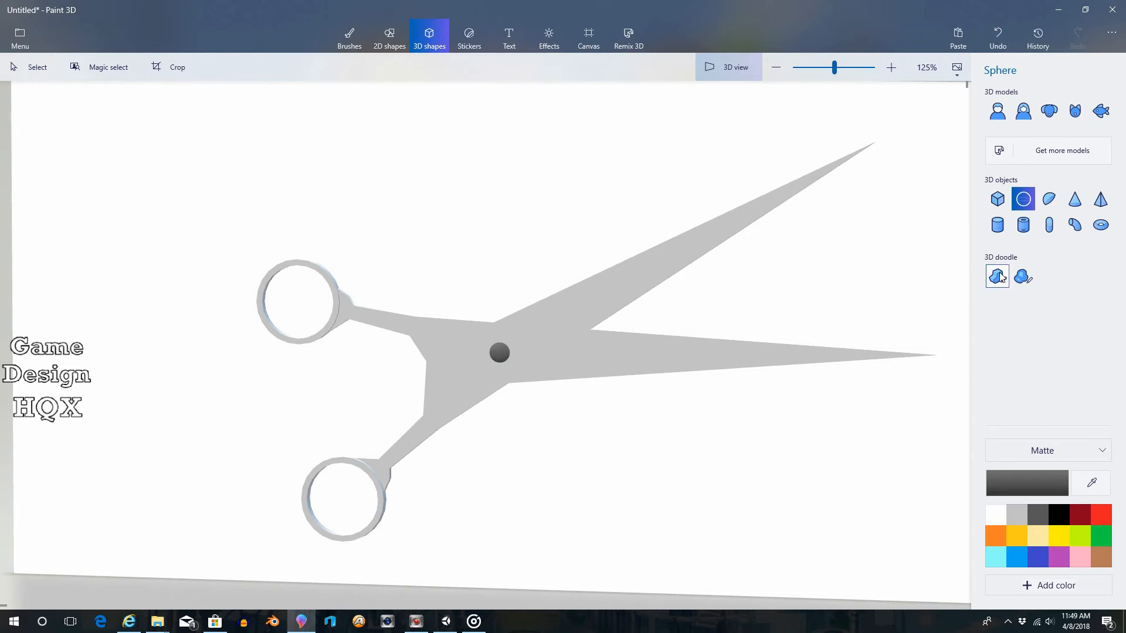
left_click(997, 277)
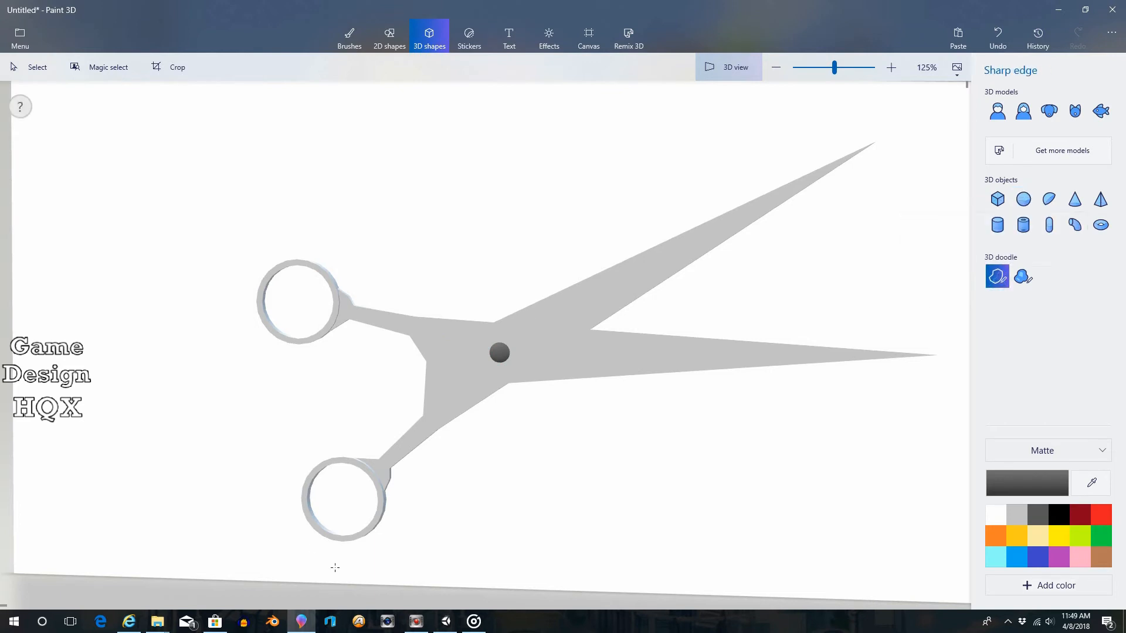
mouse_move(365, 544)
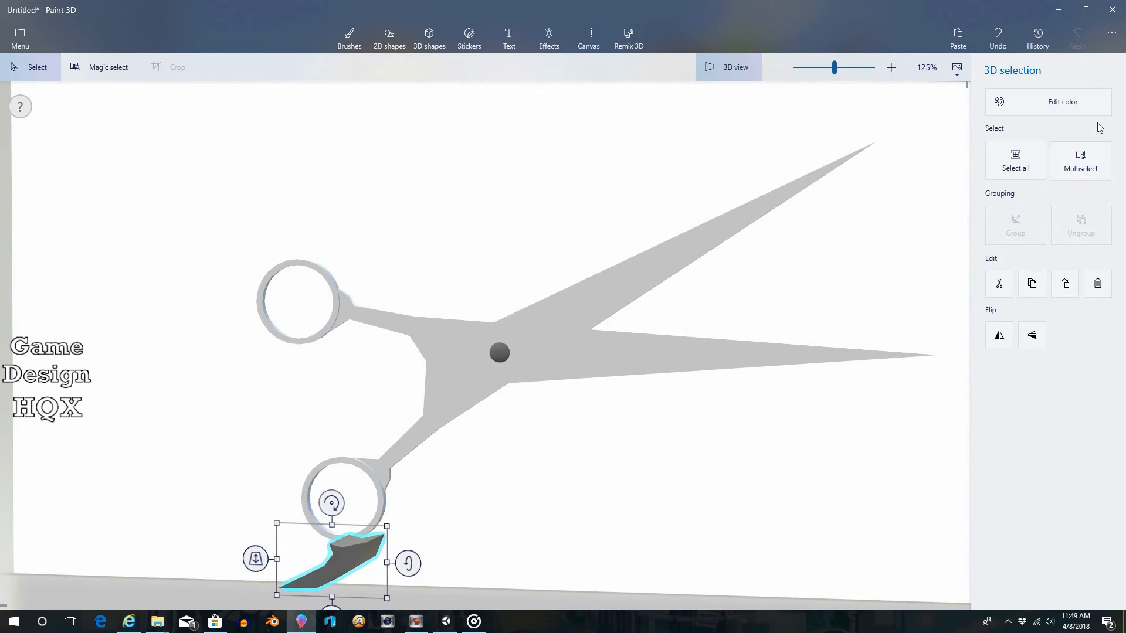
left_click(1062, 101)
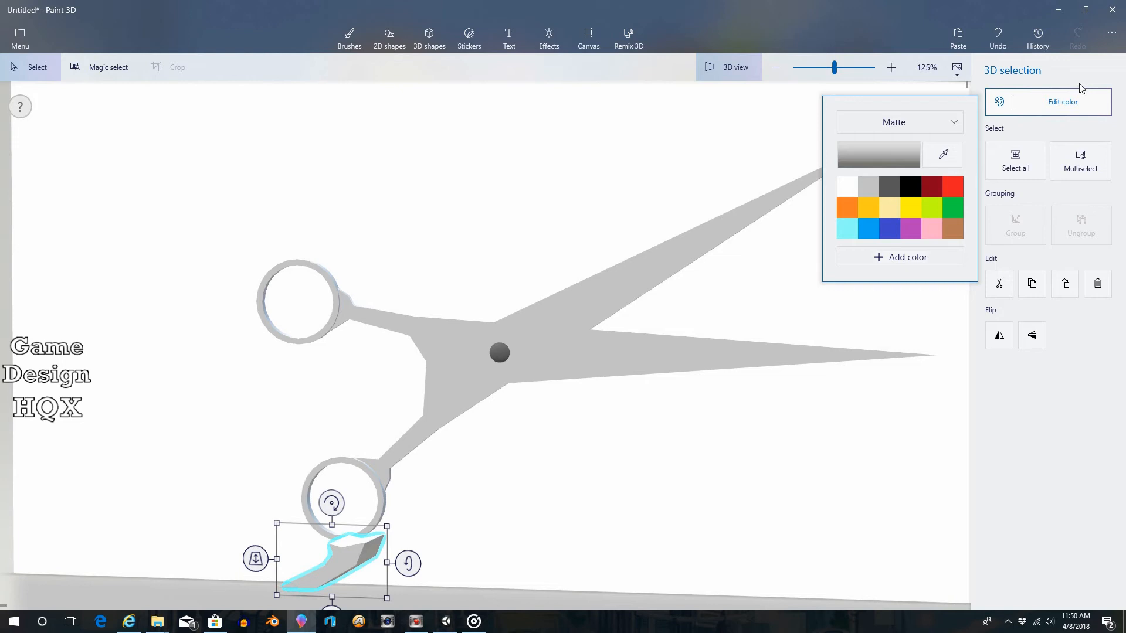
left_click(613, 169)
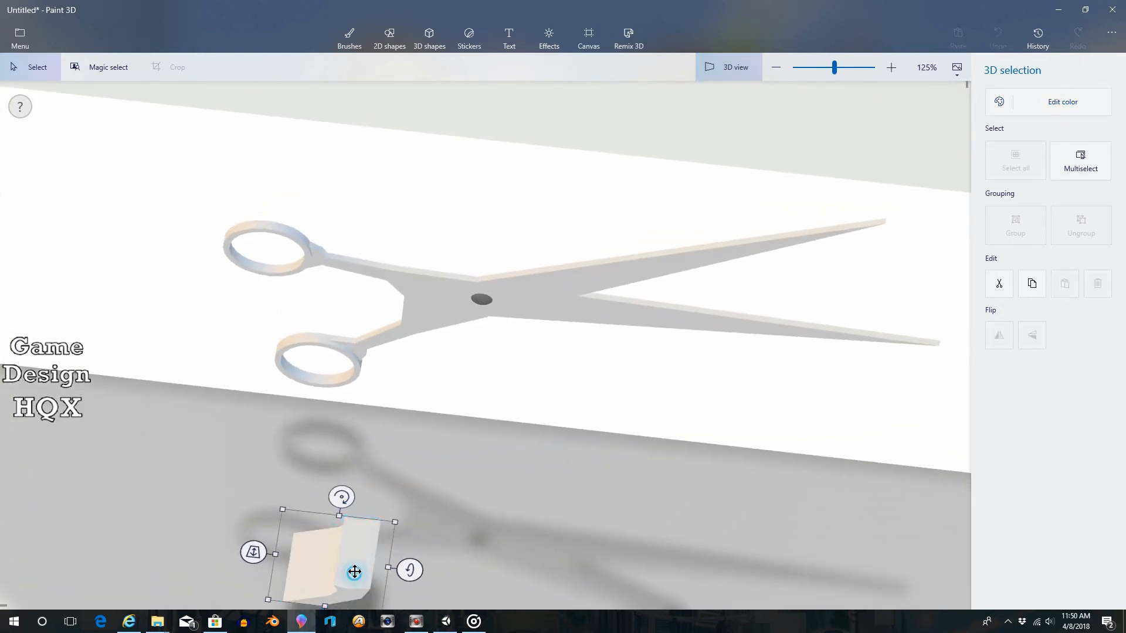
left_click_drag(354, 573, 297, 383)
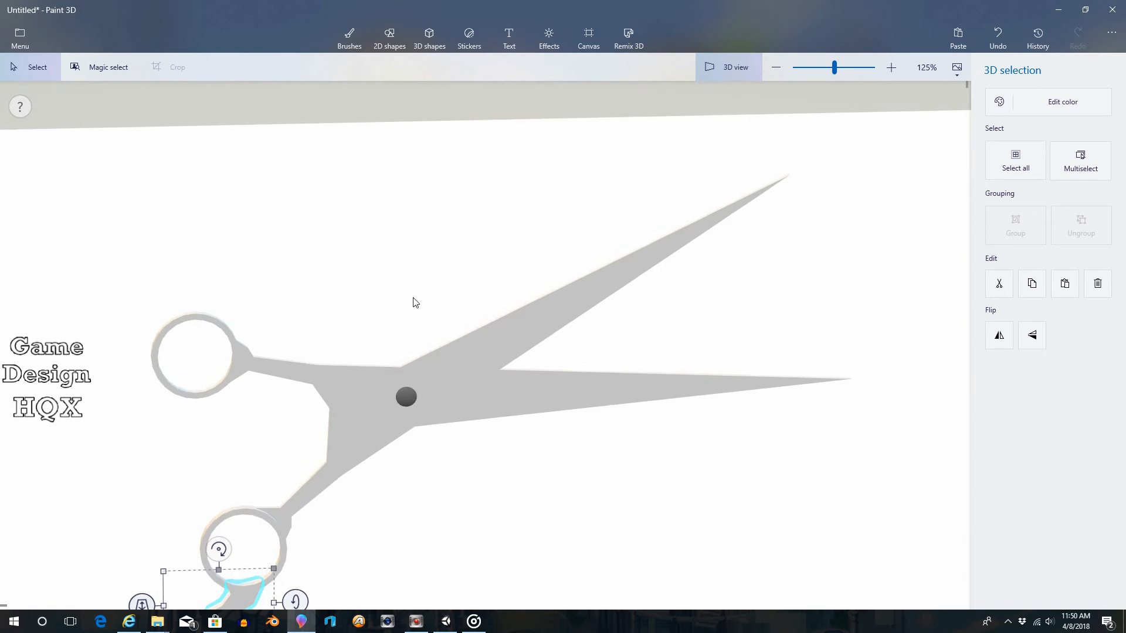
mouse_move(430, 297)
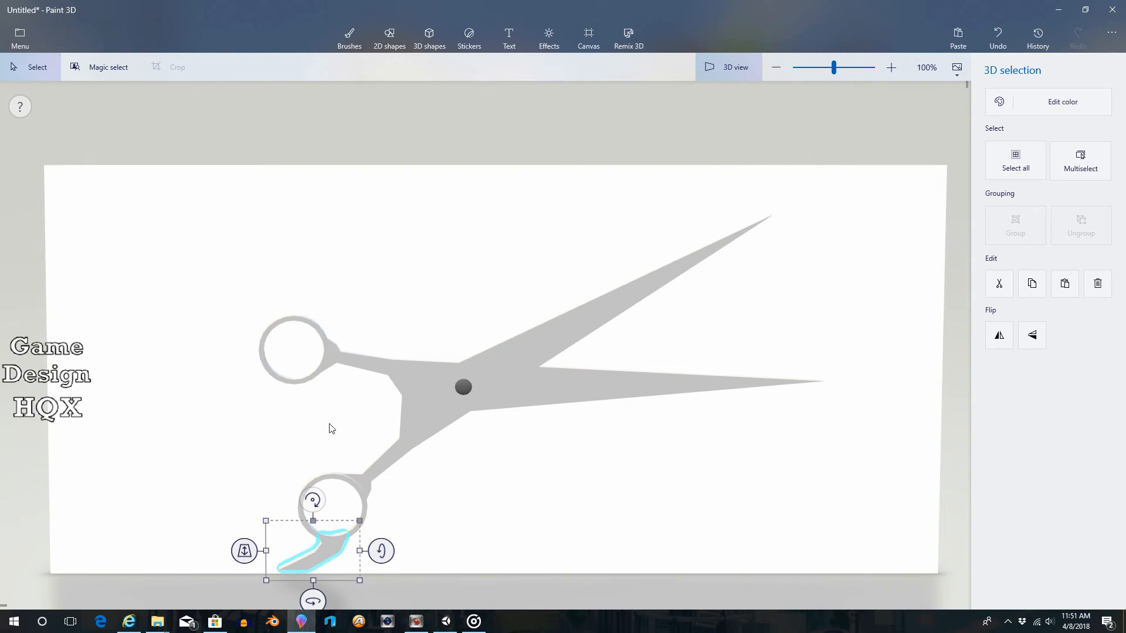
mouse_move(328, 587)
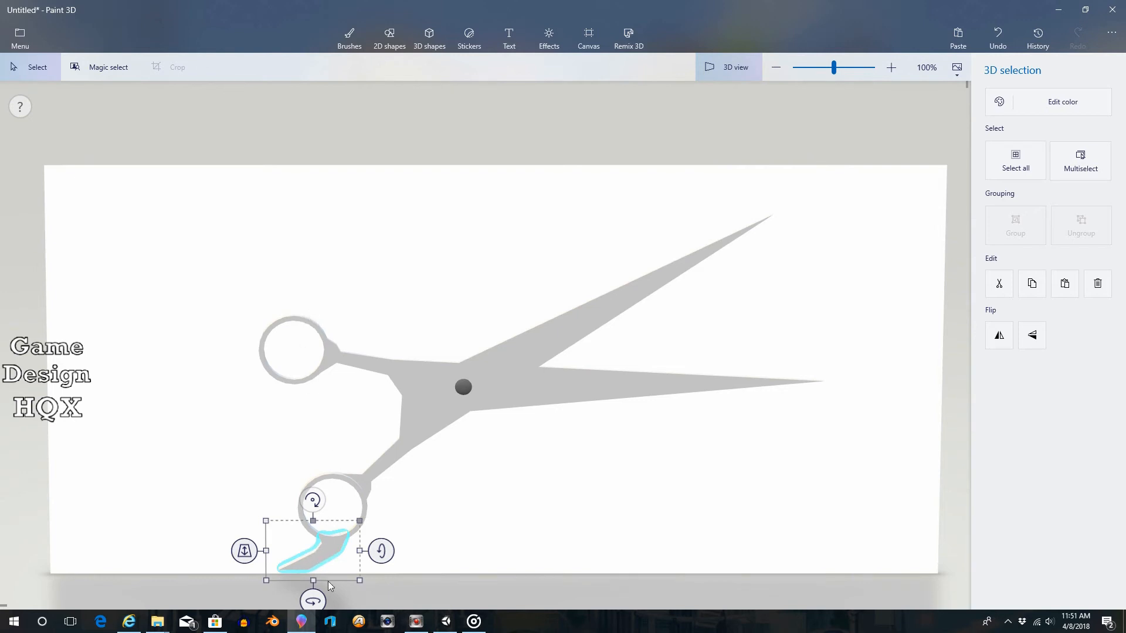
mouse_move(465, 438)
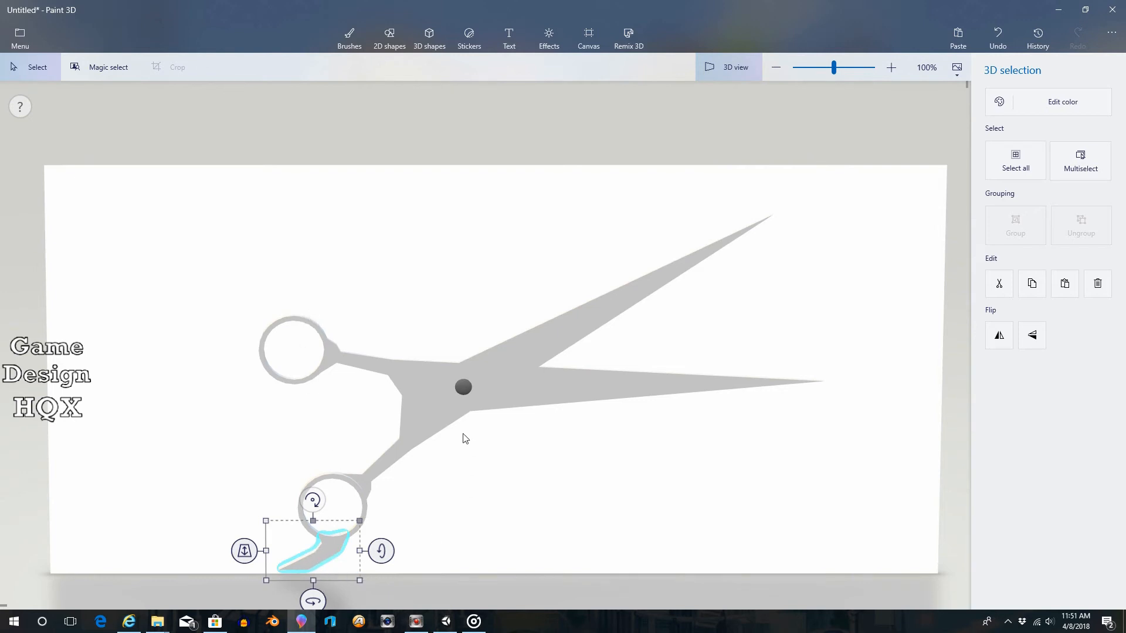
Redraw the curved tail as a Sharp edge 3D doodle under the lower ring, coloured light grey
left_click(430, 38)
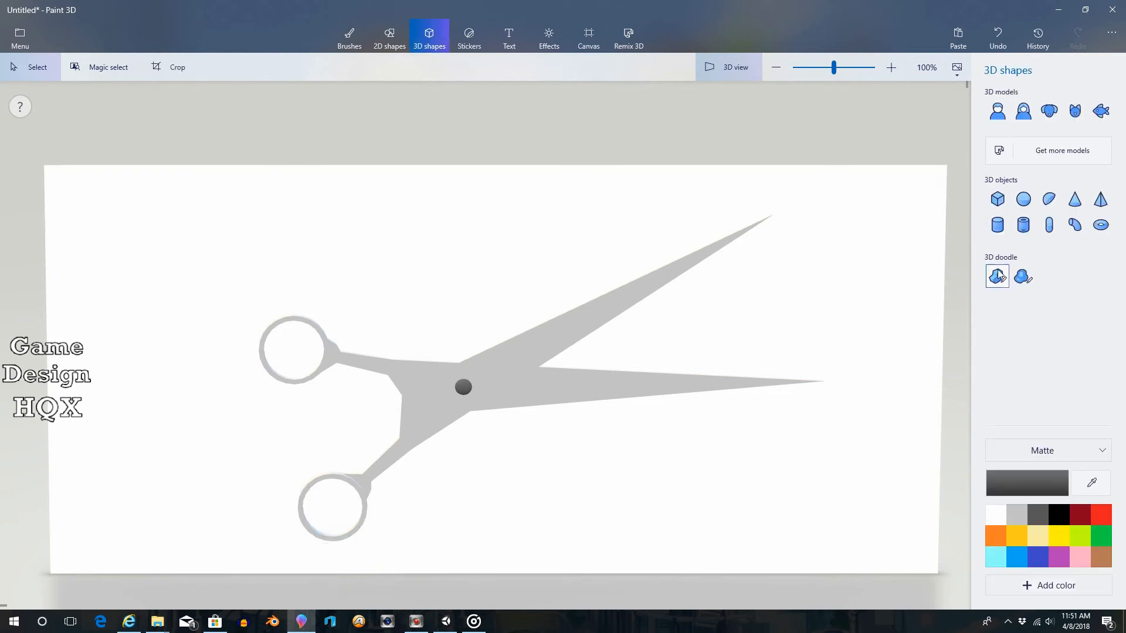
left_click(997, 276)
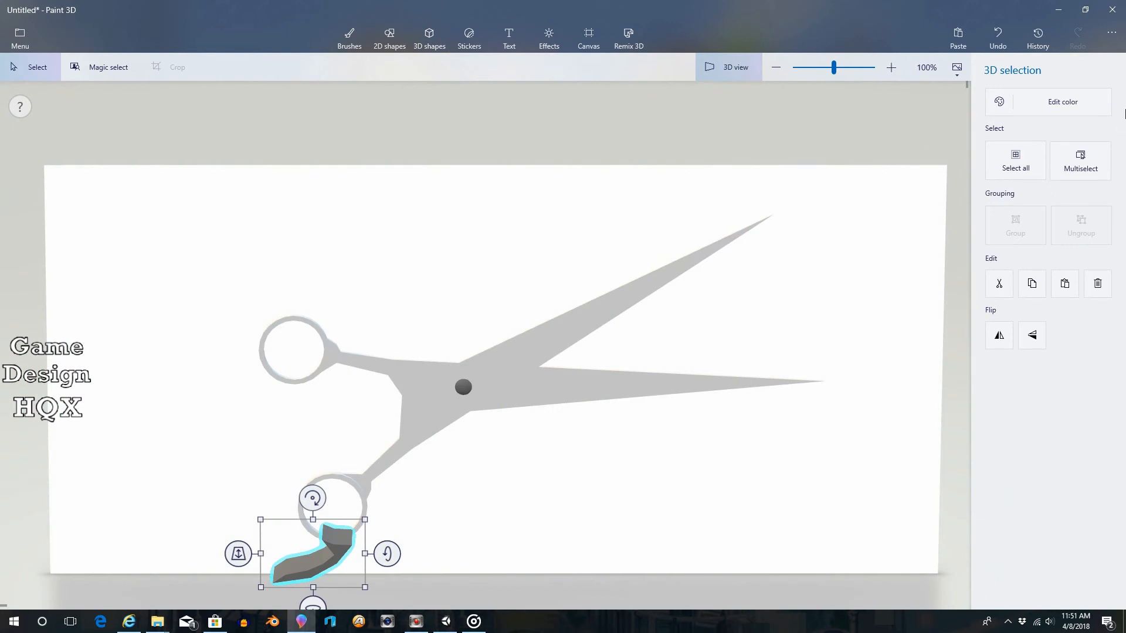
left_click(1063, 101)
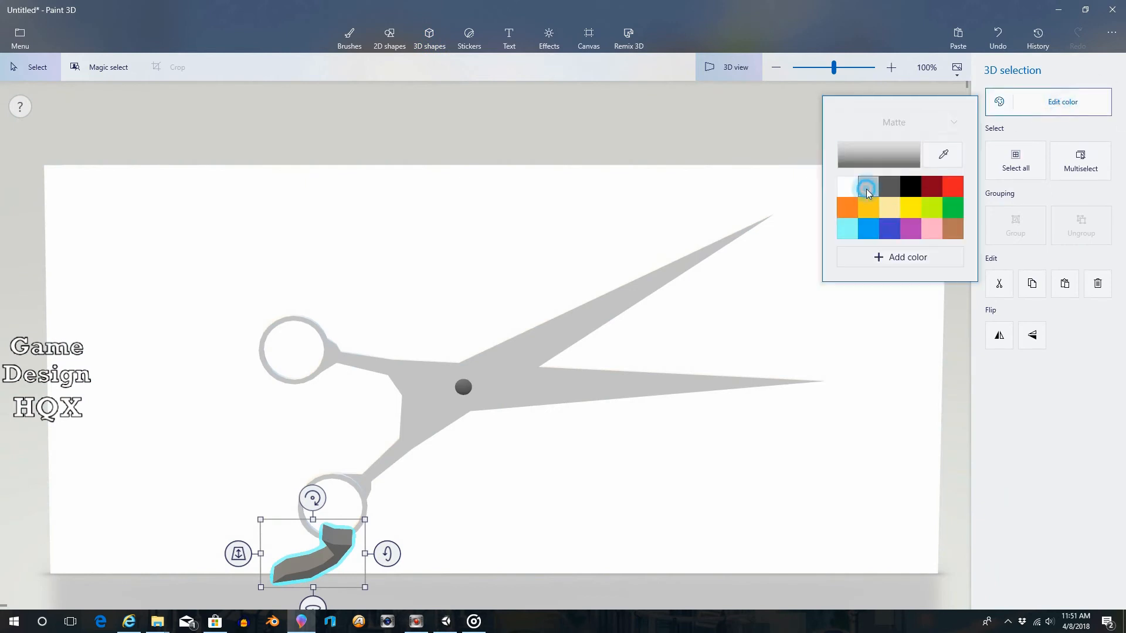
left_click(865, 188)
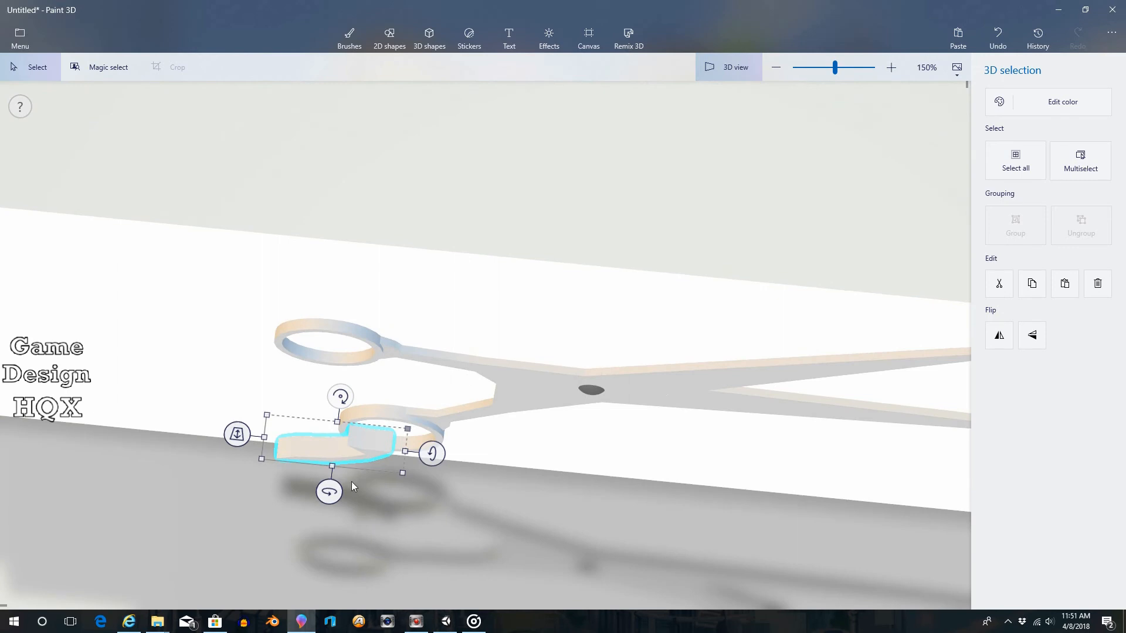
left_click_drag(338, 445, 348, 423)
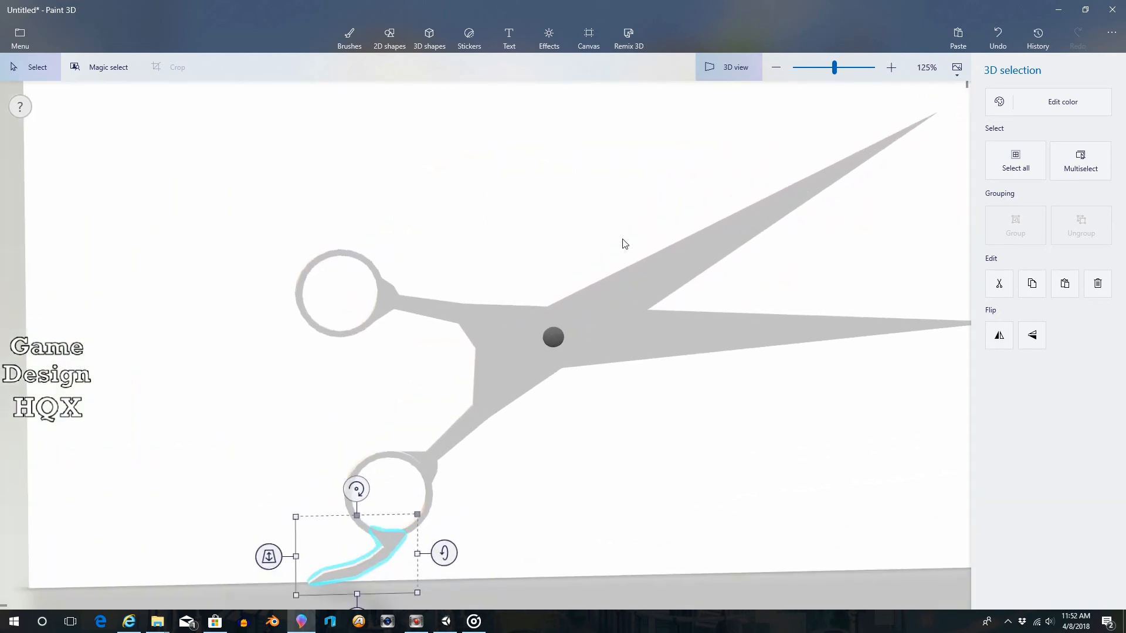
Export the scissors as a 3D FBX file named shears0408 in the 3D Objects folder
left_click(20, 38)
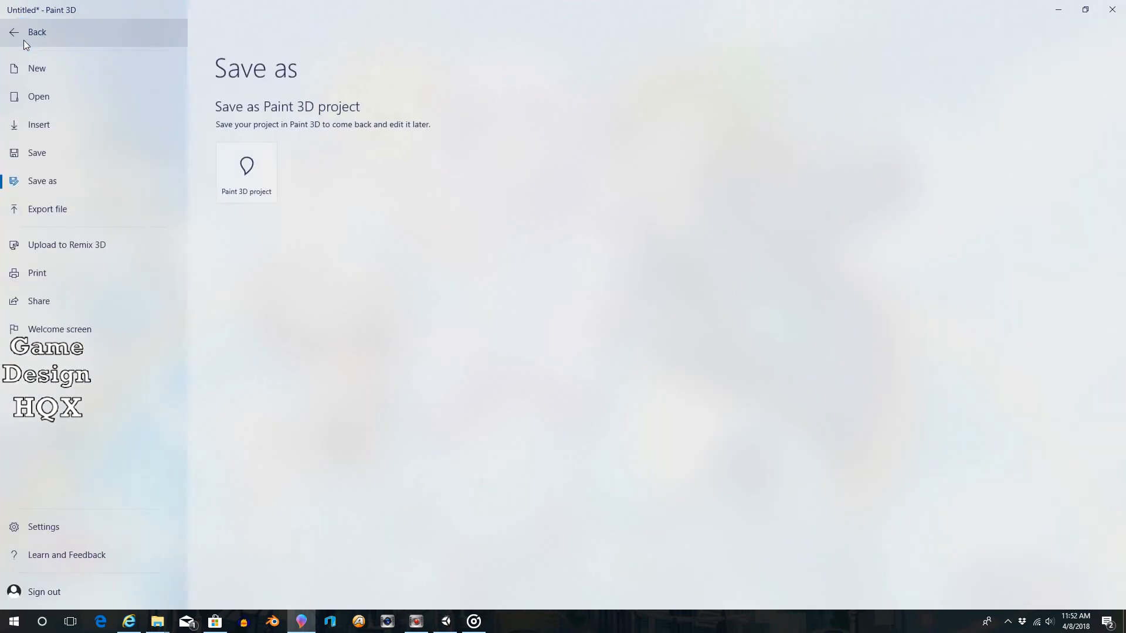
left_click(47, 209)
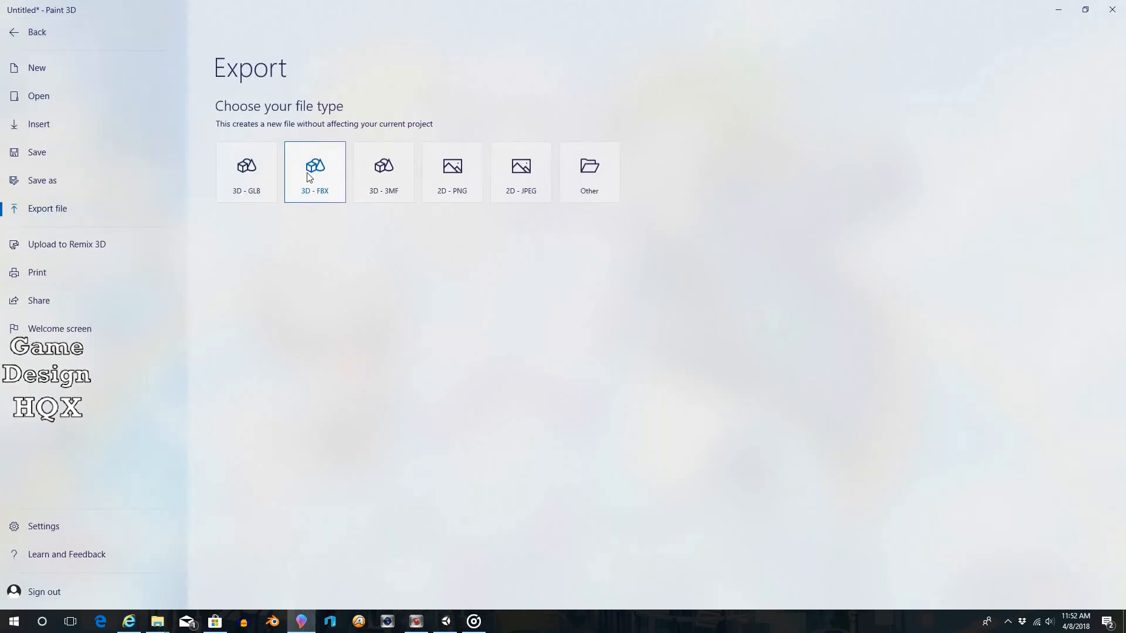
left_click(315, 171)
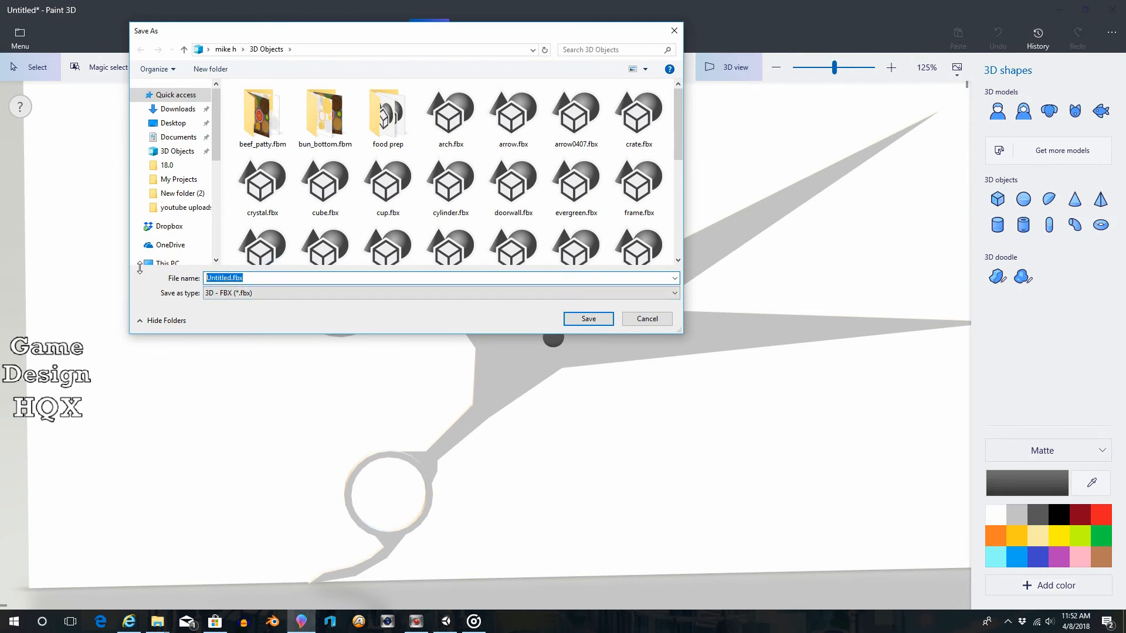
type("shears0")
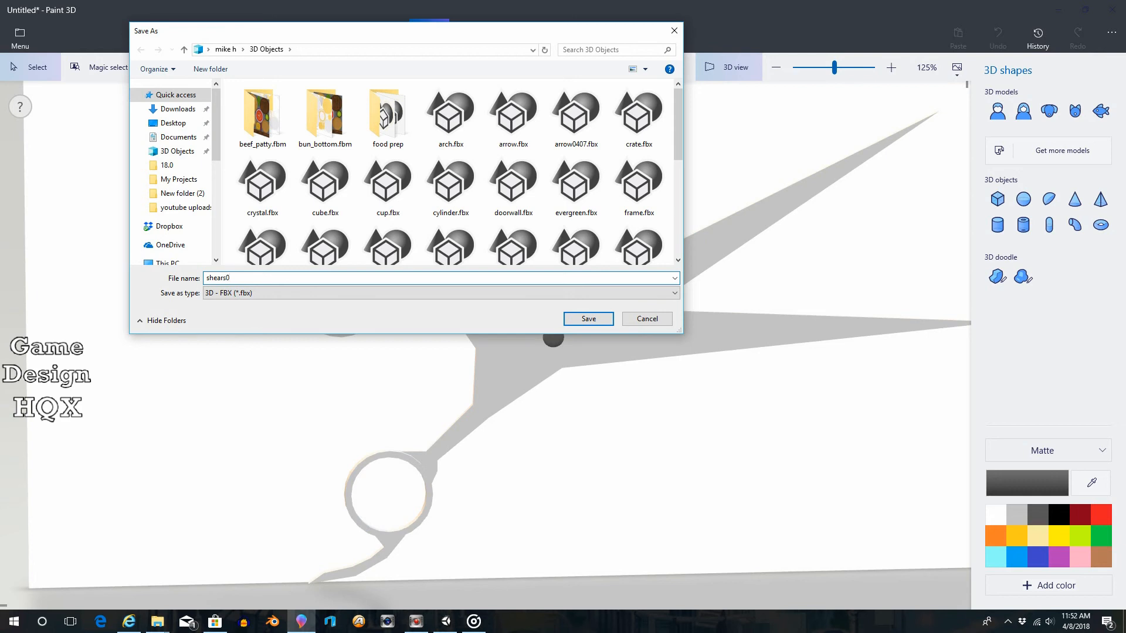
type("40")
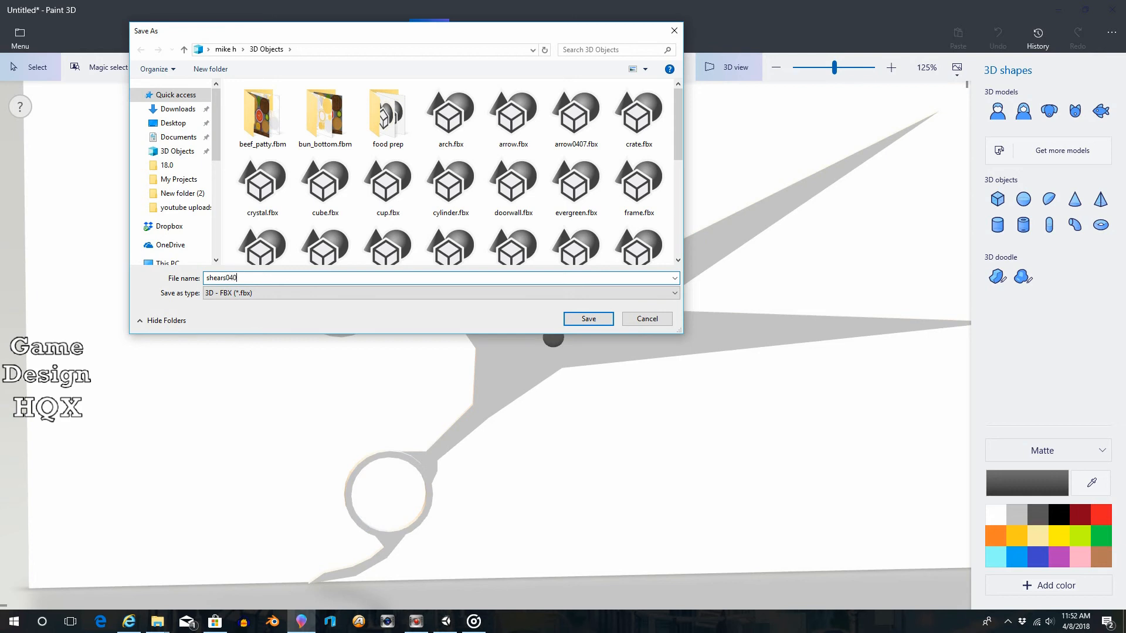
type("8")
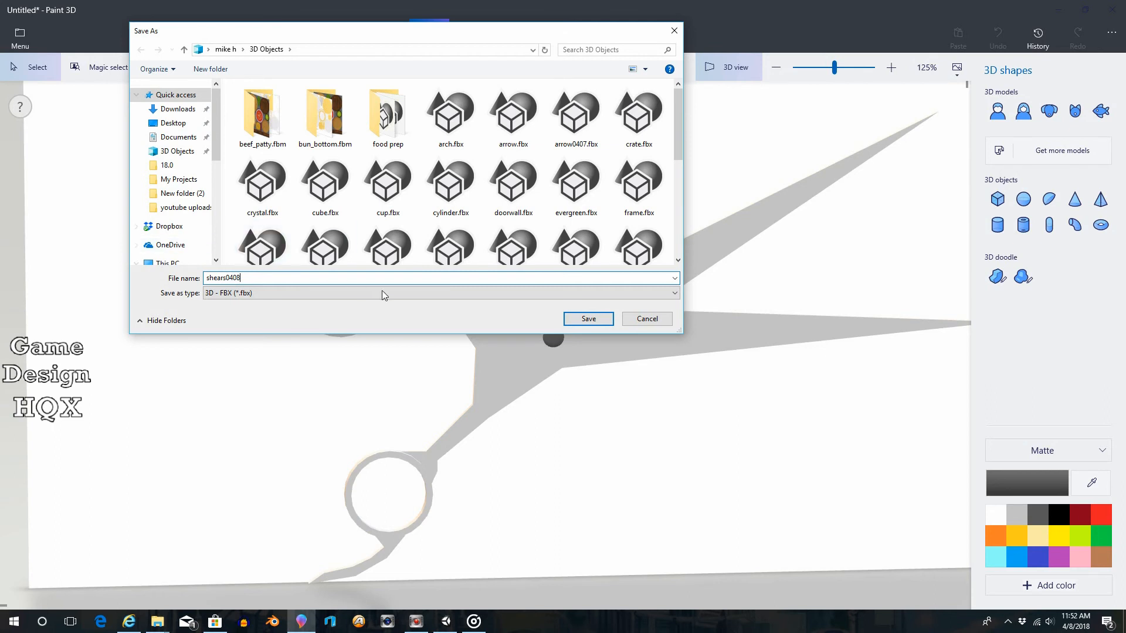
left_click(588, 319)
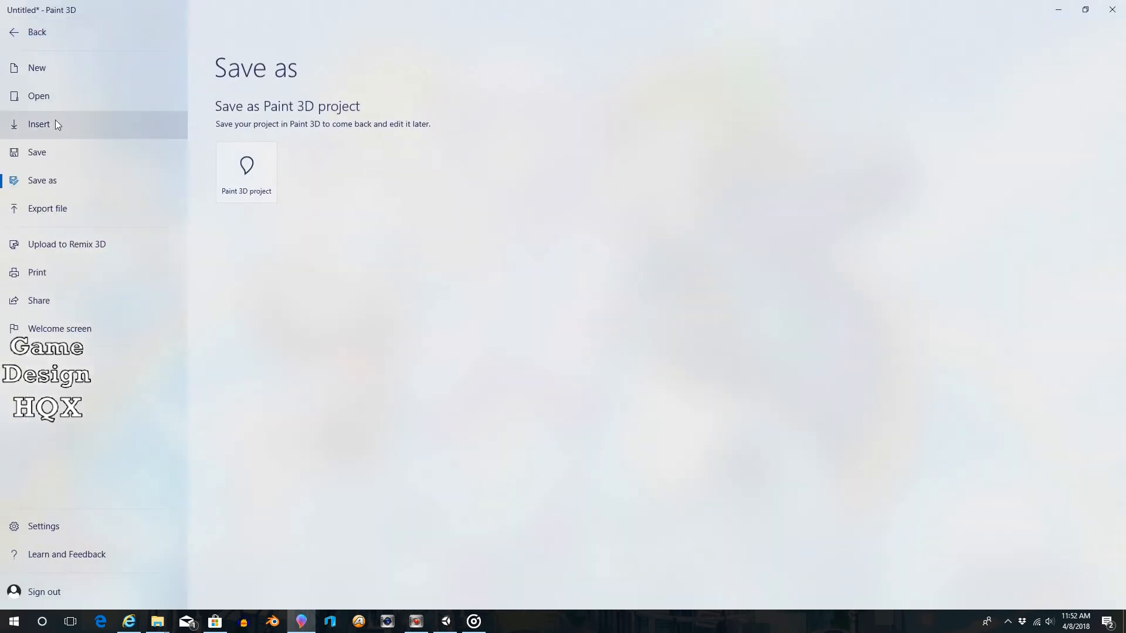
Save the scissors as a Paint 3D project named shears0408
left_click(245, 171)
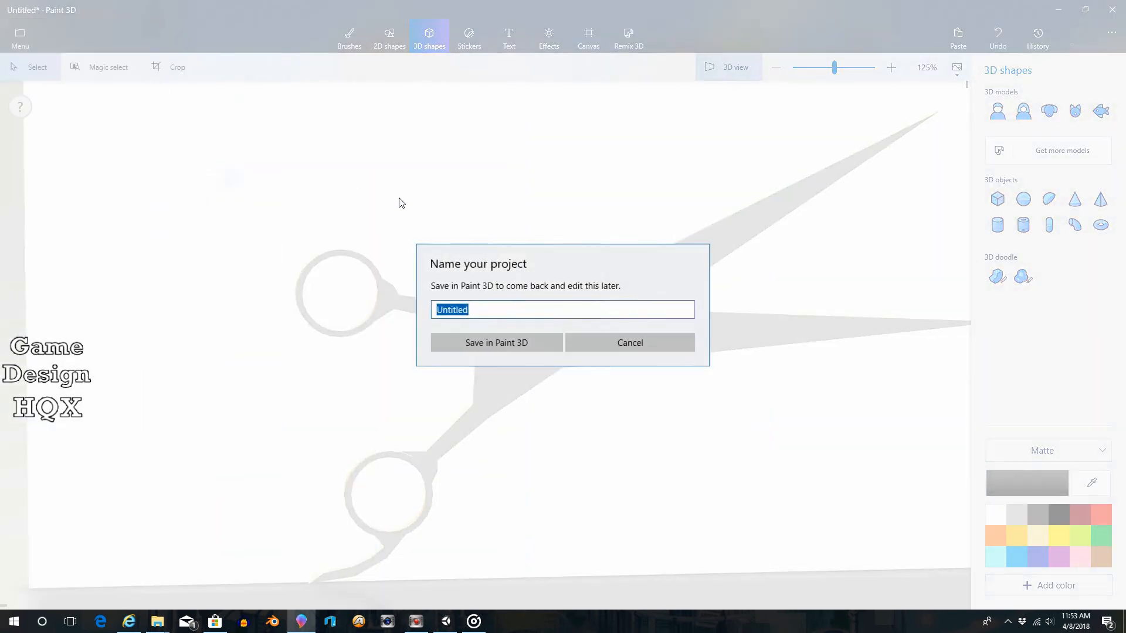
type("s")
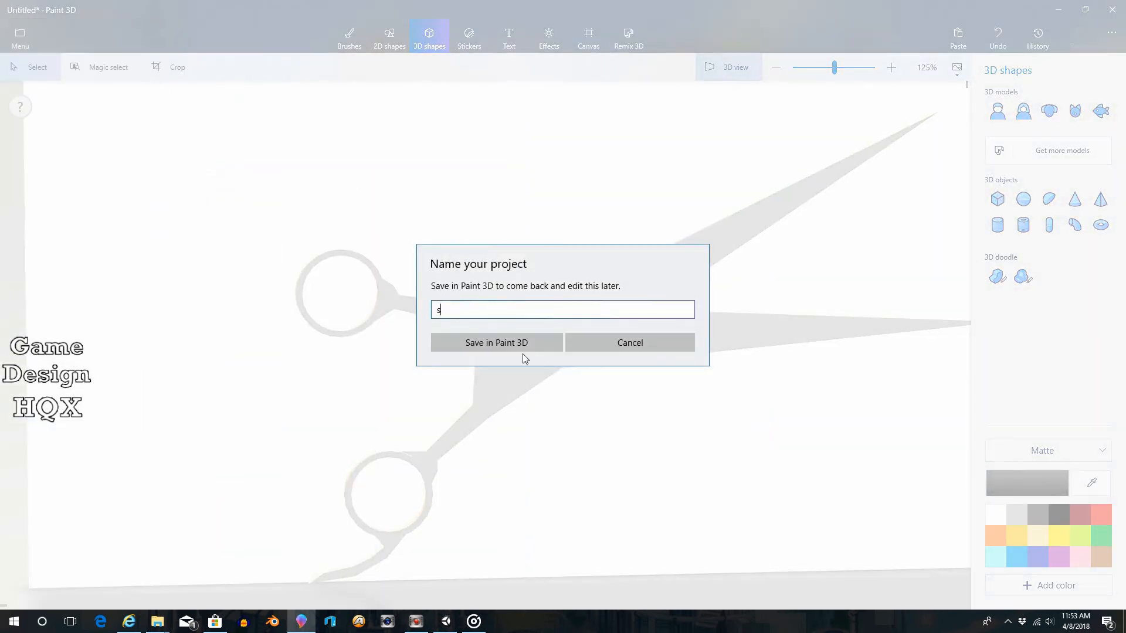
type("hears0408")
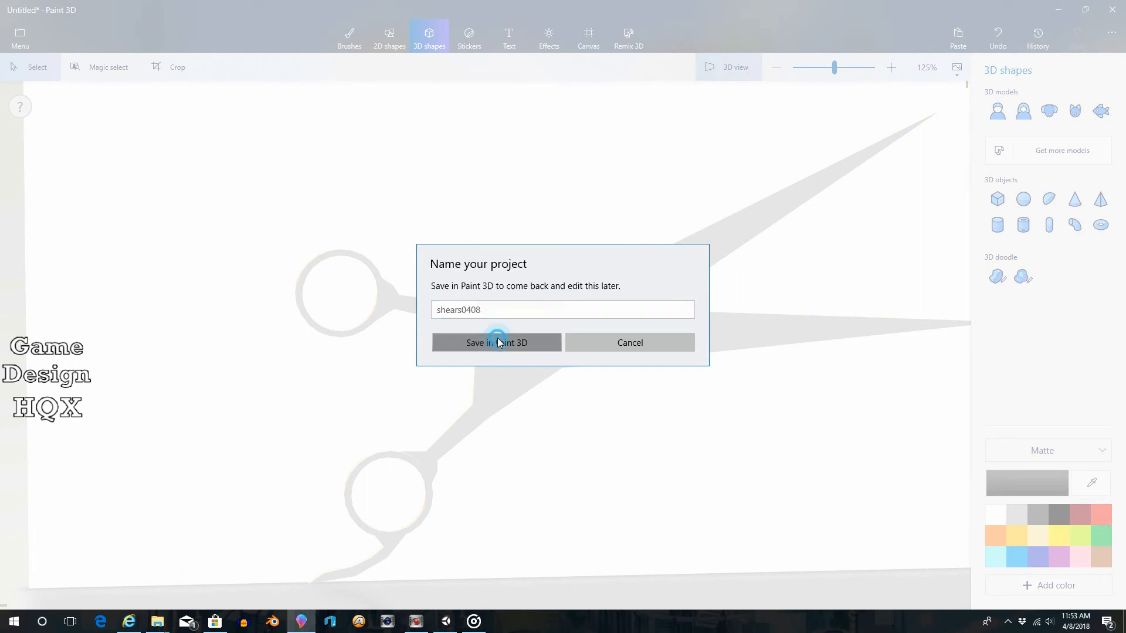
left_click(496, 343)
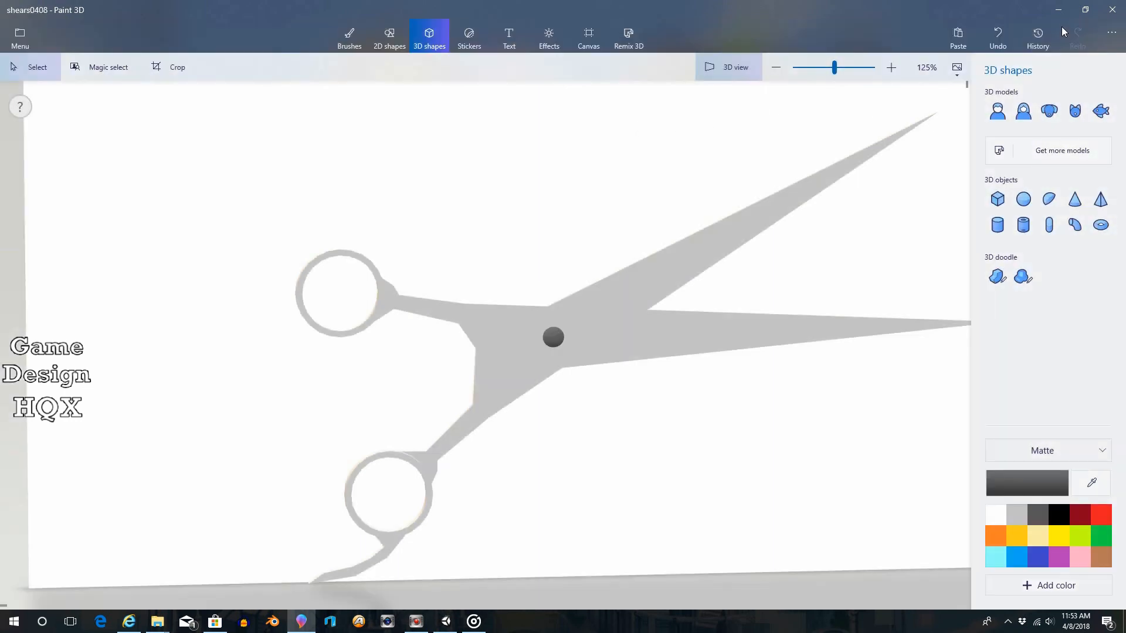
mouse_move(481, 460)
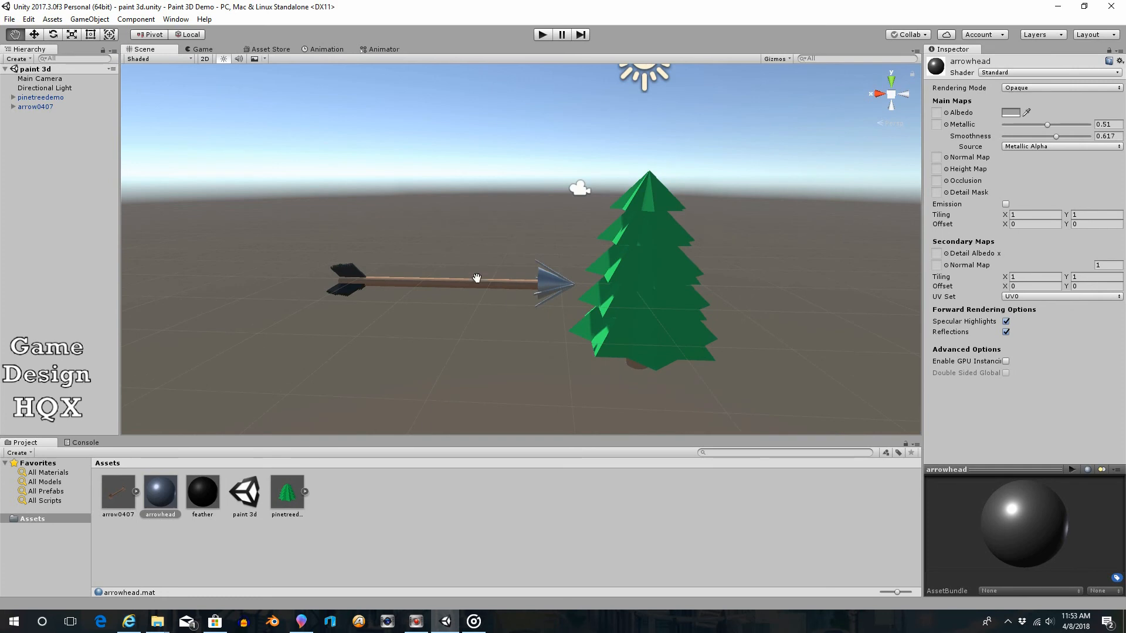
mouse_move(148, 586)
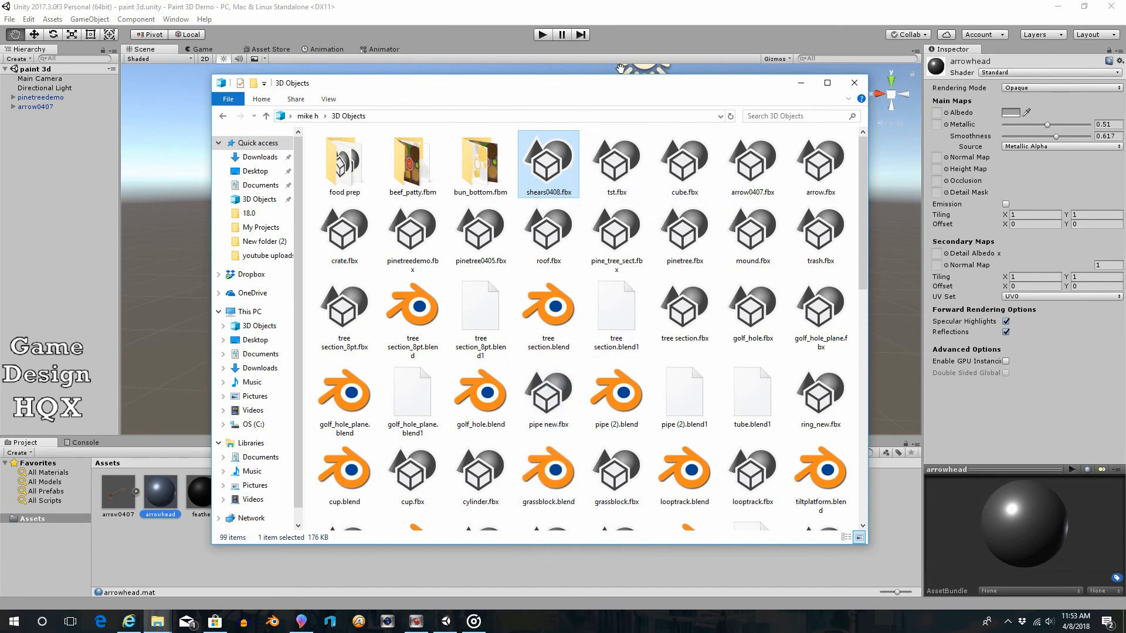
Add shears0408.fbx to the Unity project assets and show its import settings
left_click(854, 82)
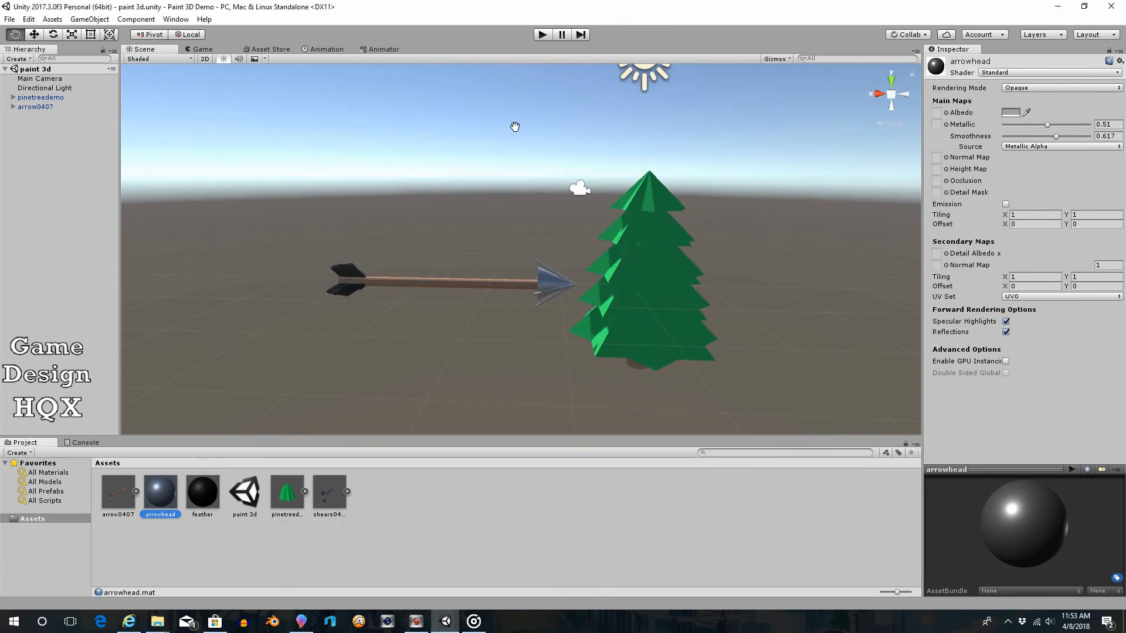
left_click(328, 491)
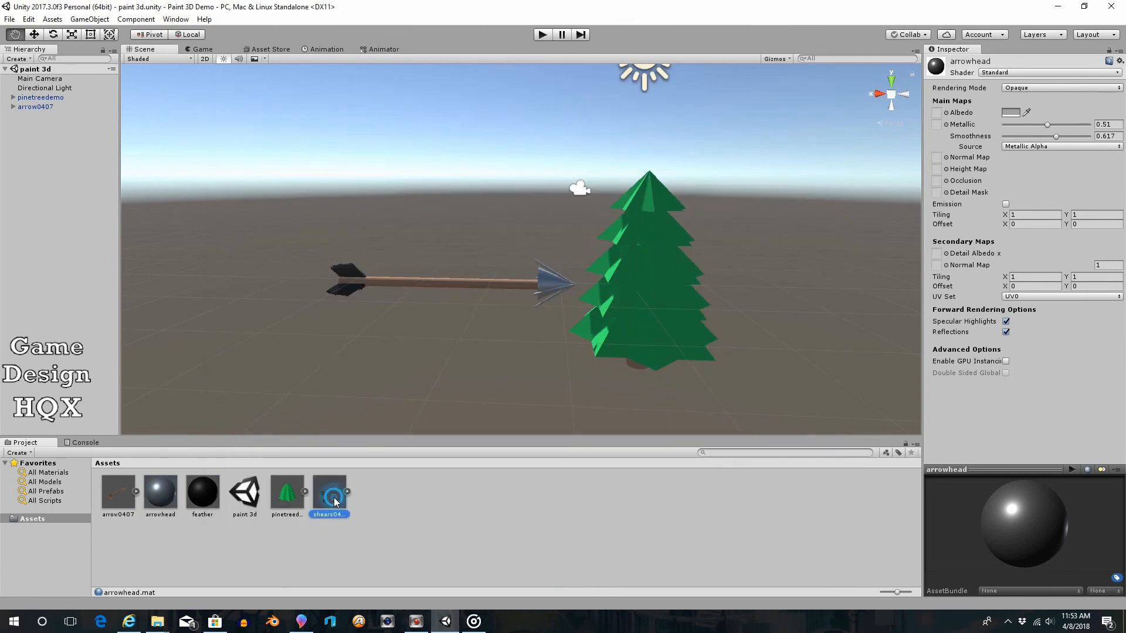
left_click(329, 495)
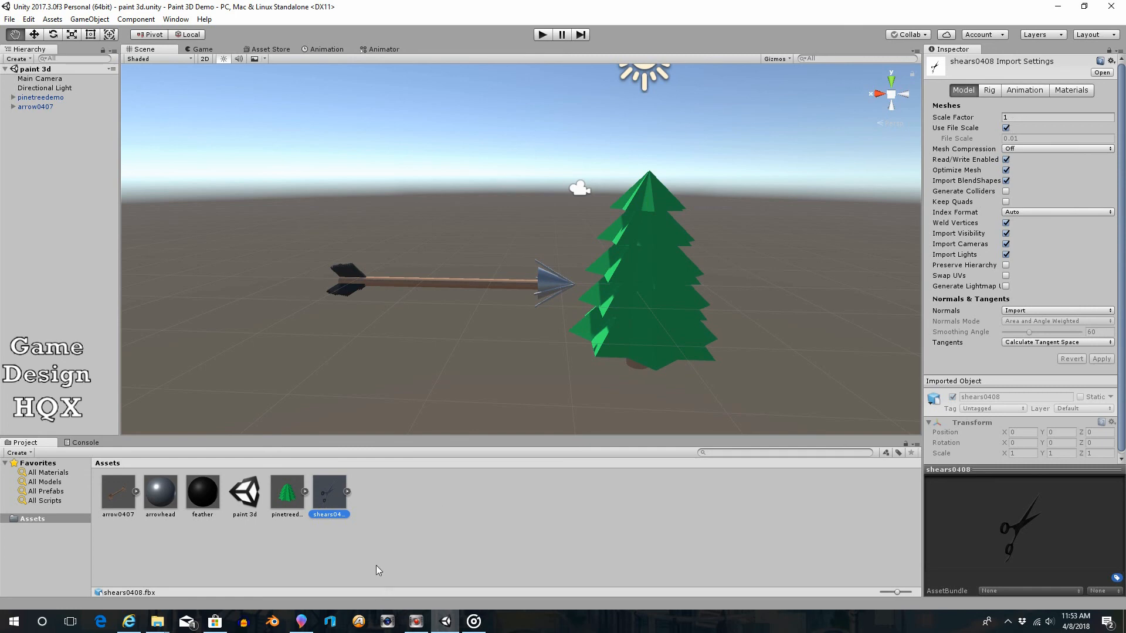
Set the shears model's import Scale Factor to 500 and apply it
left_click(1056, 118)
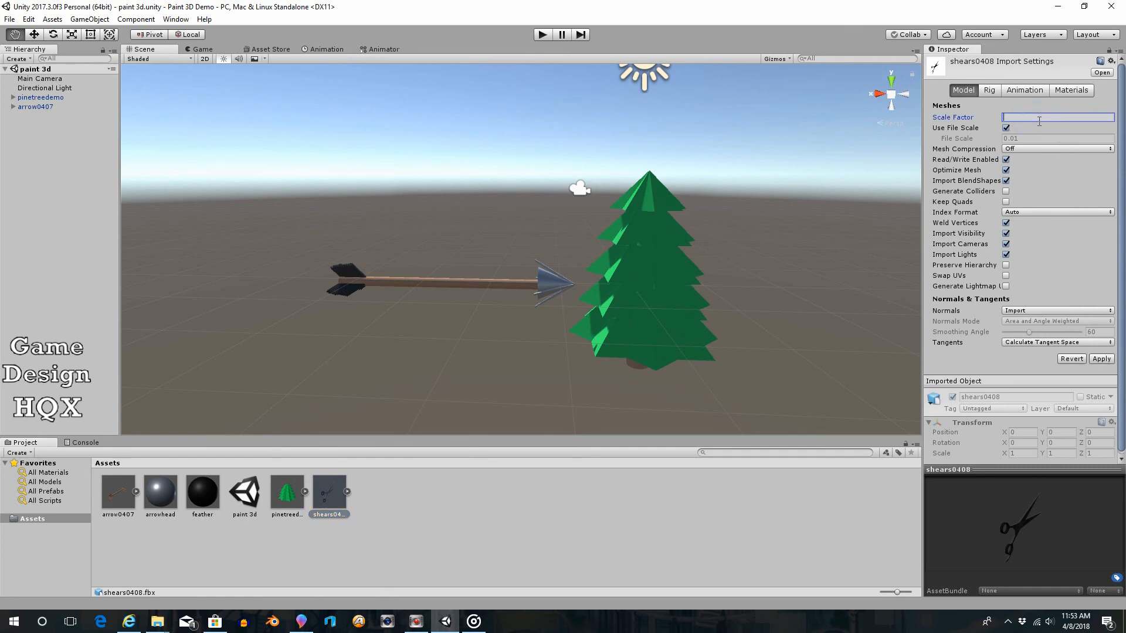
type("5")
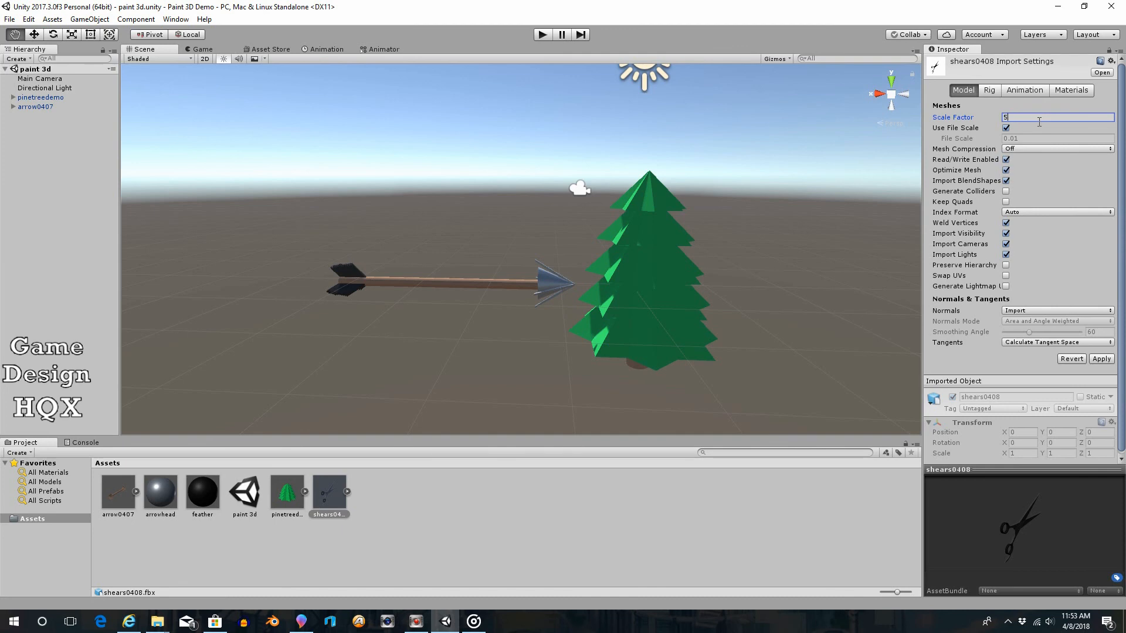
type("00")
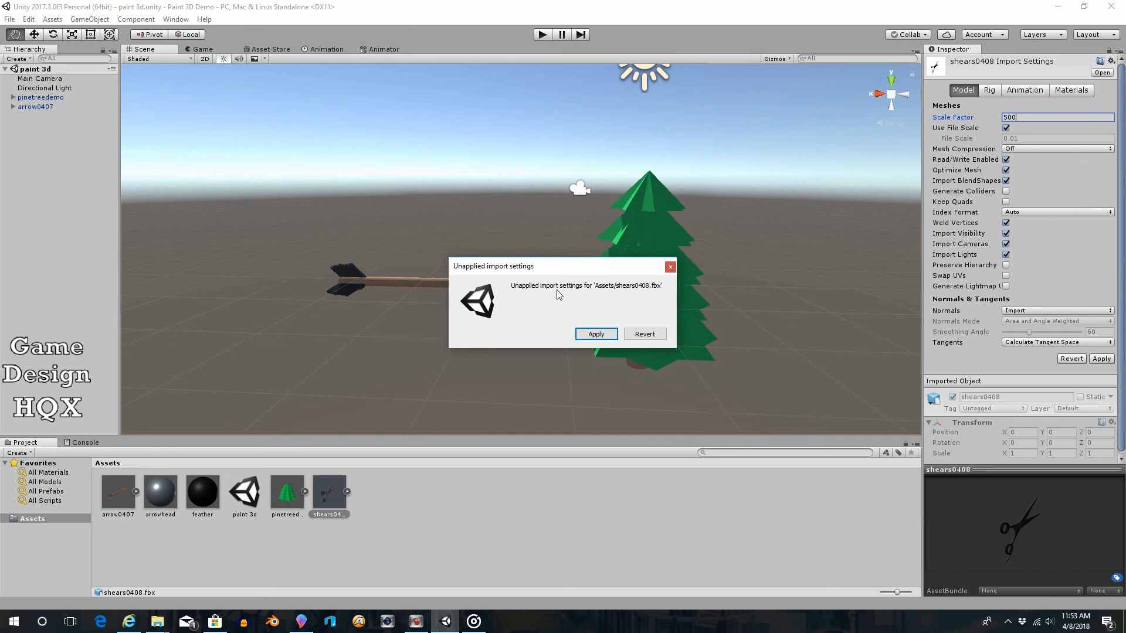
left_click(596, 334)
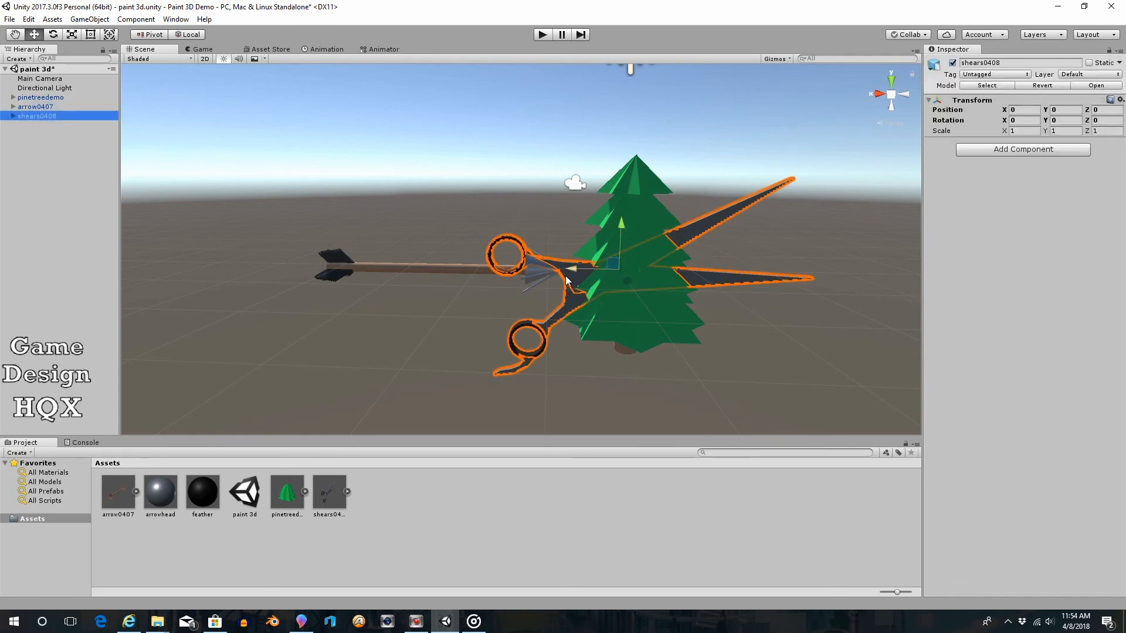
Move the scissors to the right of the pine tree, clear of the arrow, and inspect them
left_click_drag(568, 280, 825, 281)
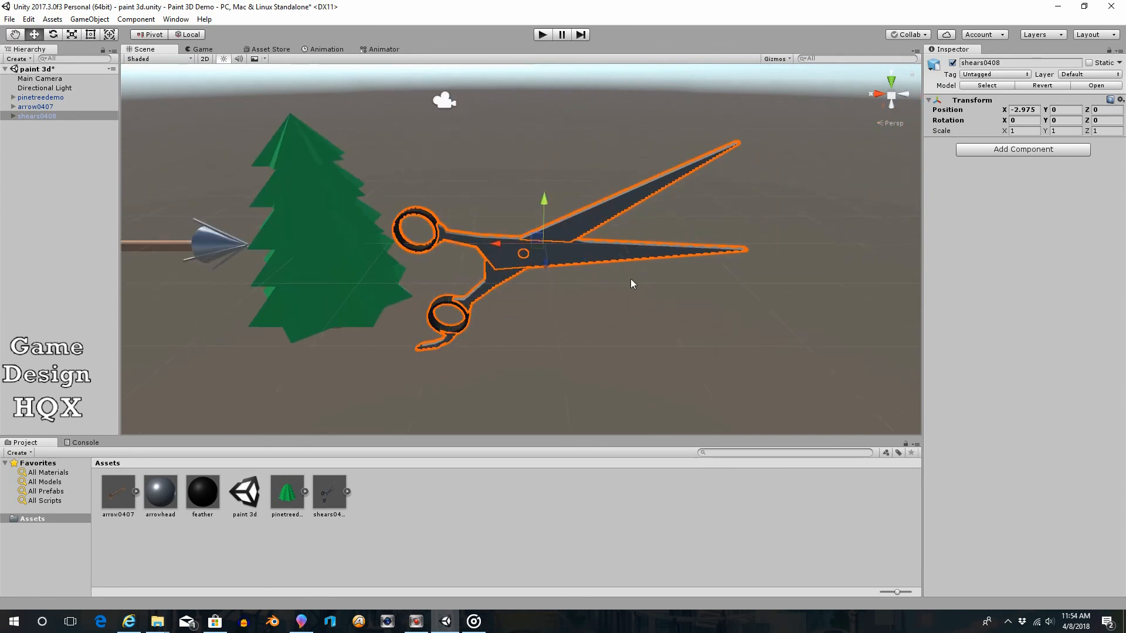
mouse_move(223, 240)
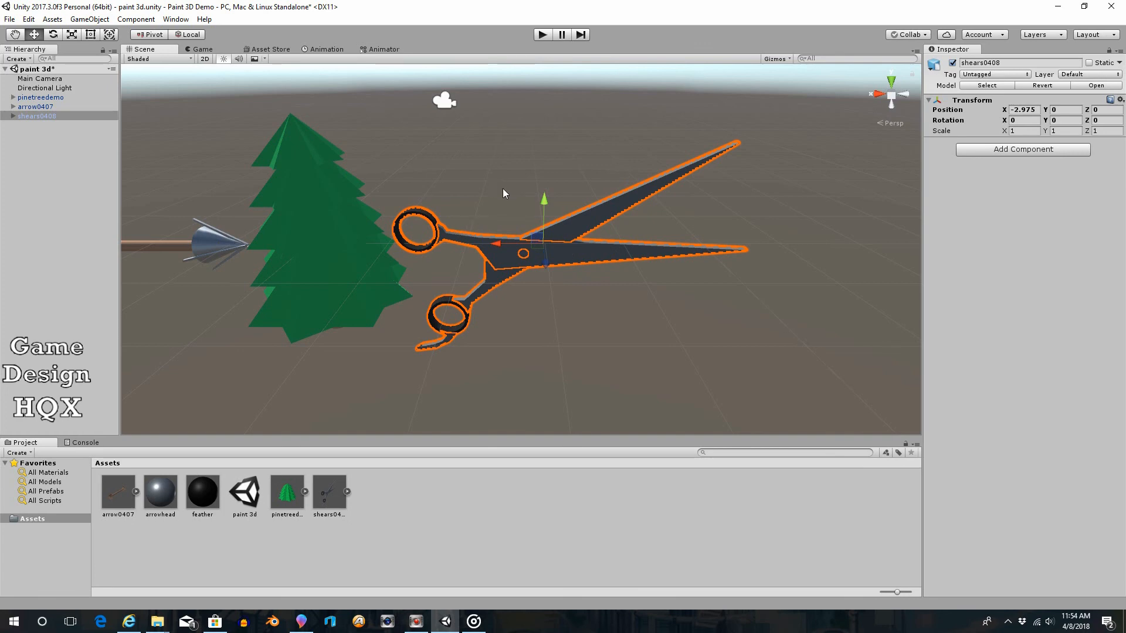
mouse_move(513, 200)
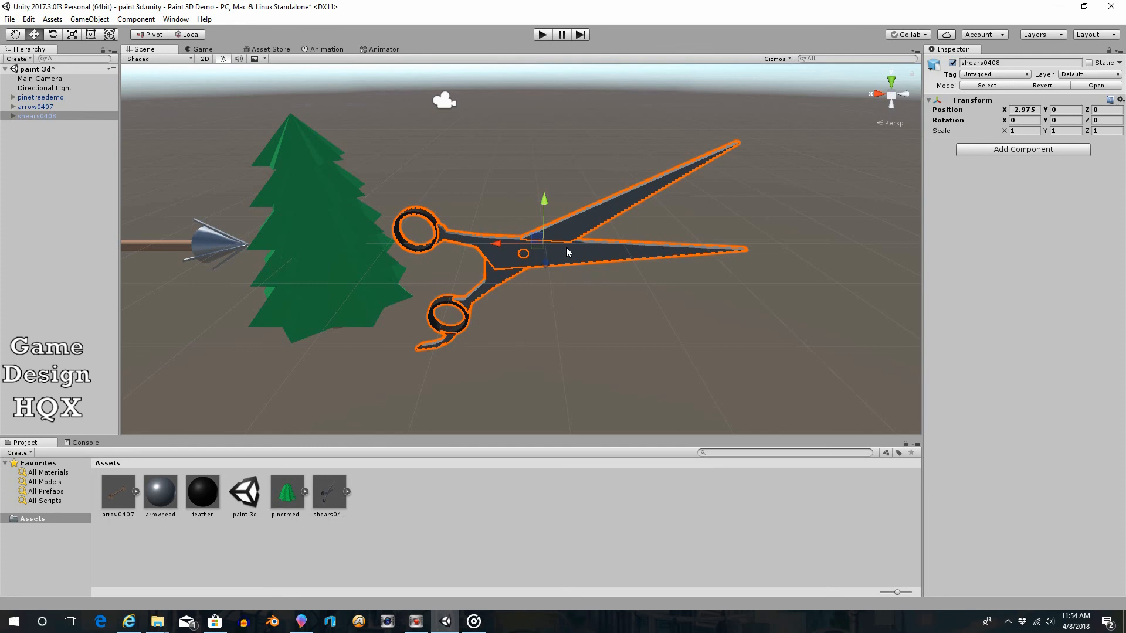
mouse_move(159, 488)
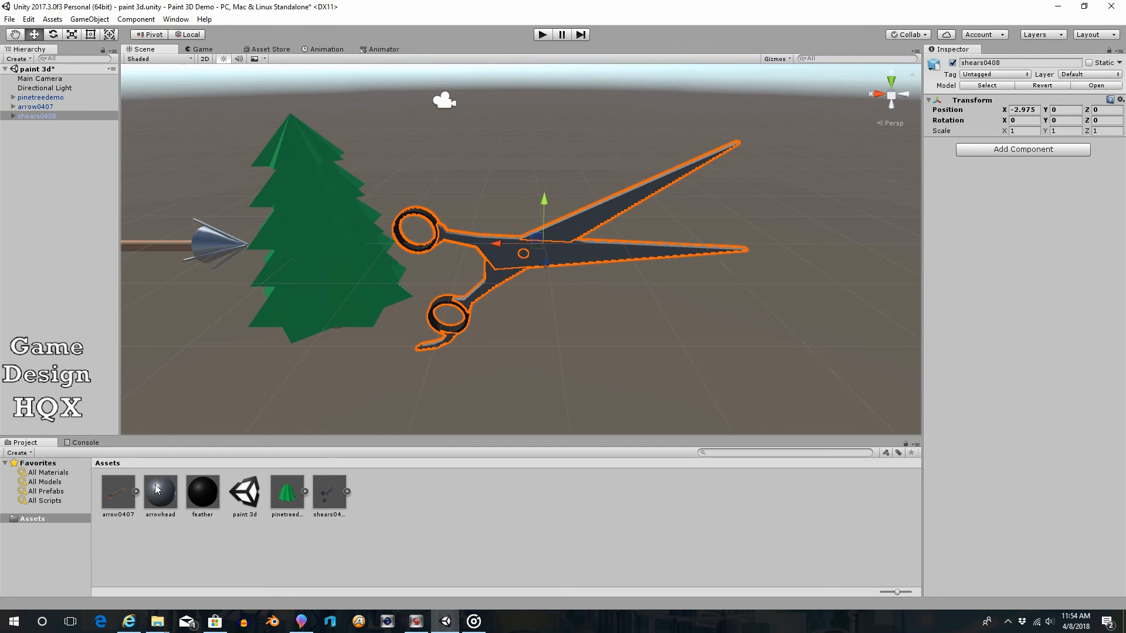
mouse_move(160, 499)
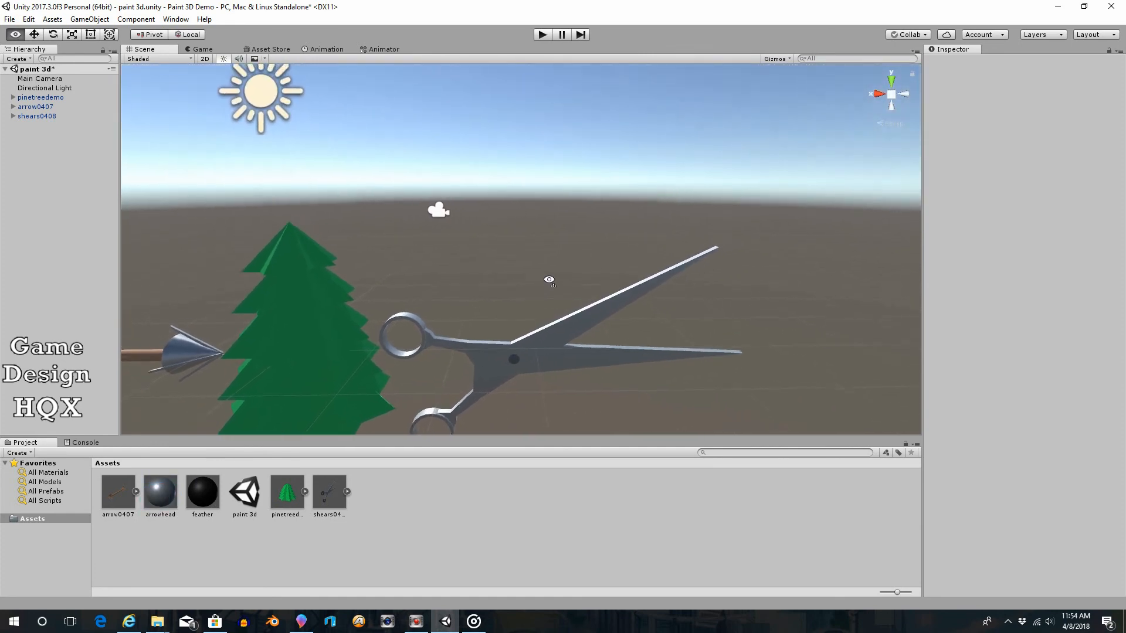
left_click_drag(549, 281, 549, 313)
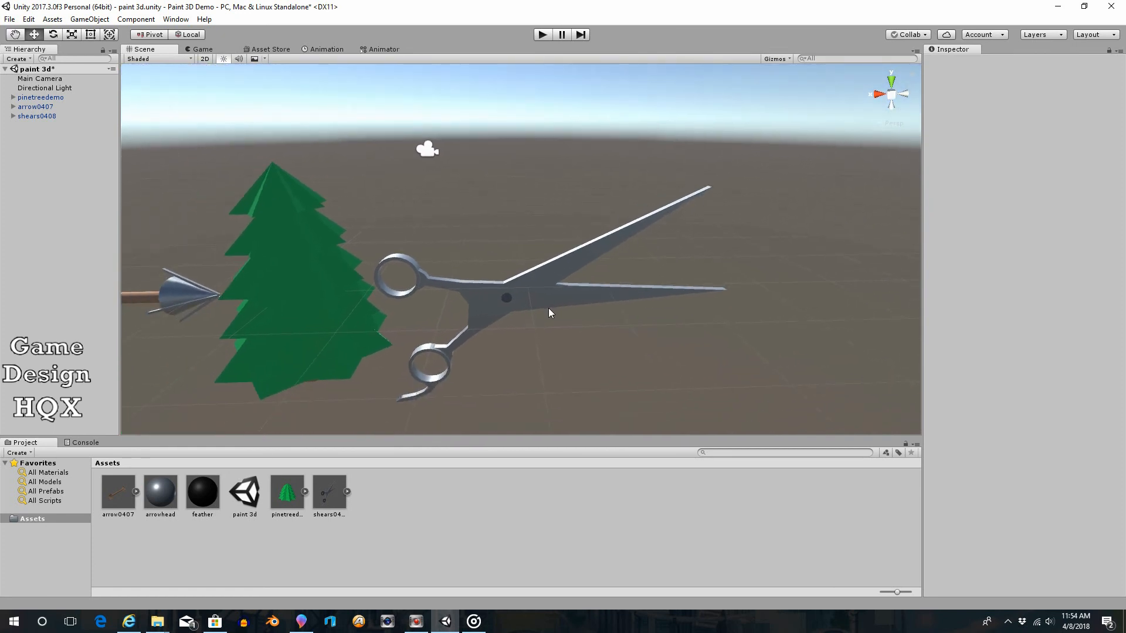